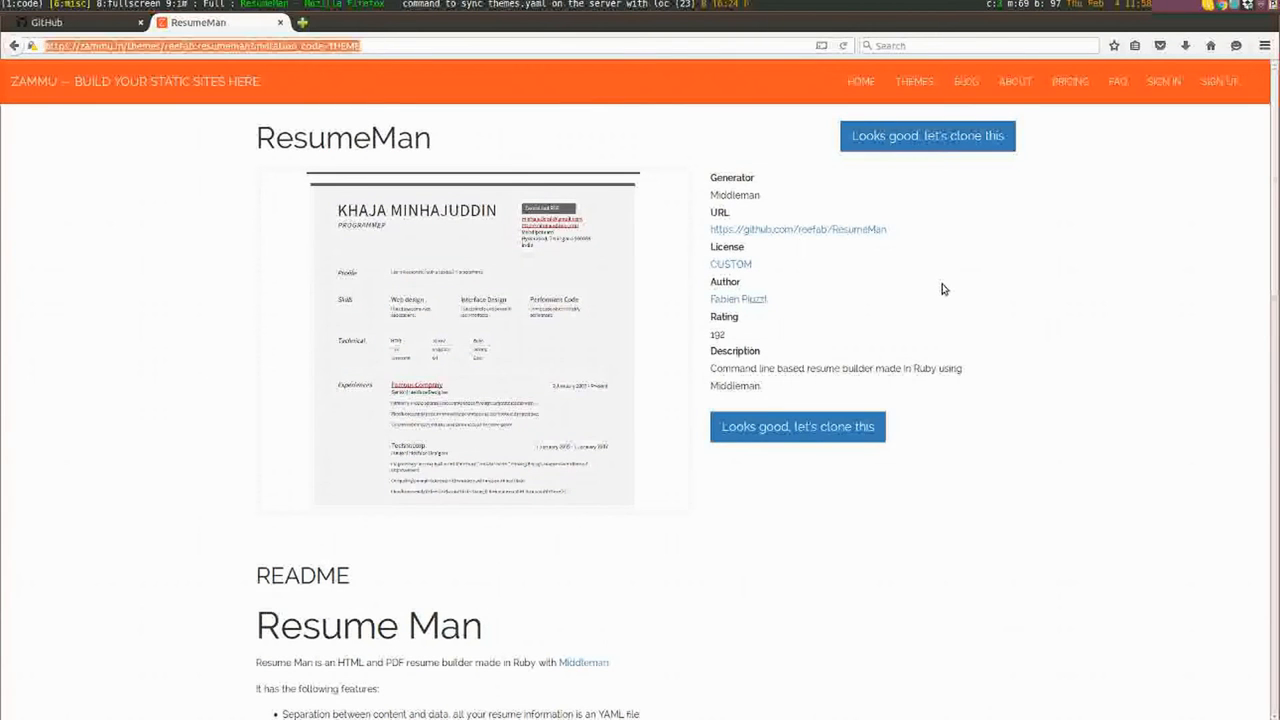
Step: Start cloning the ResumeMan theme and choose to sign up using GitHub
left_click(398, 45)
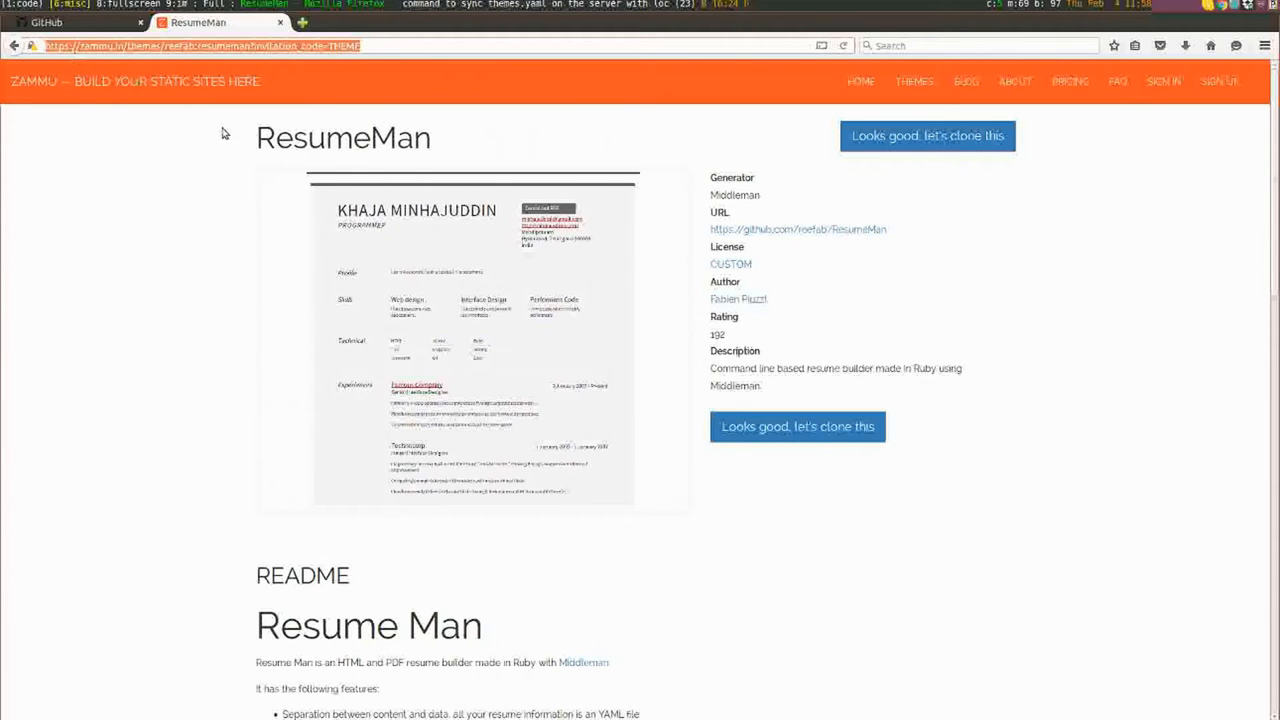
mouse_move(315, 198)
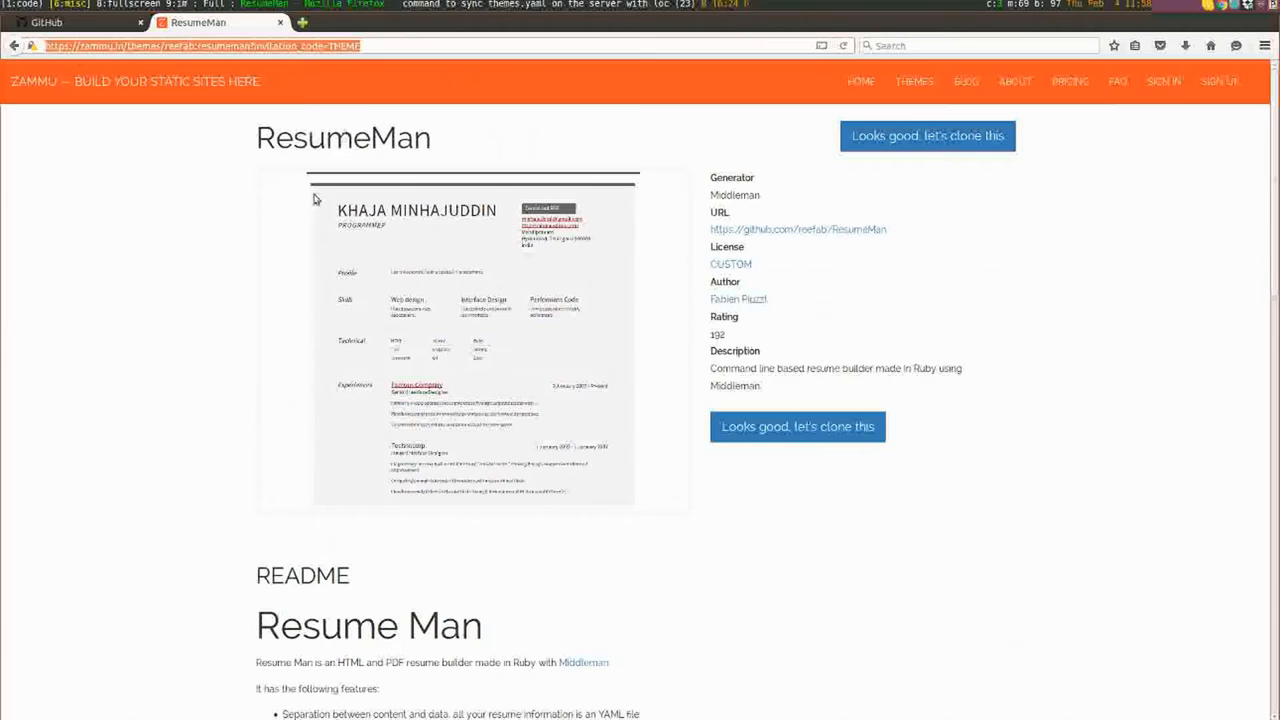
mouse_move(305, 168)
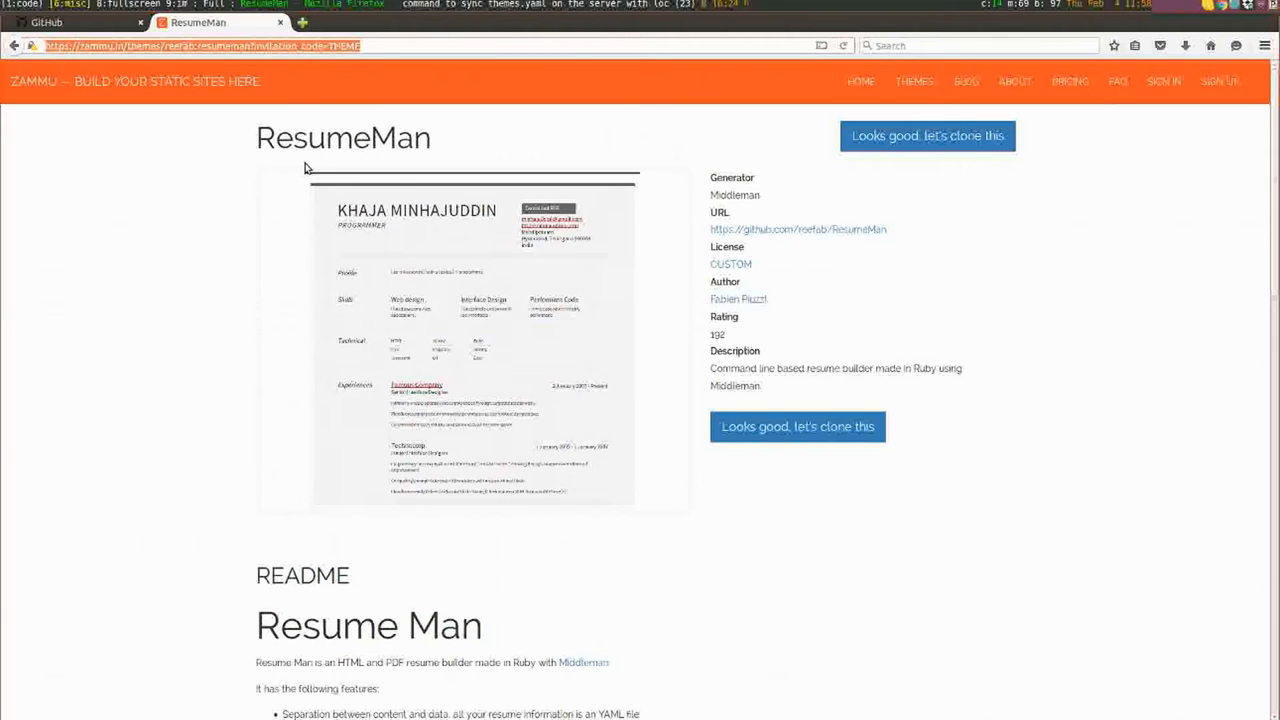
mouse_move(377, 199)
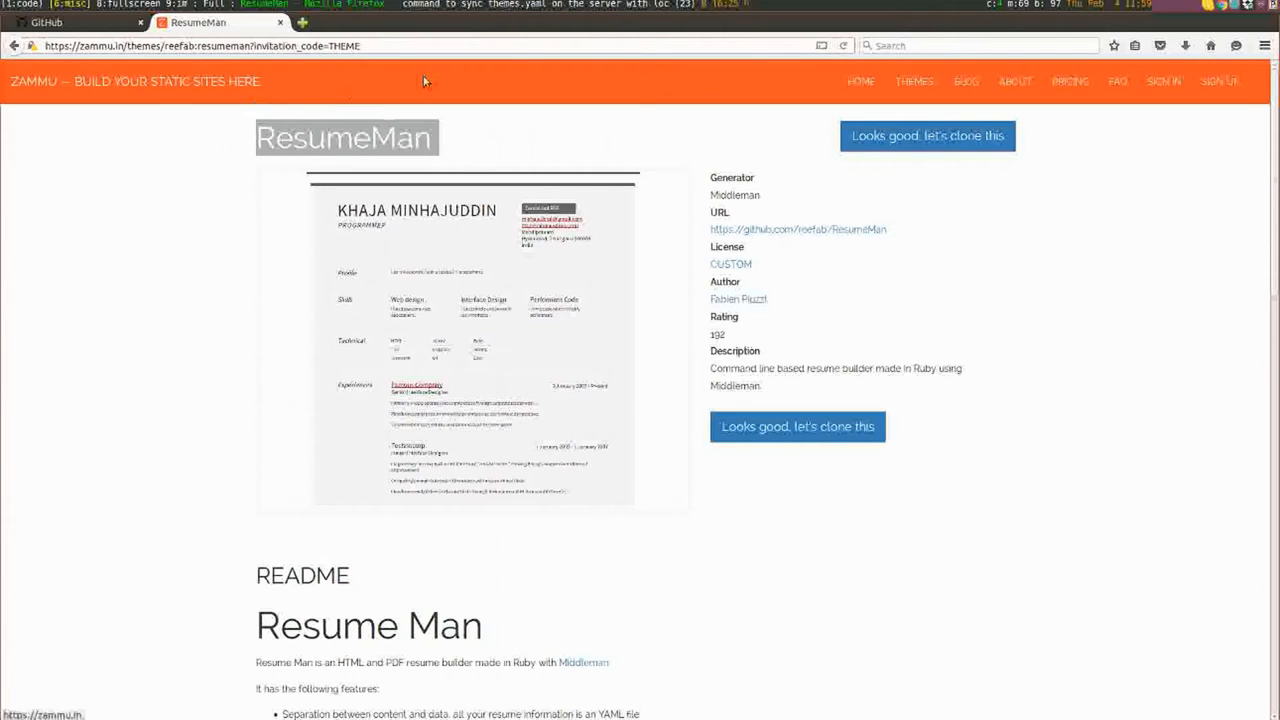
mouse_move(725, 100)
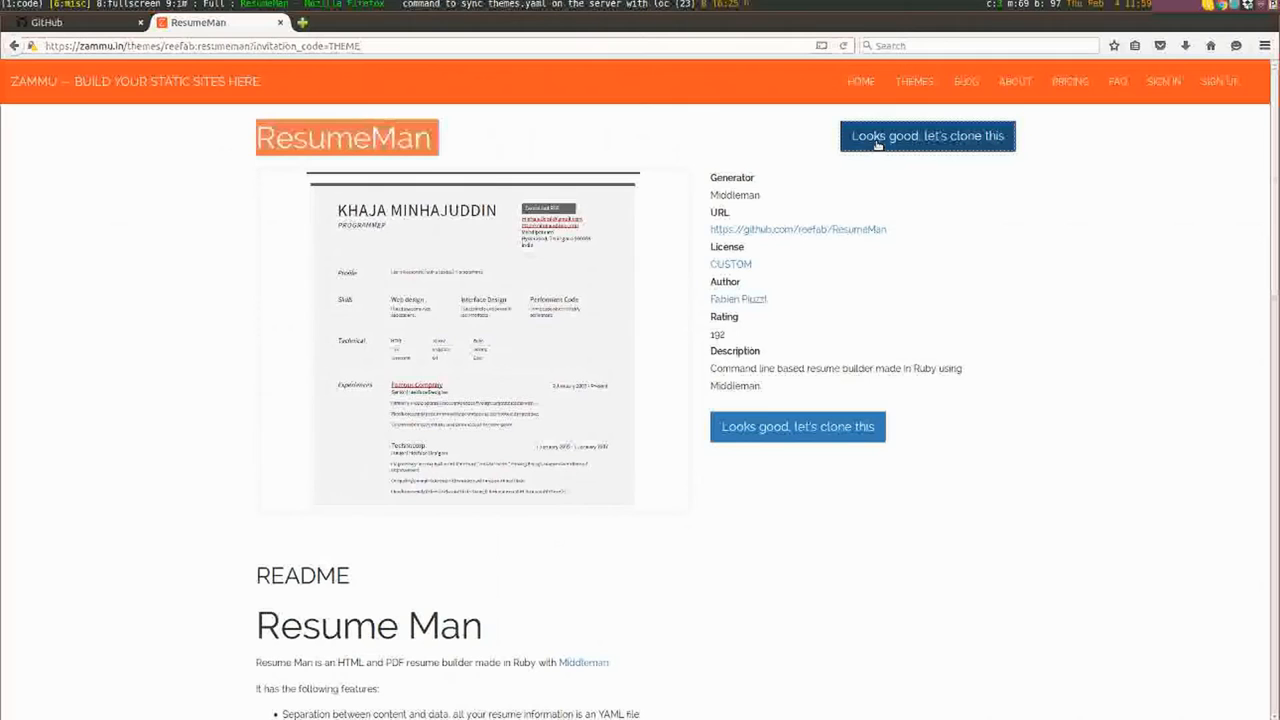
left_click(927, 135)
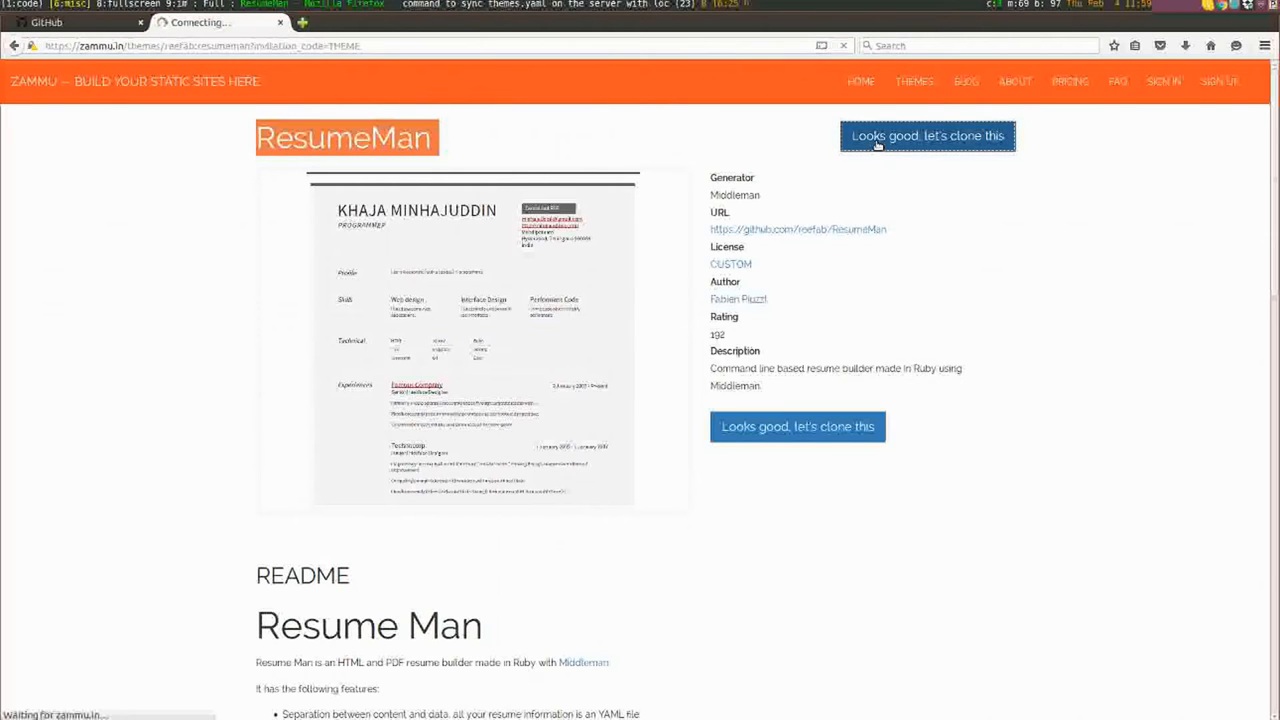
left_click(926, 135)
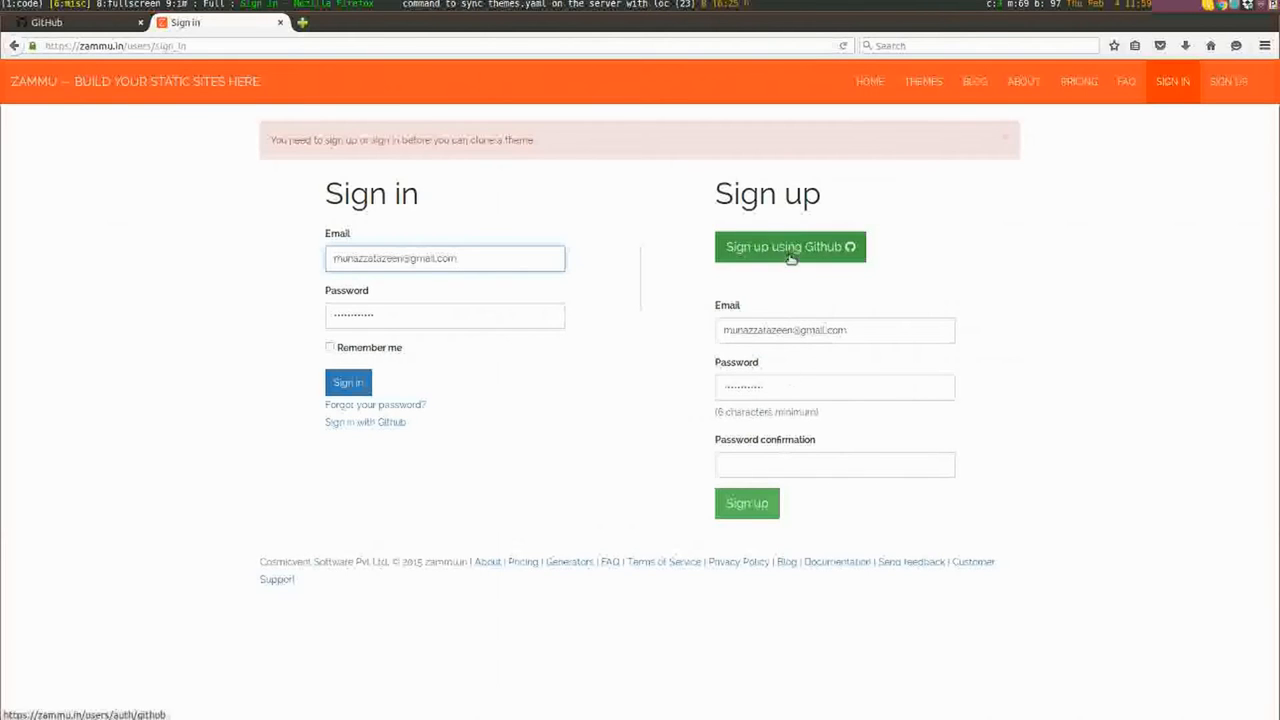
mouse_move(820, 265)
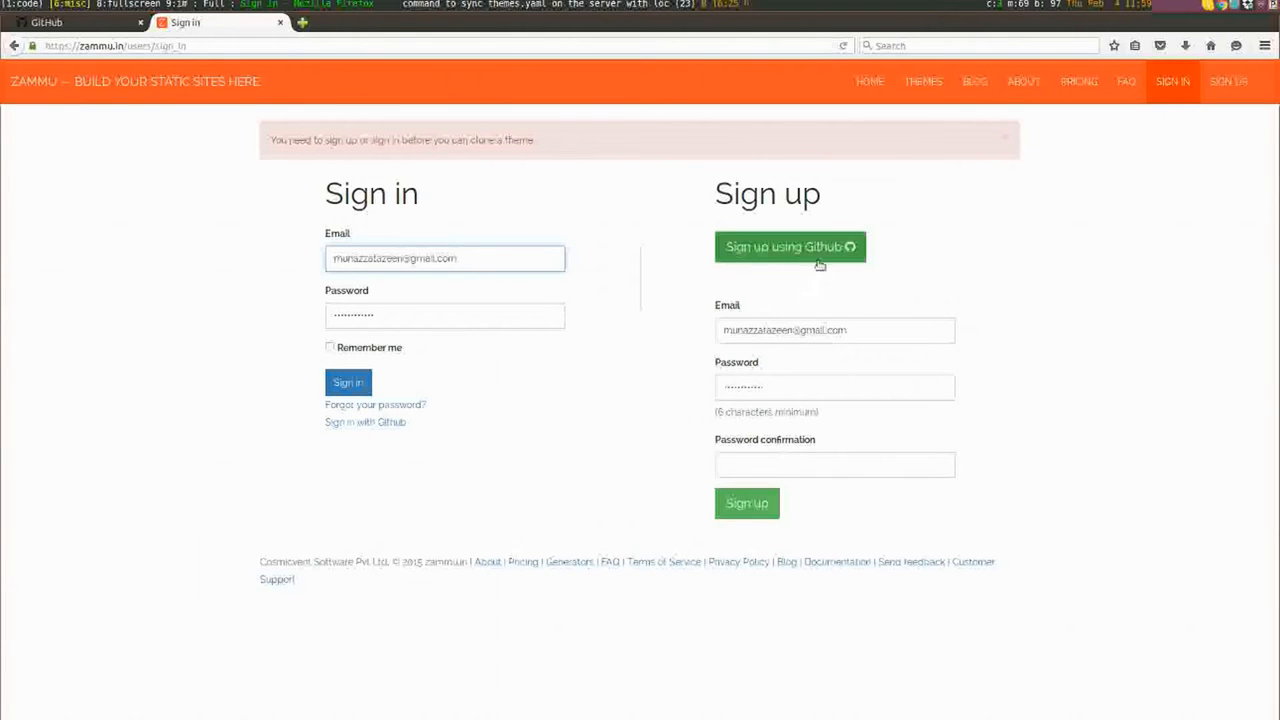
mouse_move(790, 247)
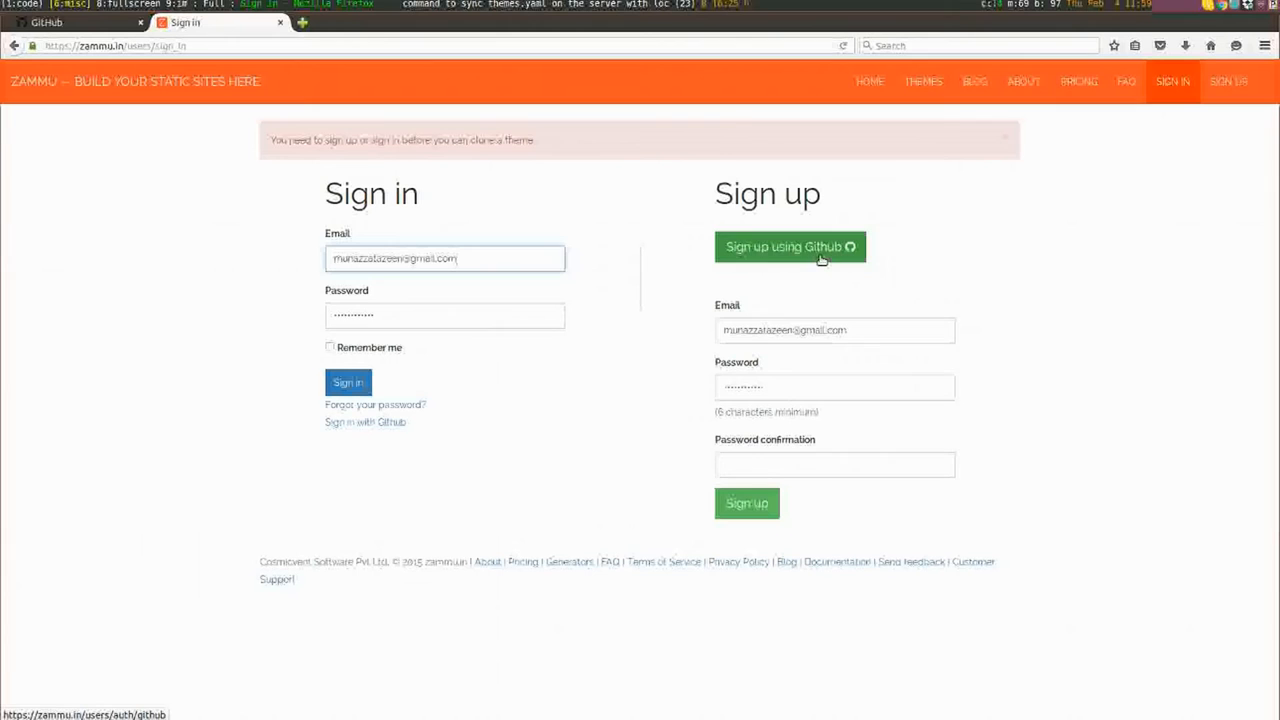
left_click(790, 246)
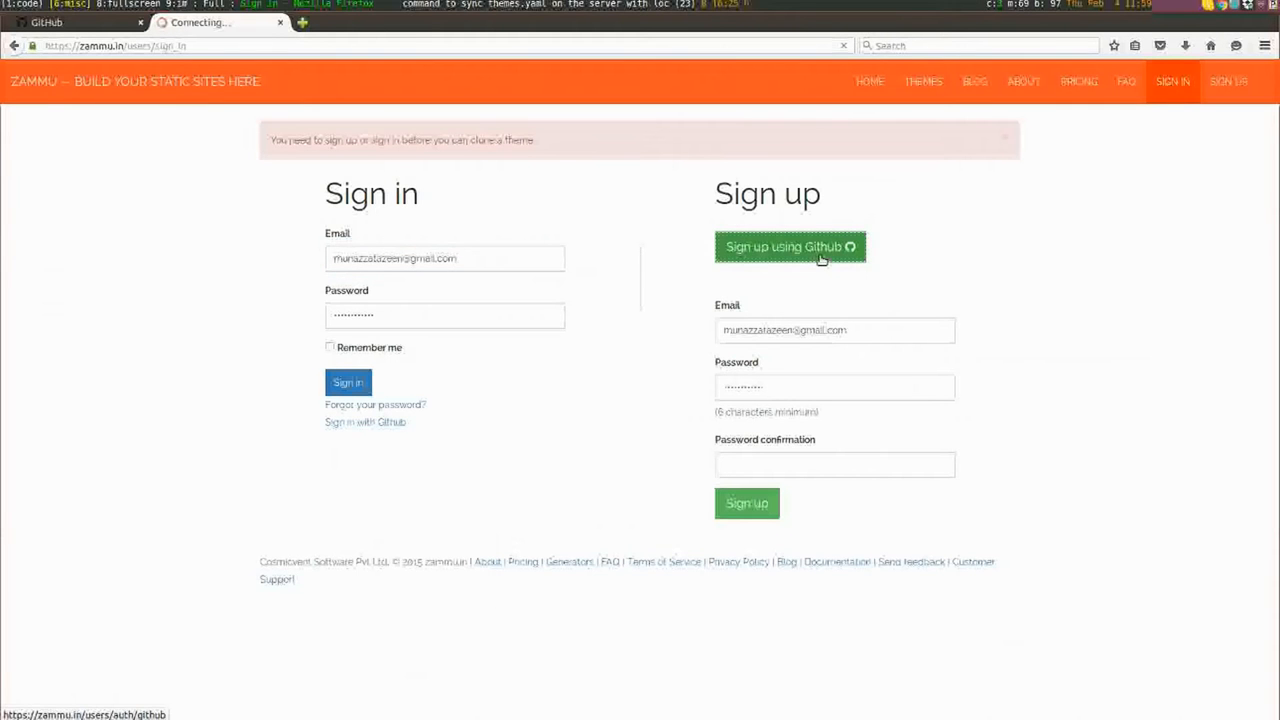
Step: Authorize Zammu Web's access to GitHub email addresses and public repositories
left_click(790, 247)
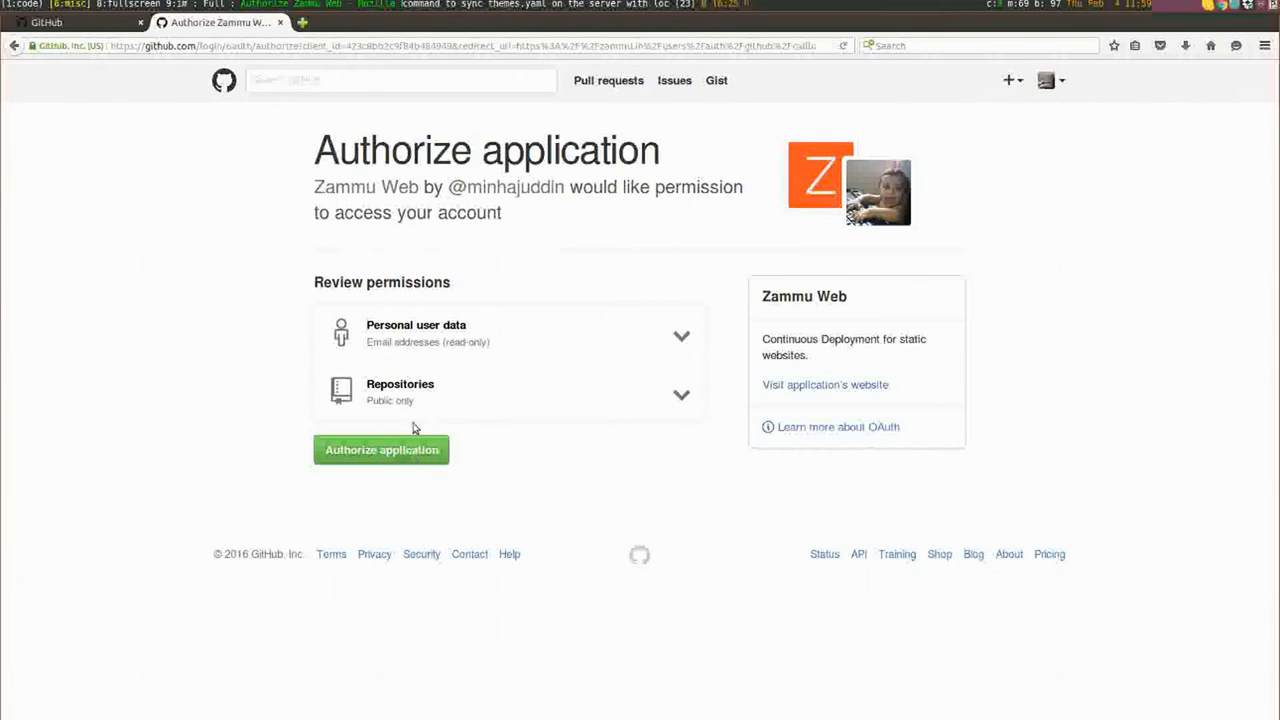
mouse_move(330, 407)
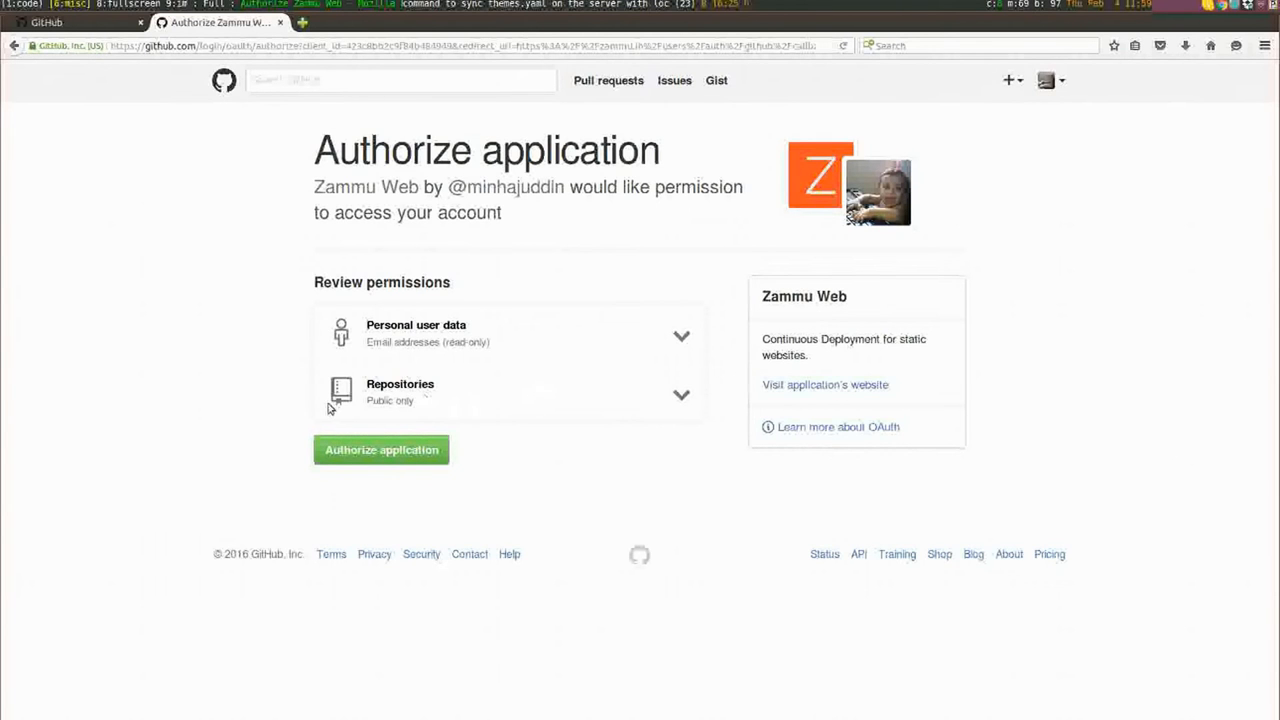
mouse_move(632, 419)
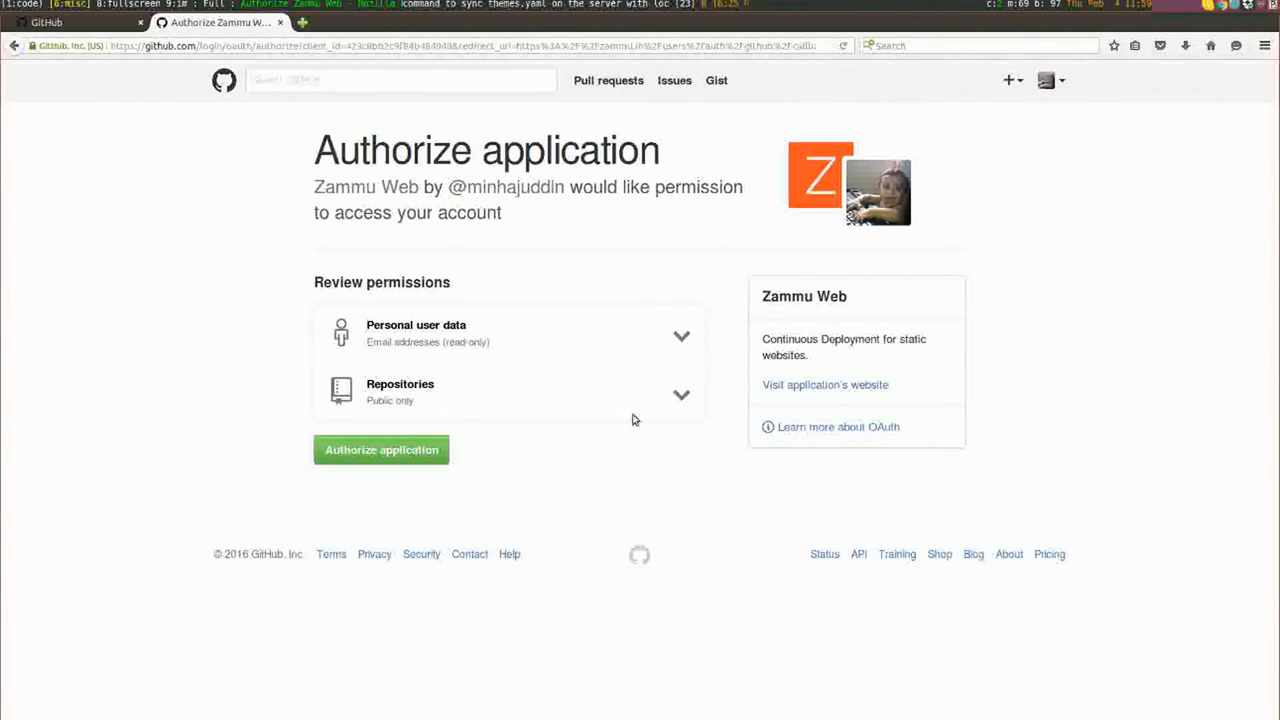
mouse_move(710, 401)
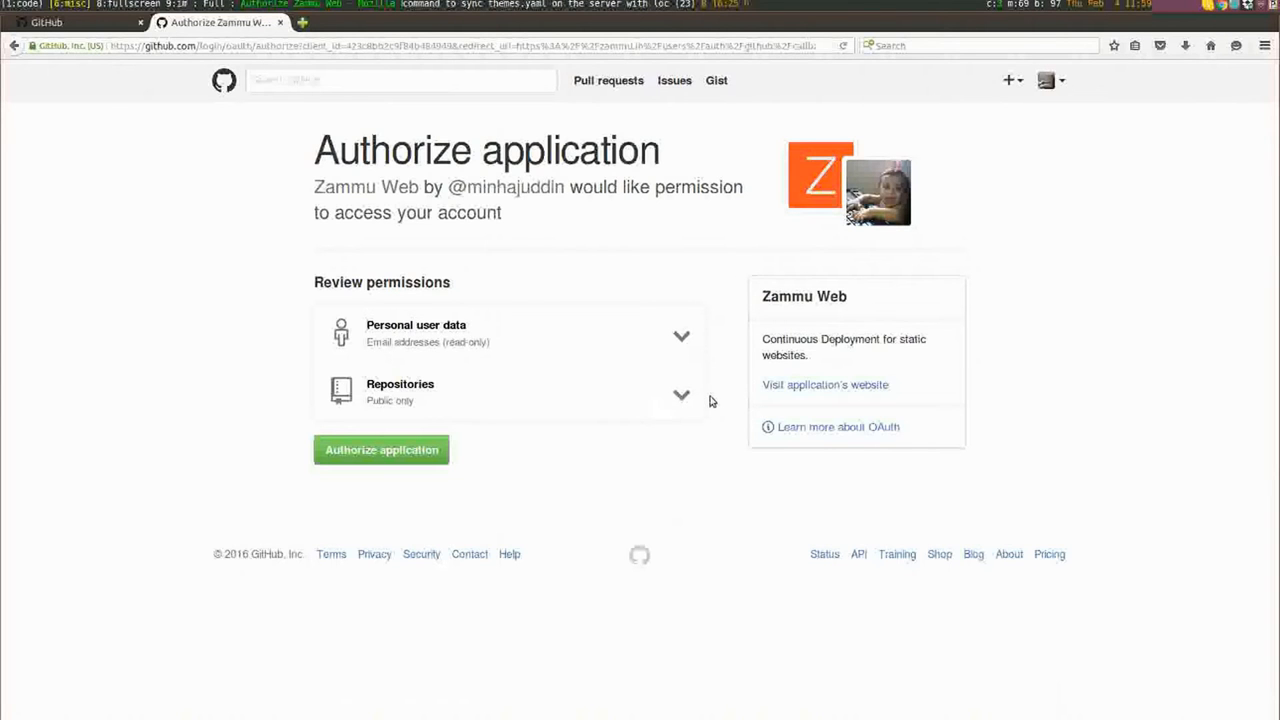
mouse_move(688, 410)
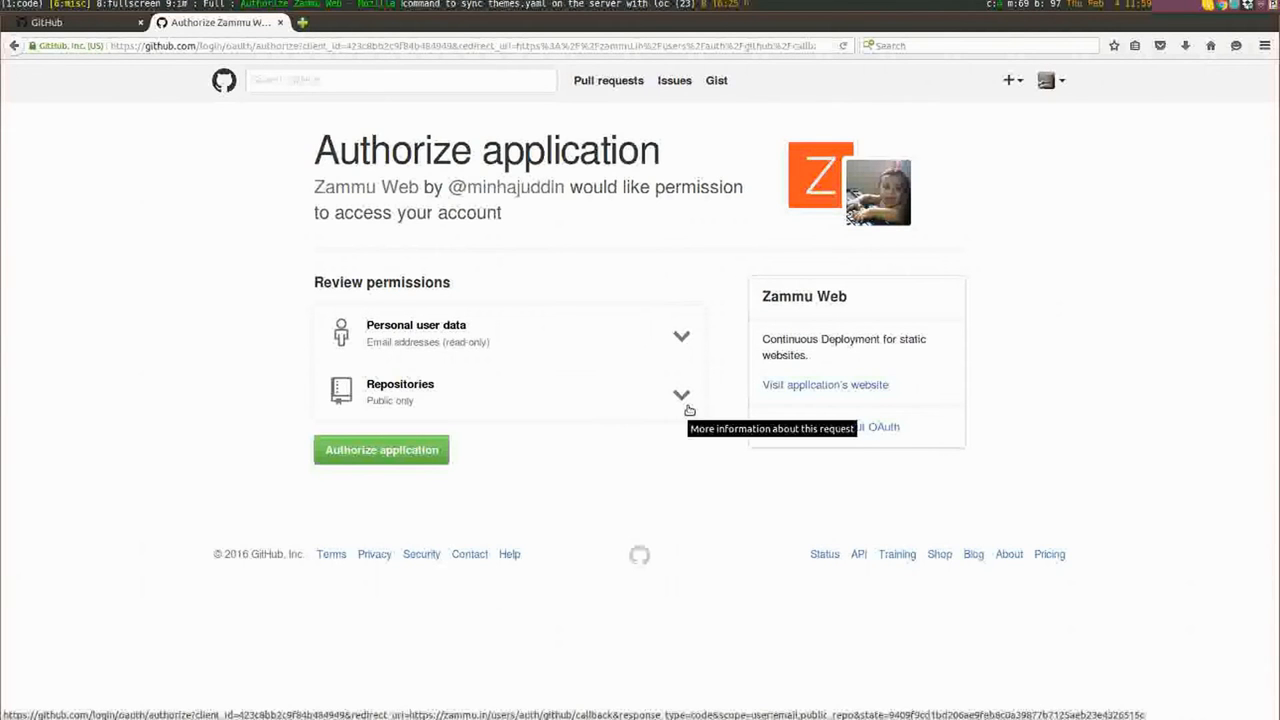
mouse_move(669, 373)
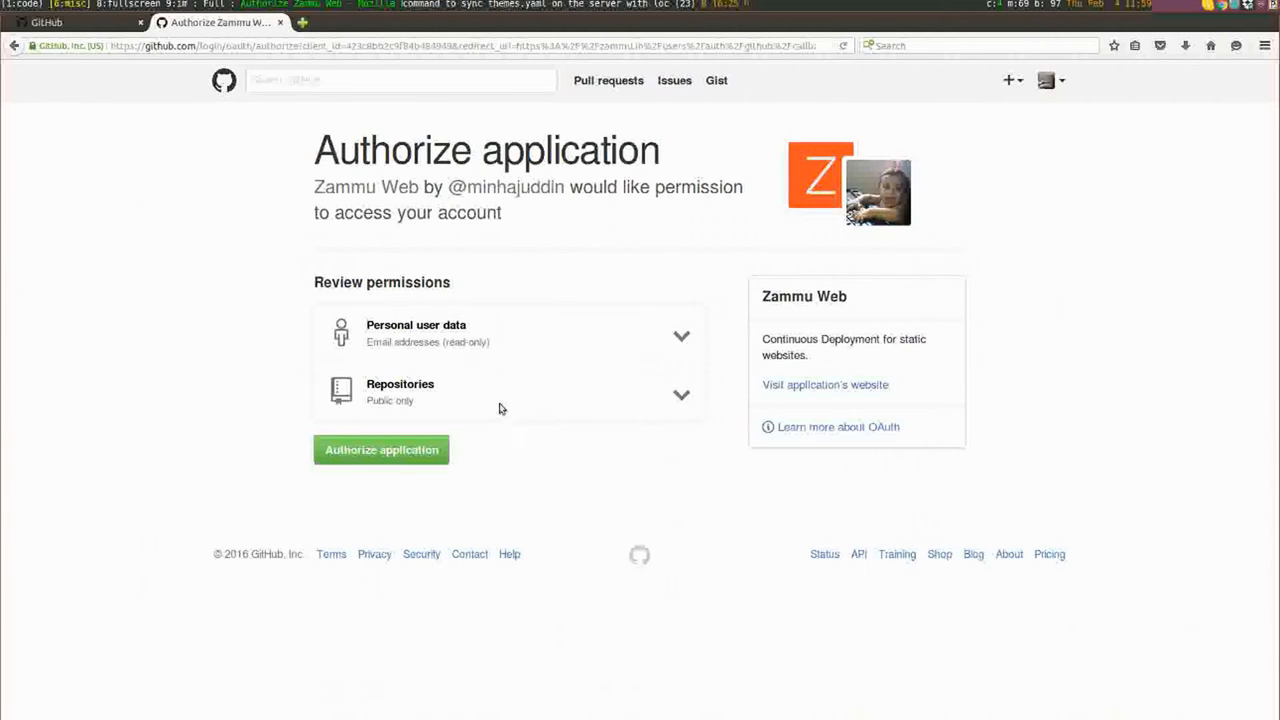
left_click(381, 449)
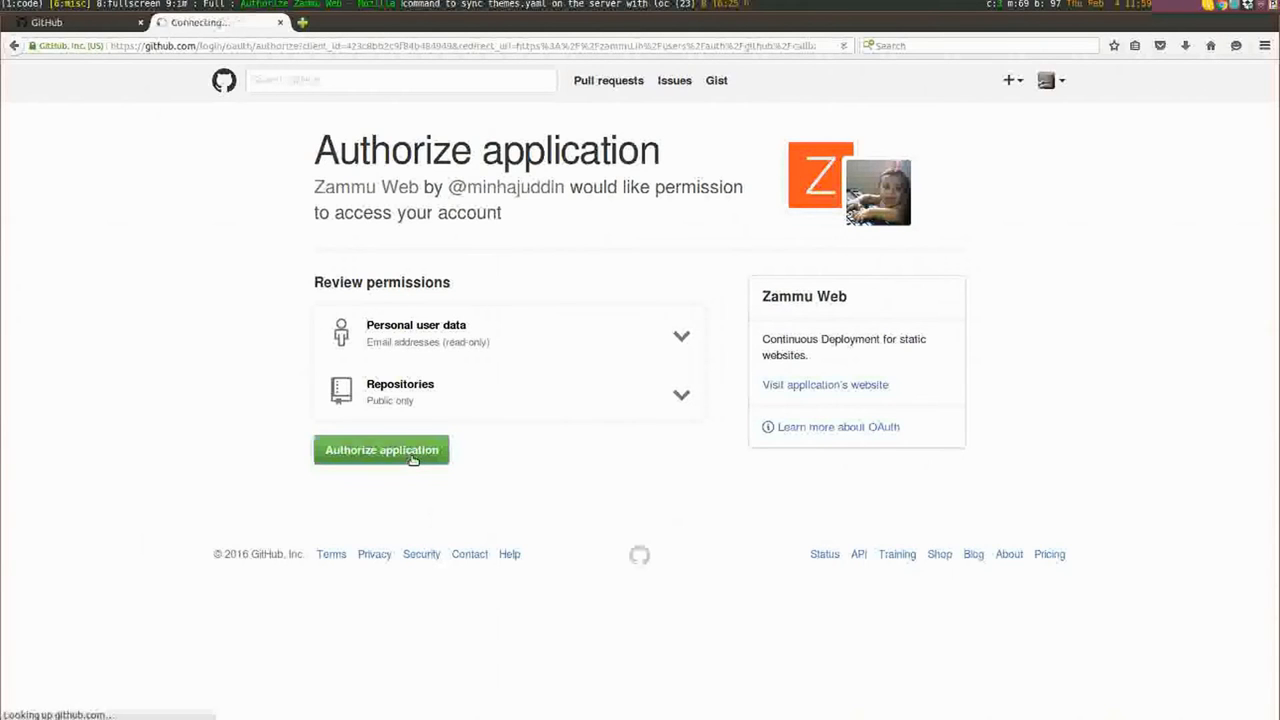
Step: Finish GitHub authentication and return to the ResumeMan theme page
left_click(381, 449)
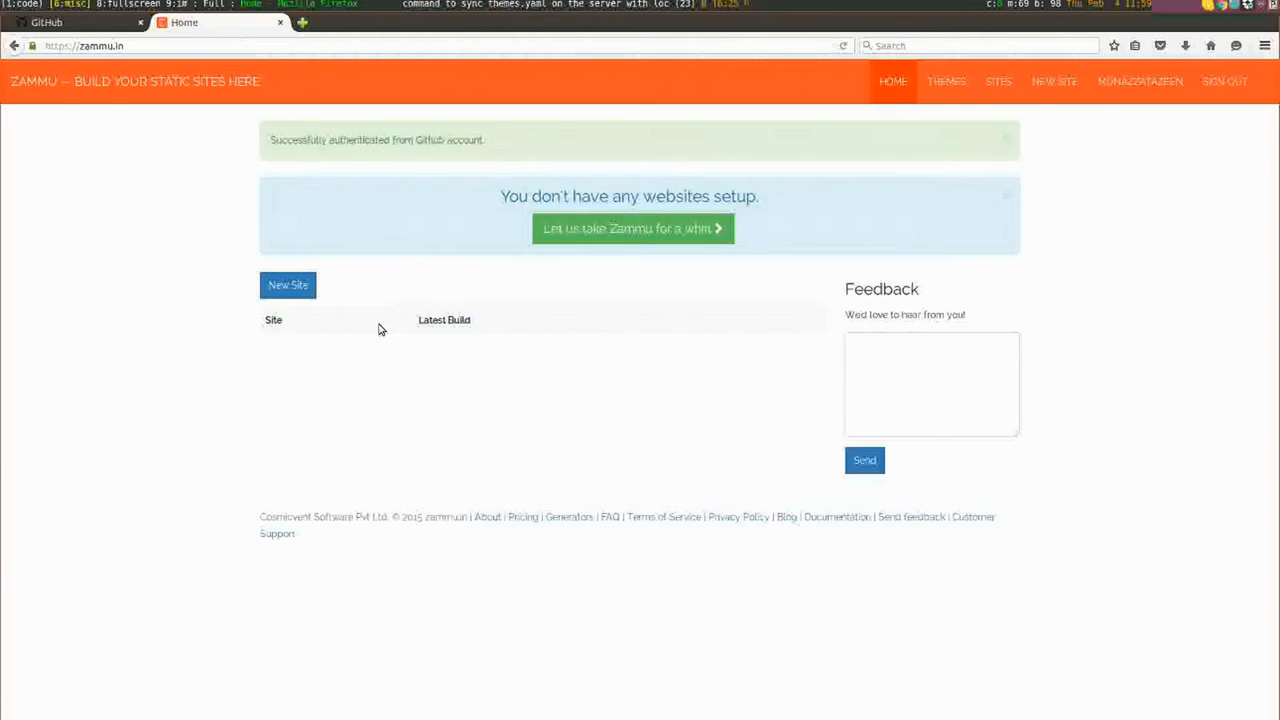
mouse_move(93, 164)
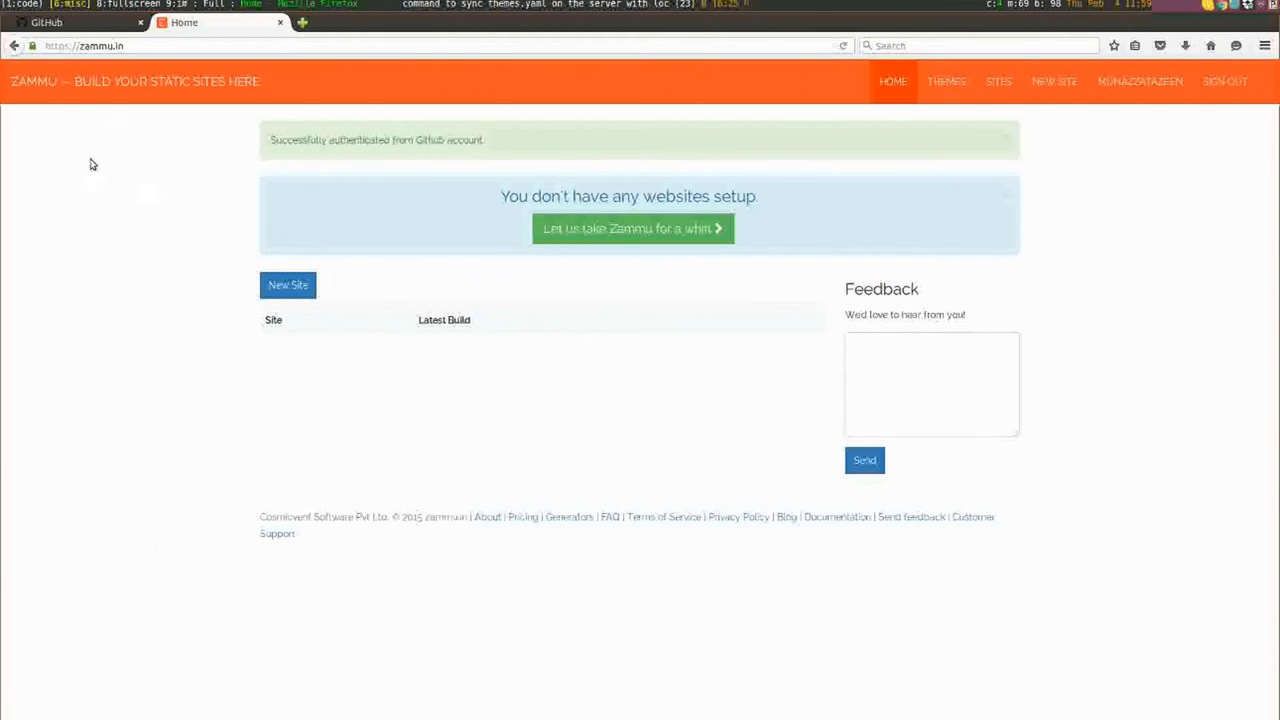
mouse_move(938, 242)
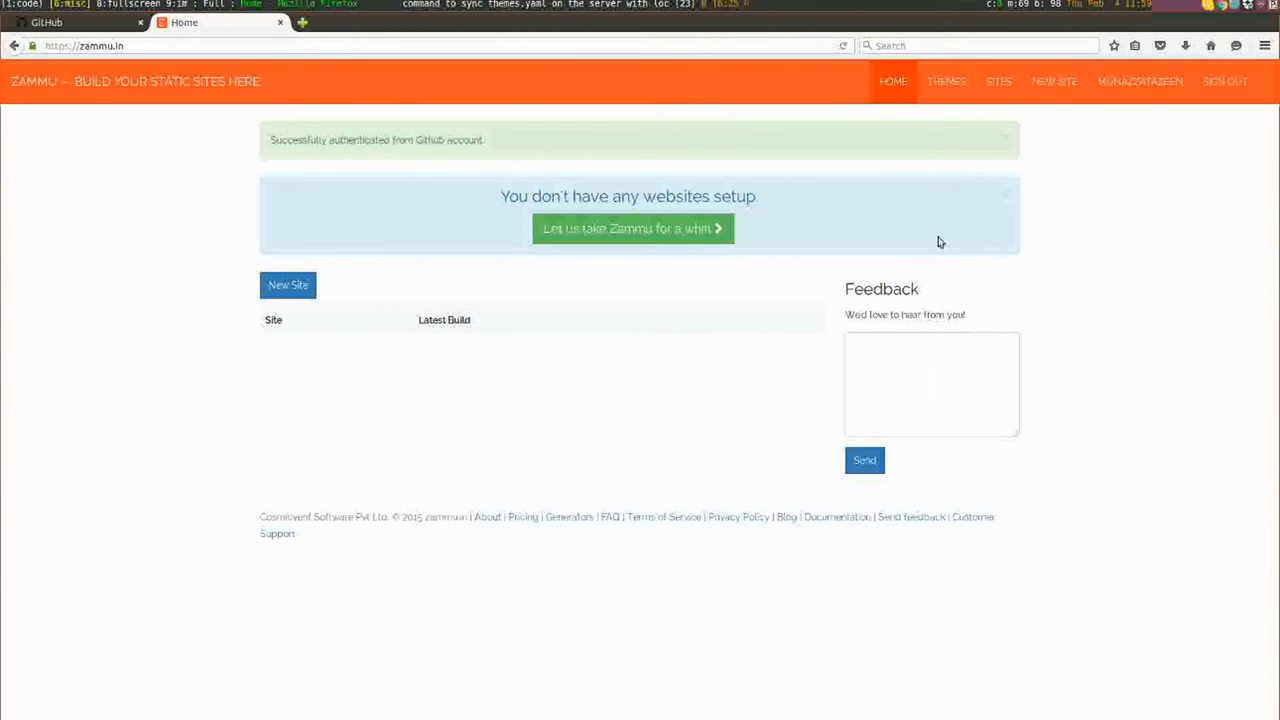
left_click(946, 81)
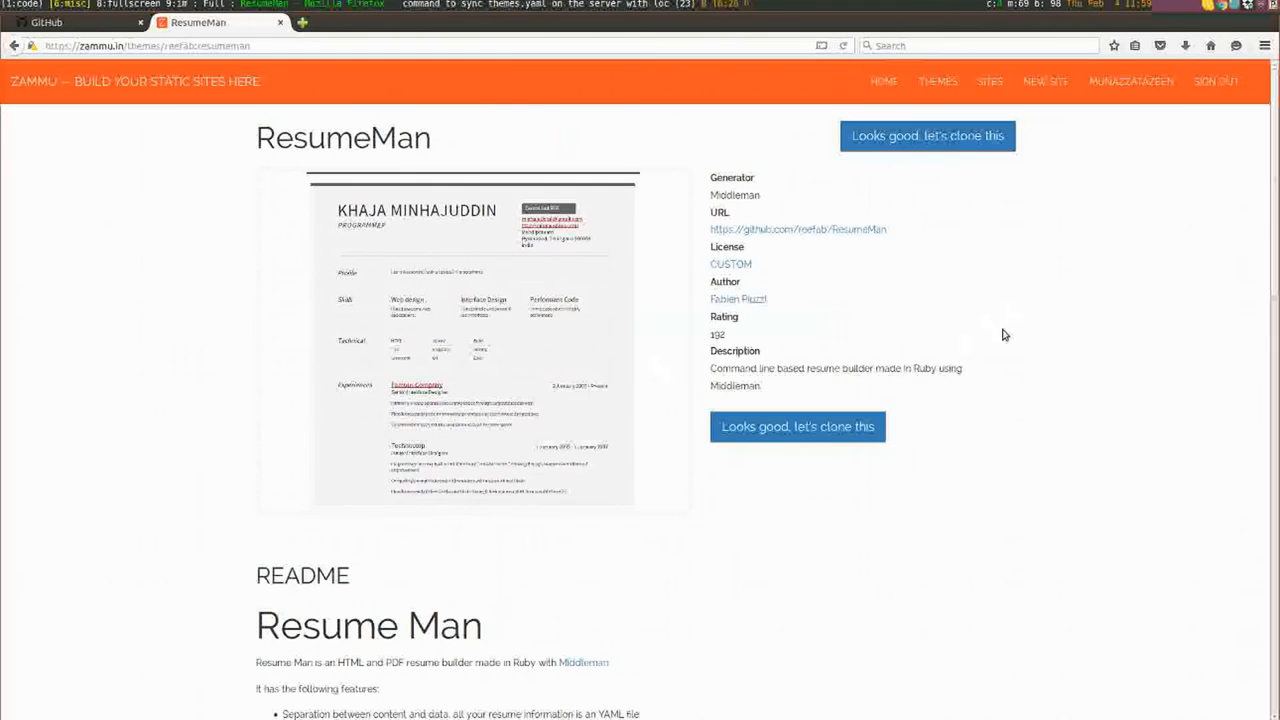
mouse_move(779, 347)
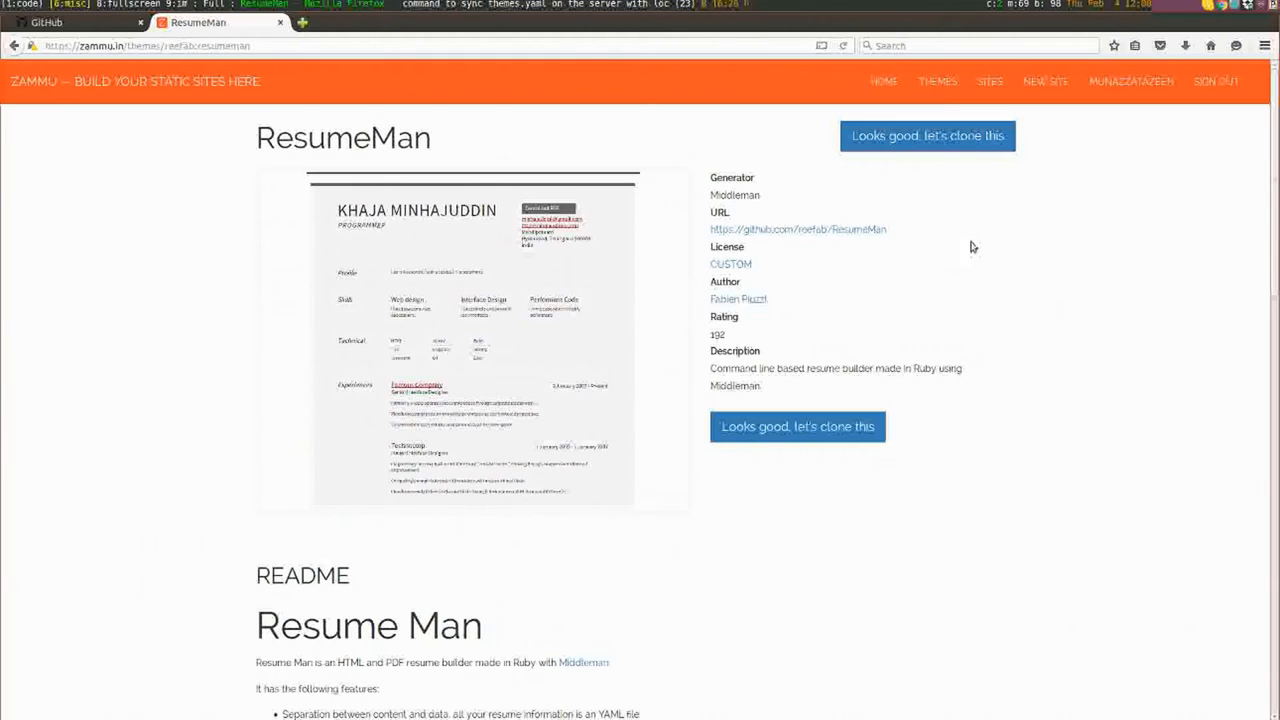
mouse_move(950, 226)
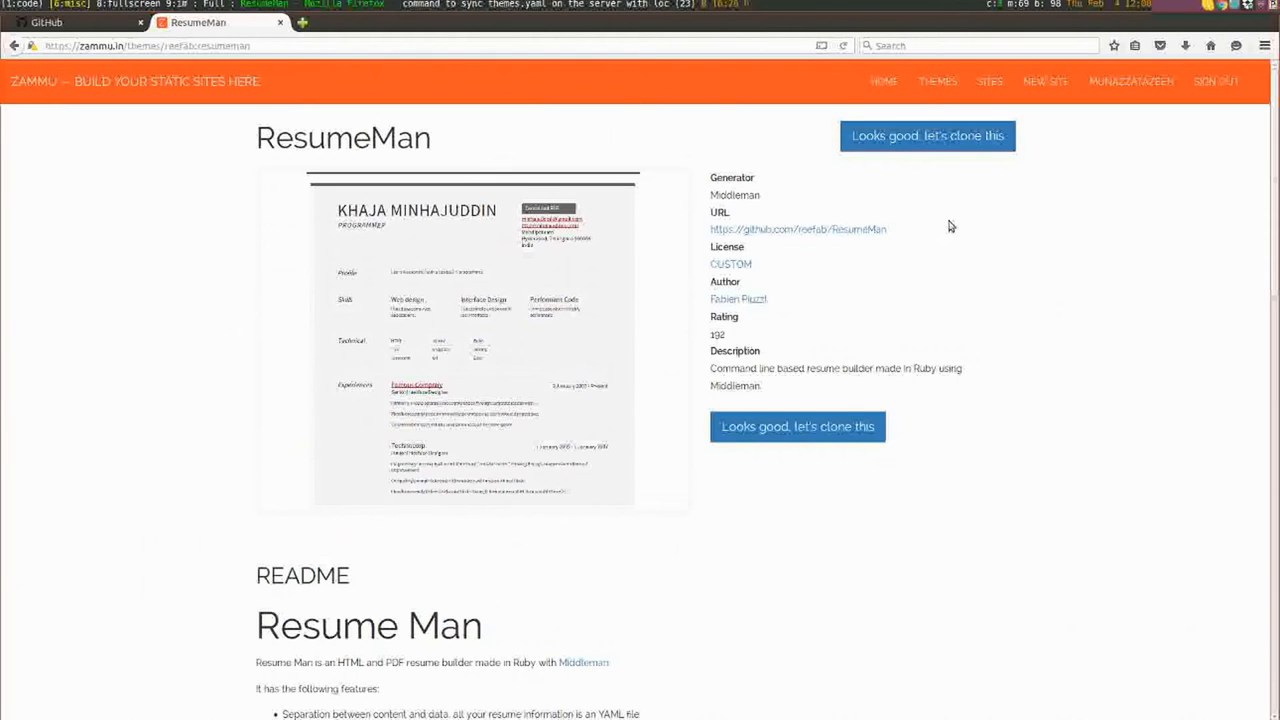
Step: Clone ResumeMan into a new resumeman5 site and go to its details from the dashboard
left_click(797, 426)
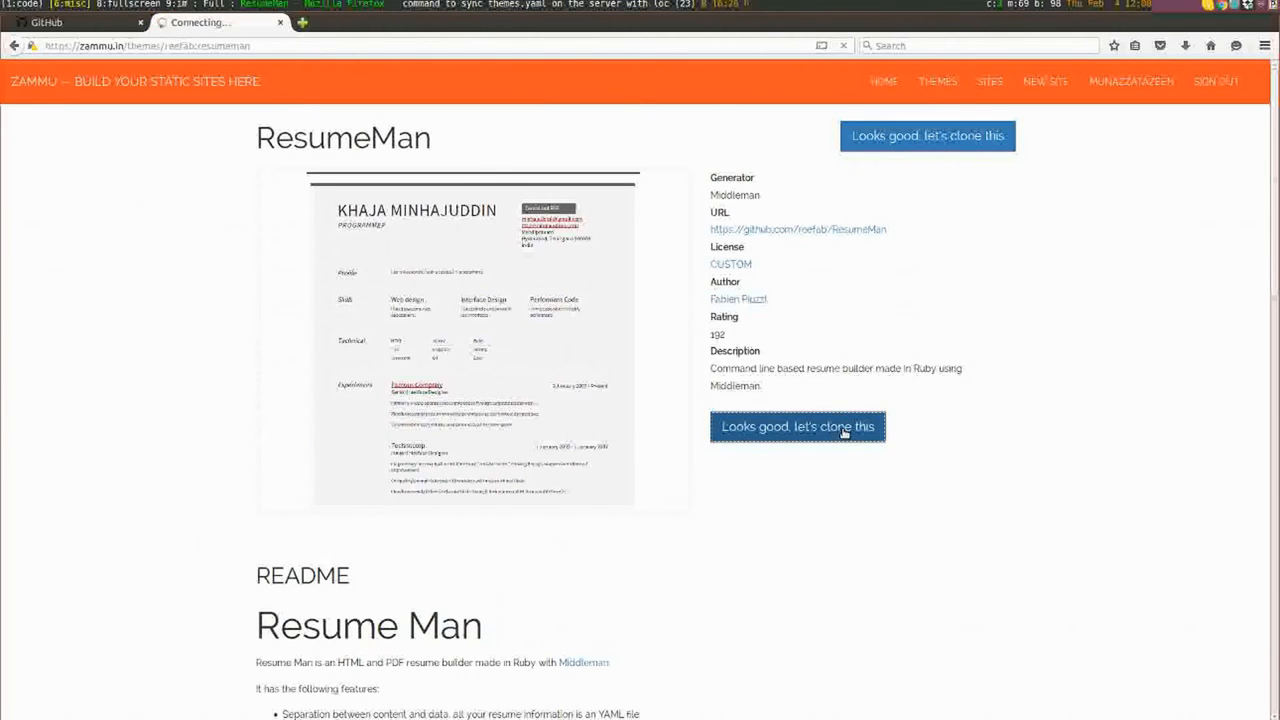
left_click(797, 427)
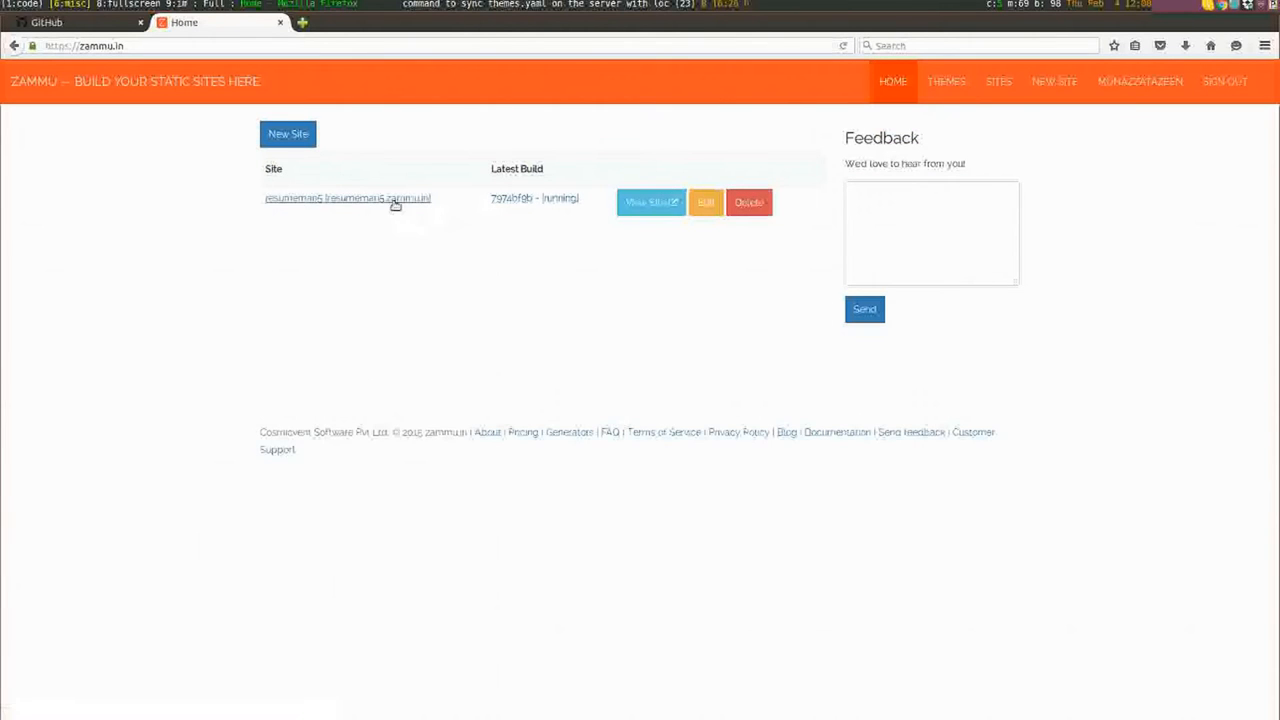
left_click(347, 197)
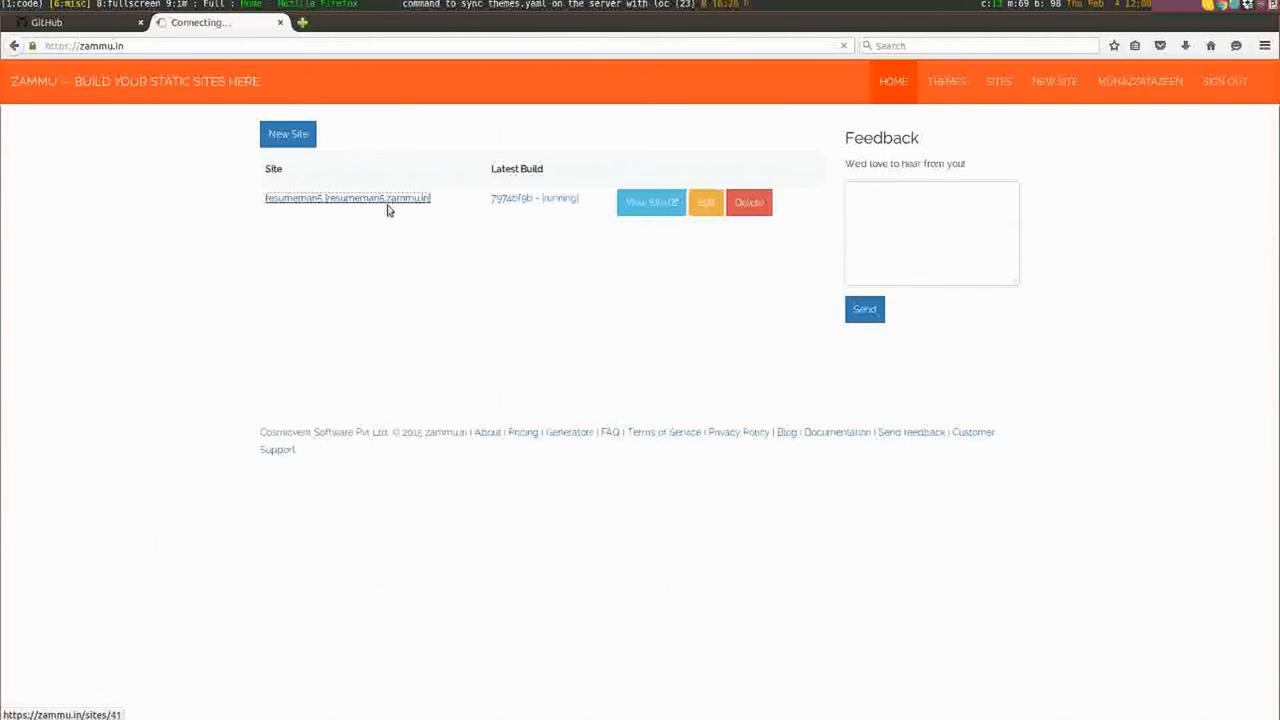
Step: View the running build 7974bf9b log as the gems install
left_click(347, 197)
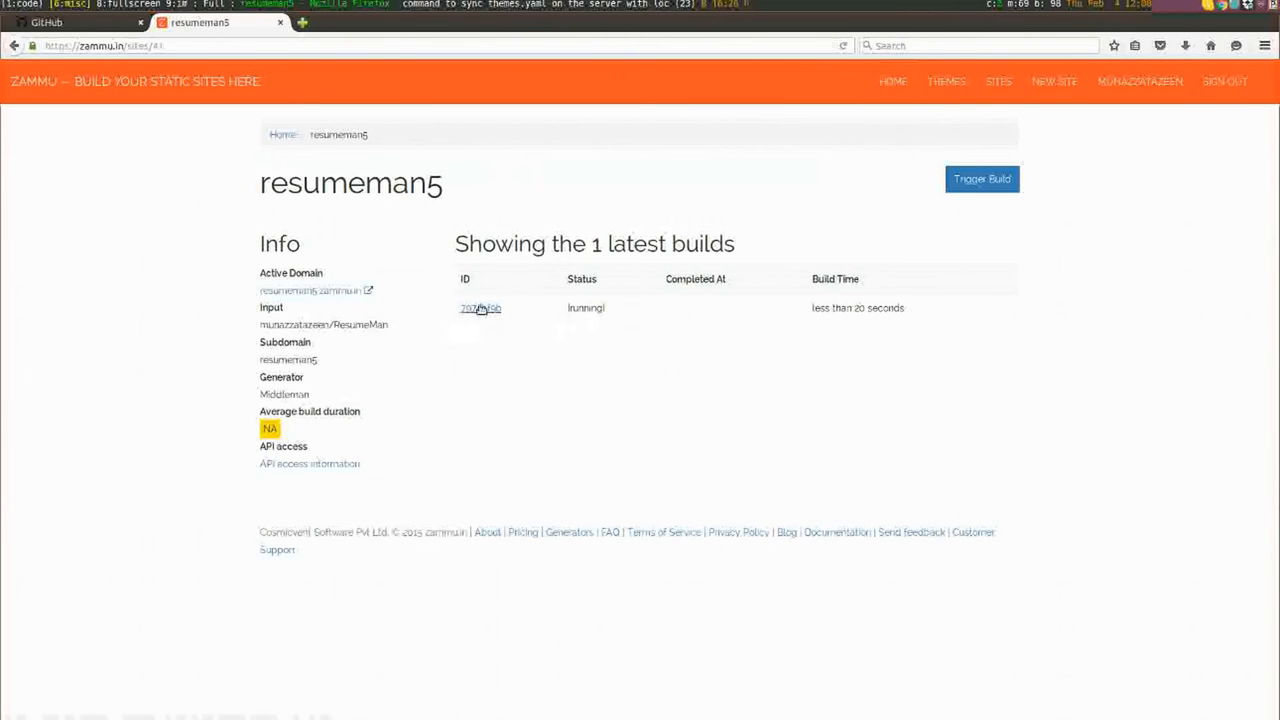
left_click(480, 308)
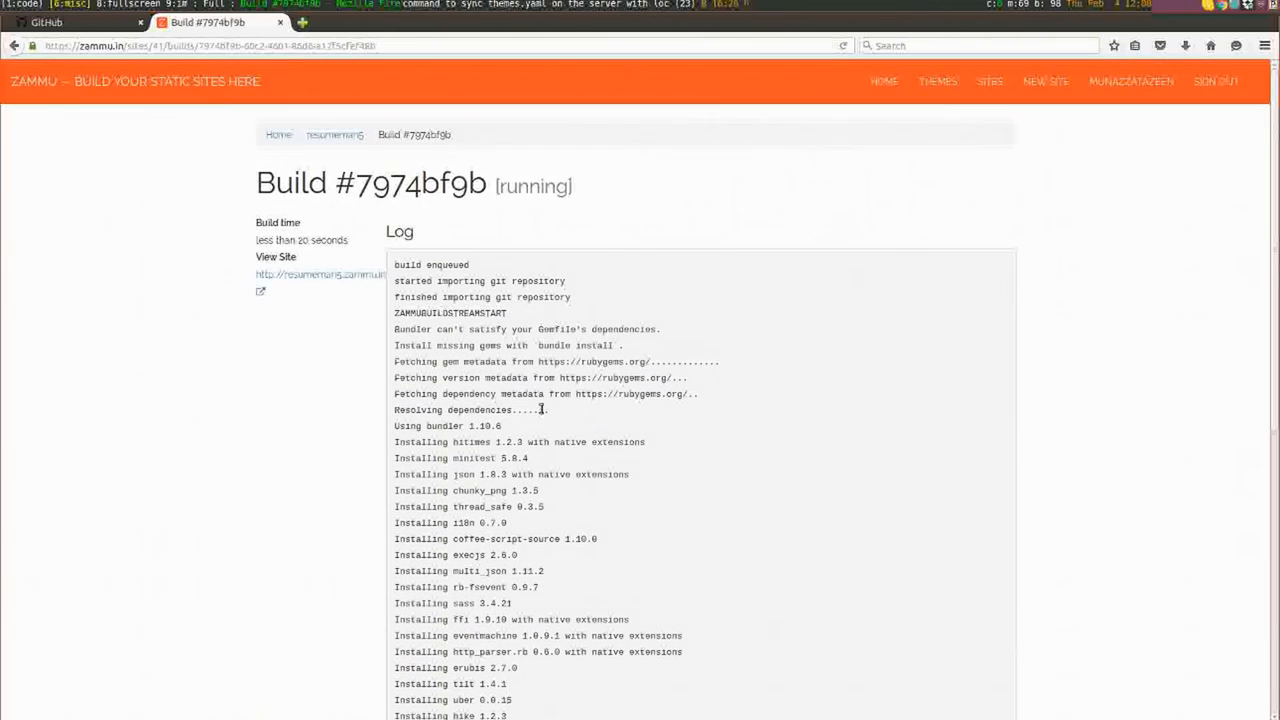
scroll("down", 3)
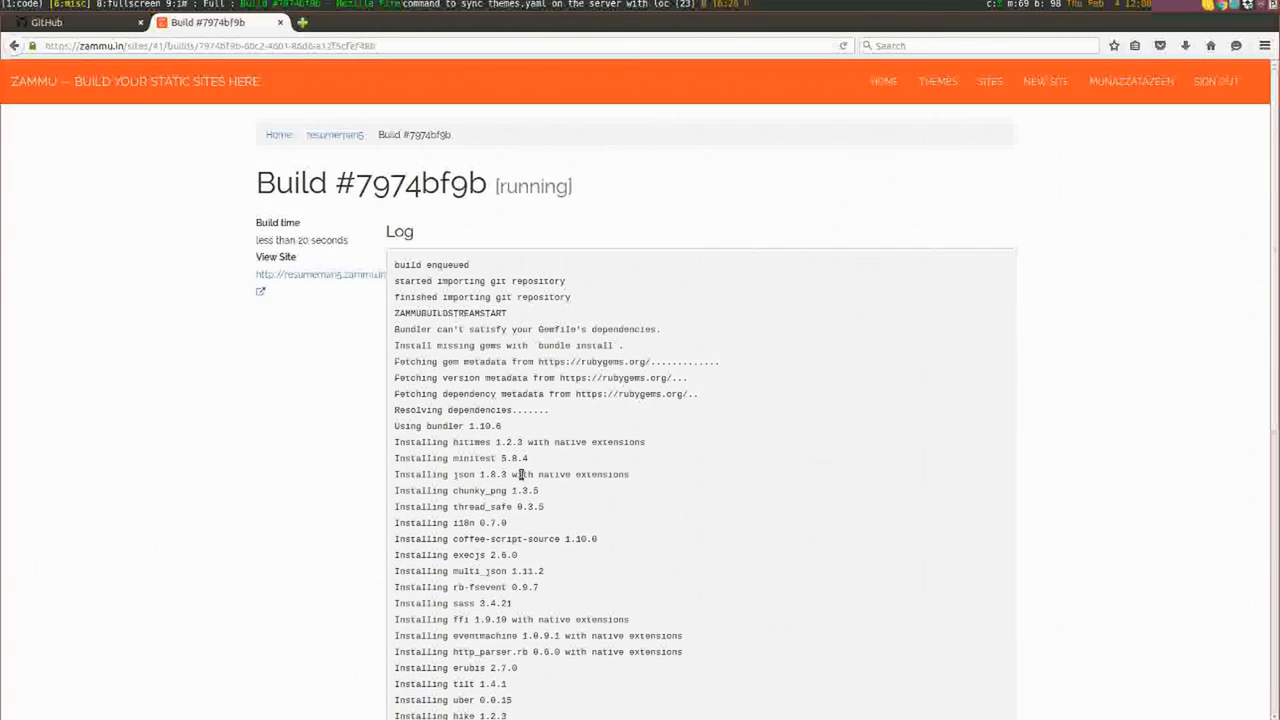
scroll("down", 3)
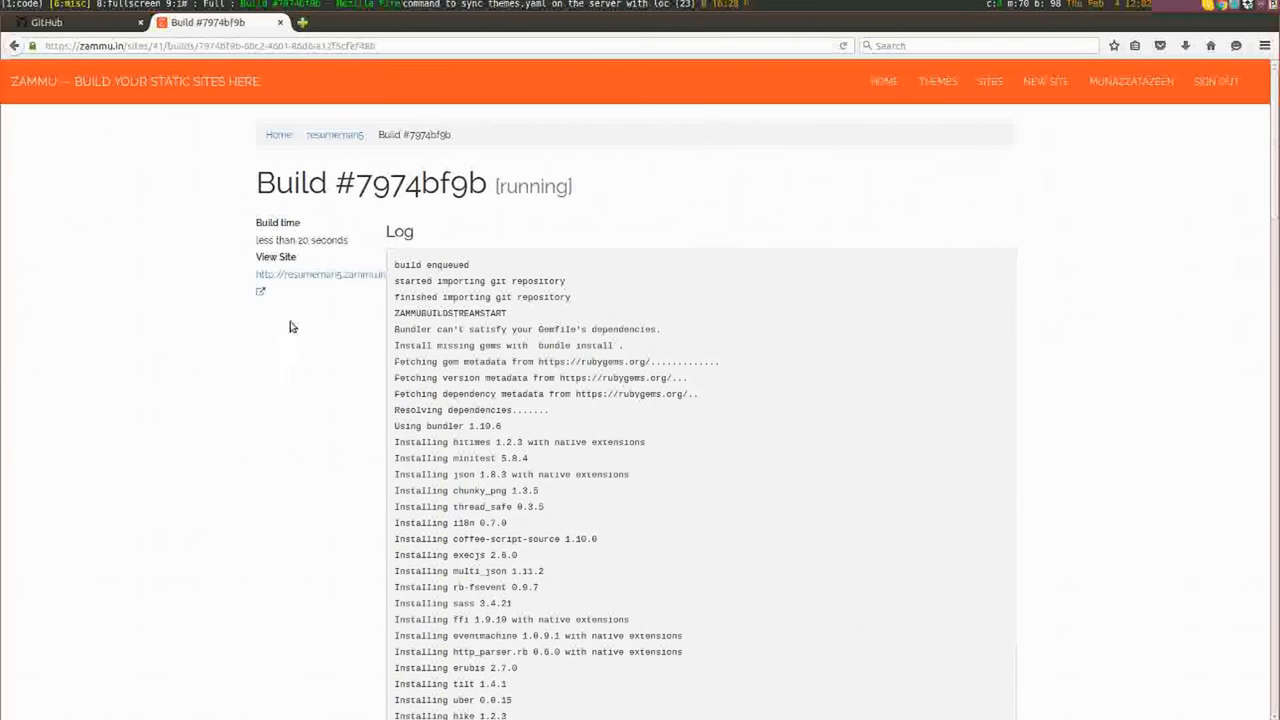
mouse_move(310, 274)
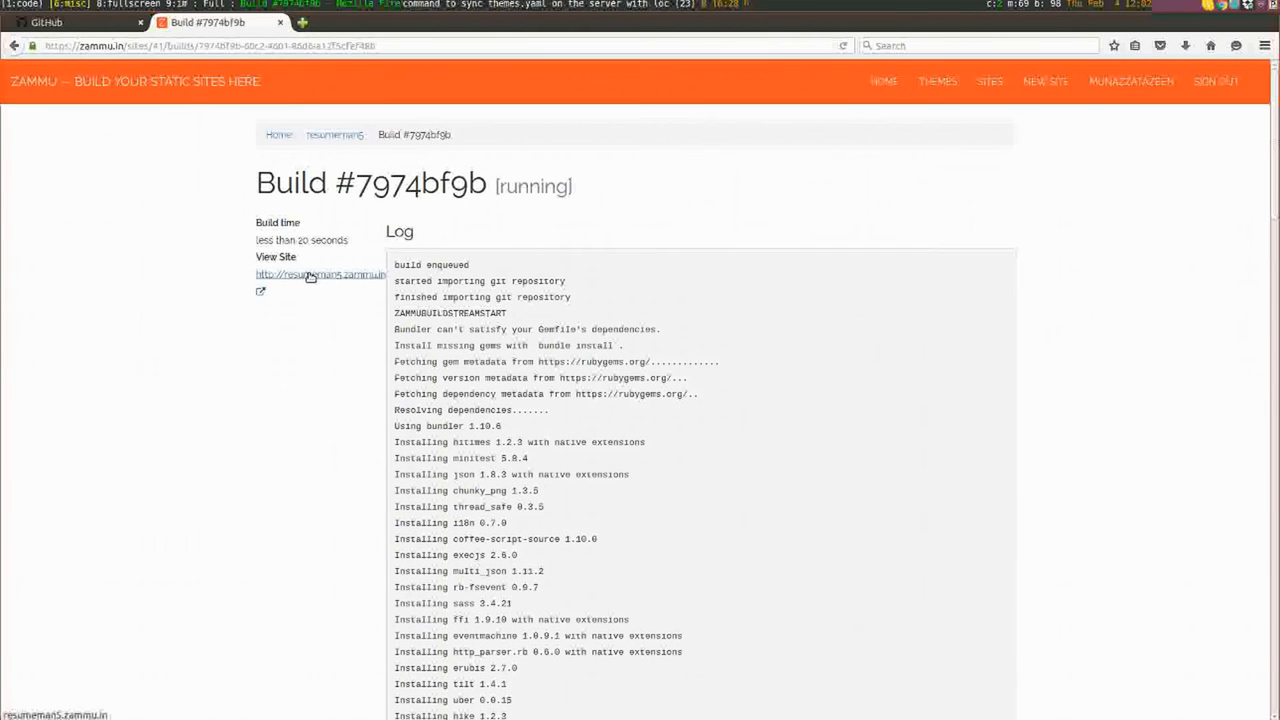
Step: Visit the live resumeman5.zammu.in site from the build's View Site link
left_click(320, 274)
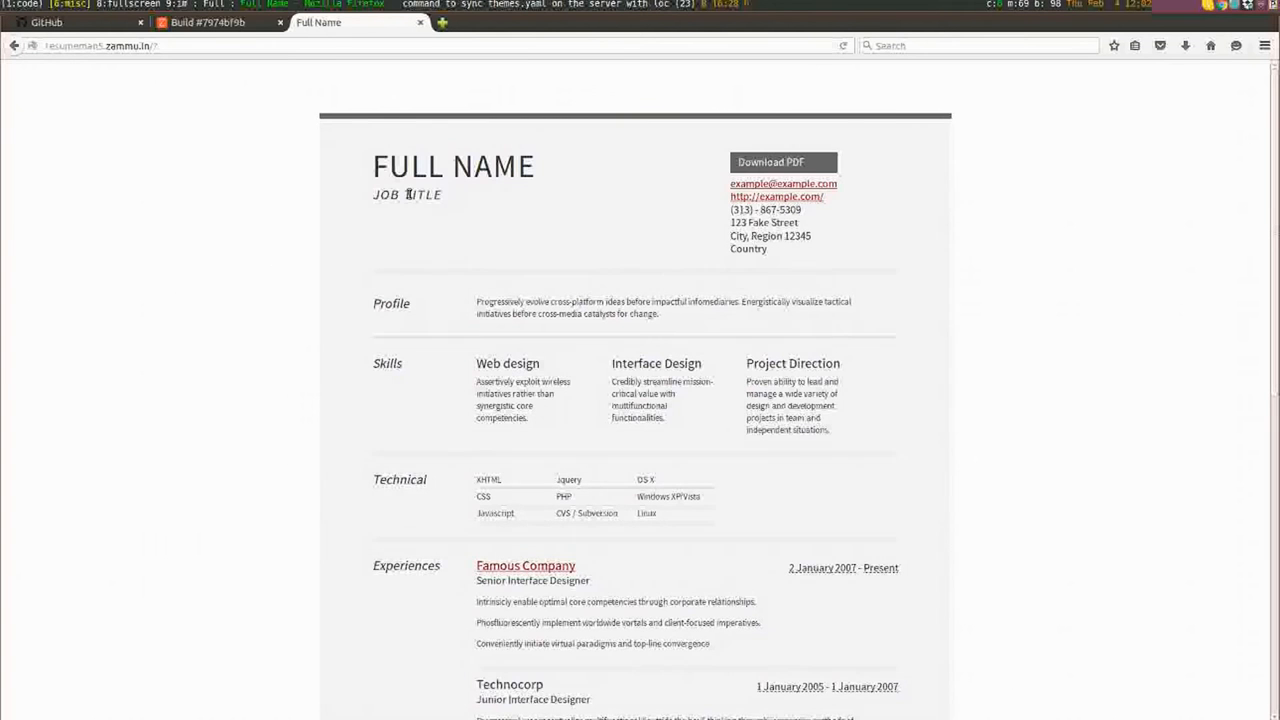
mouse_move(560, 533)
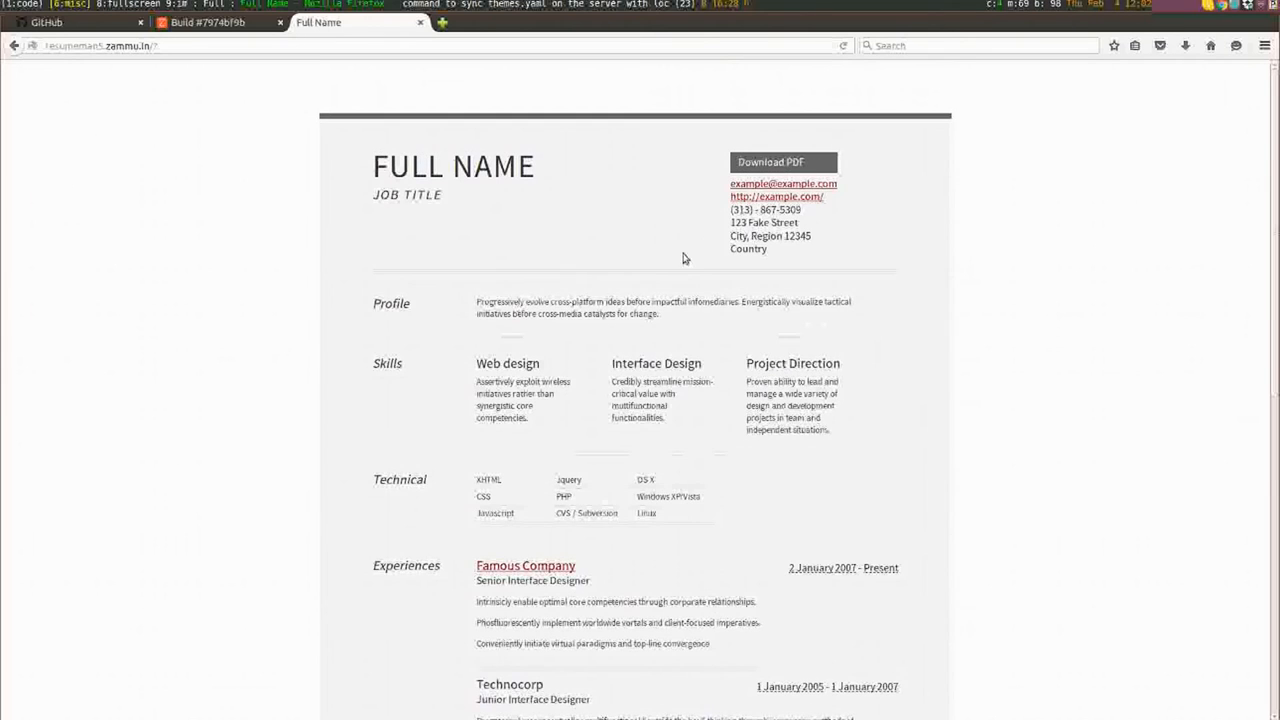
mouse_move(715, 267)
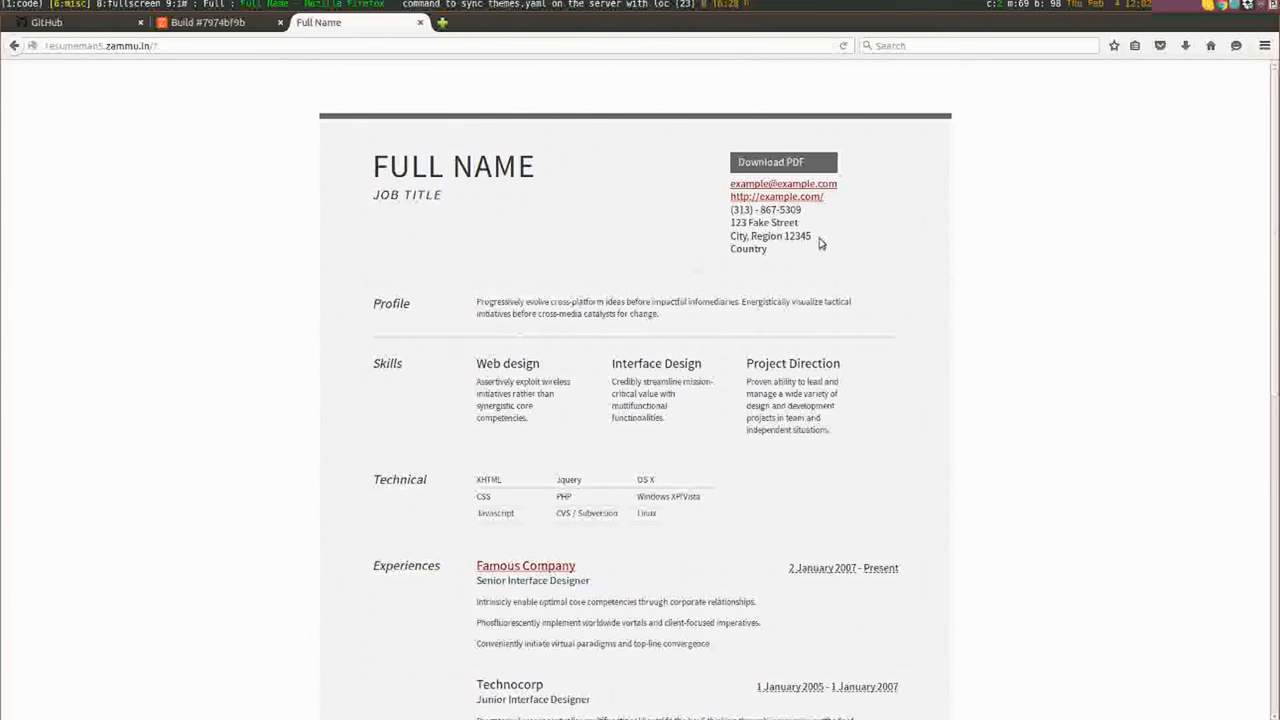
mouse_move(540, 353)
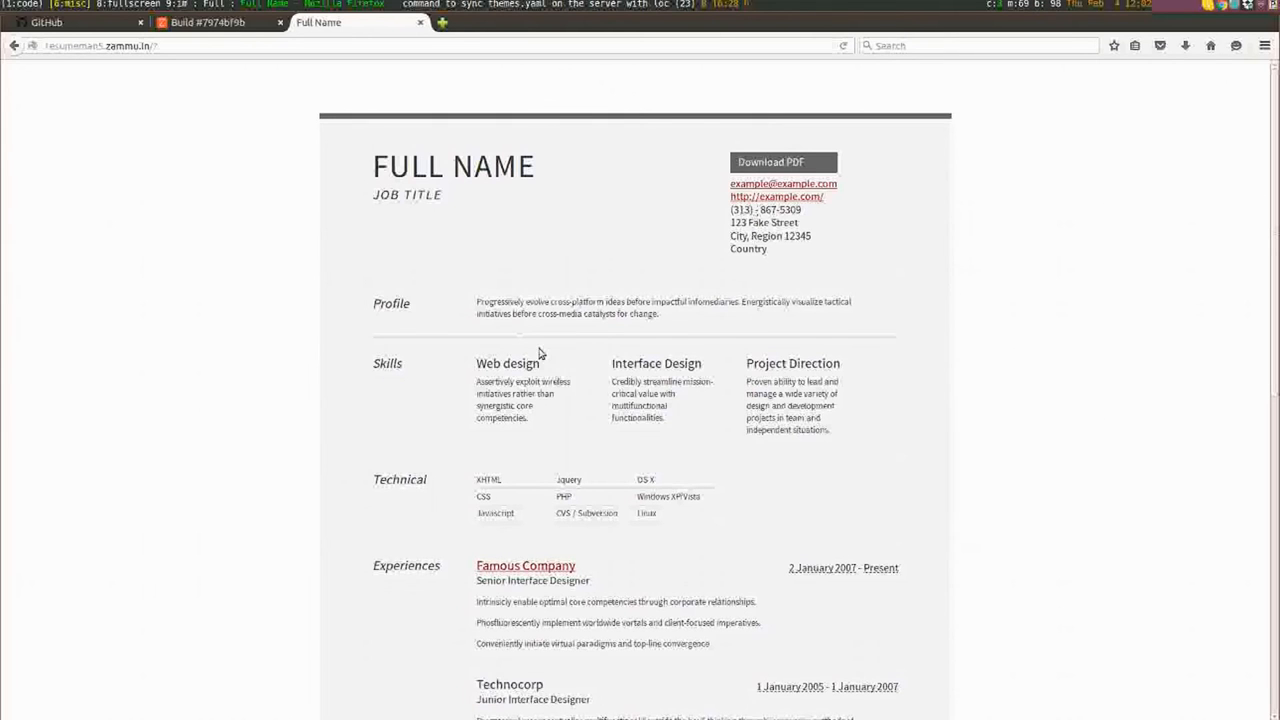
mouse_move(614, 230)
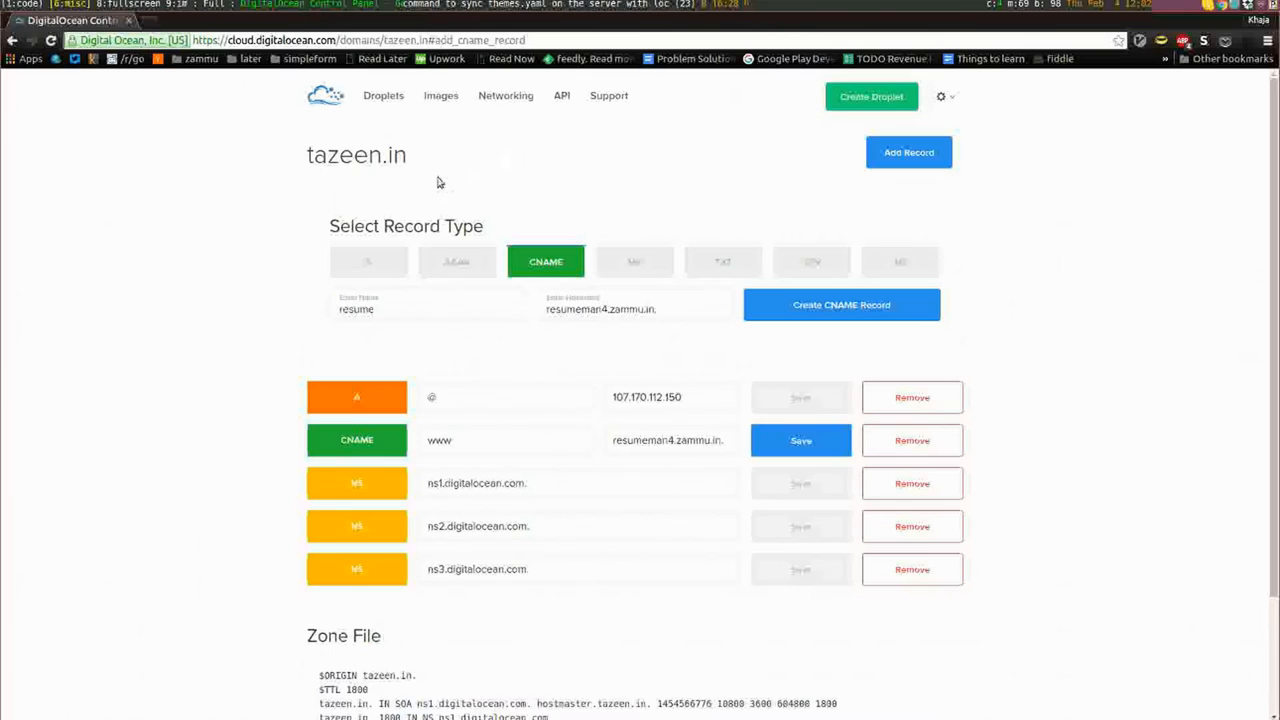
Step: Create a CNAME record named resume on tazeen.in pointing to resumeman5.zammu.in
double_click(356, 155)
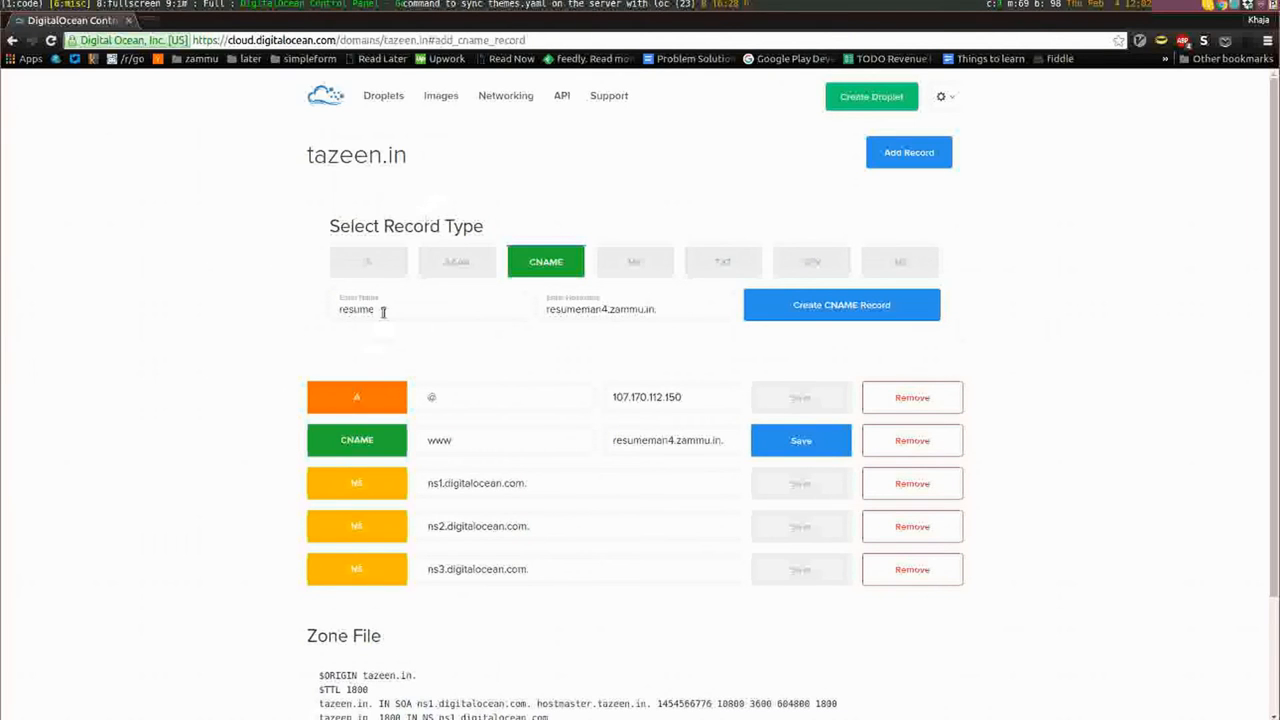
left_click(425, 309)
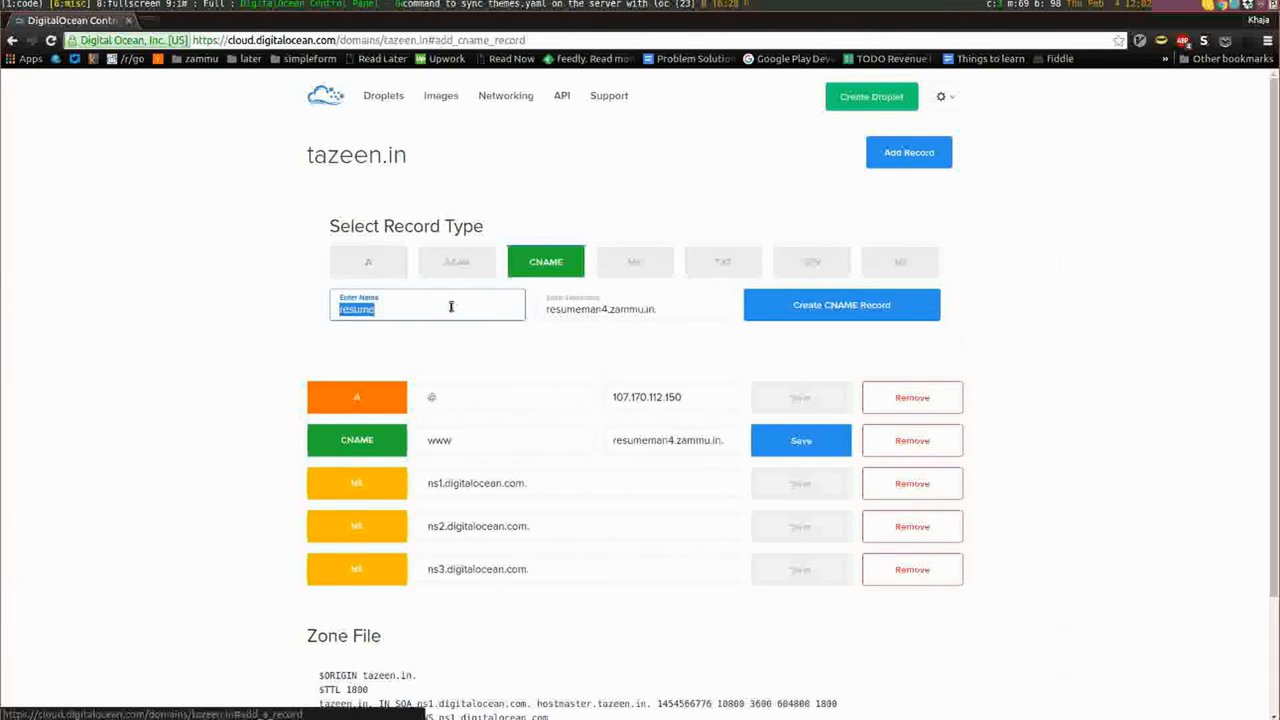
mouse_move(464, 151)
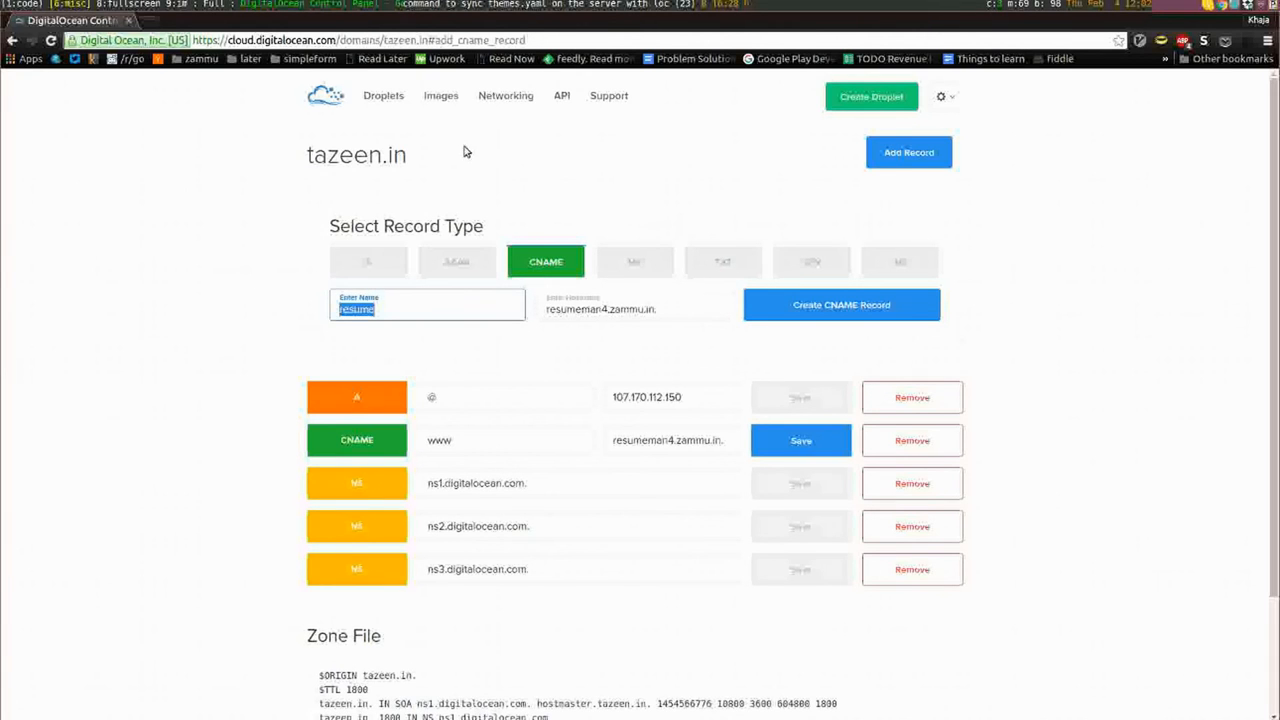
mouse_move(448, 235)
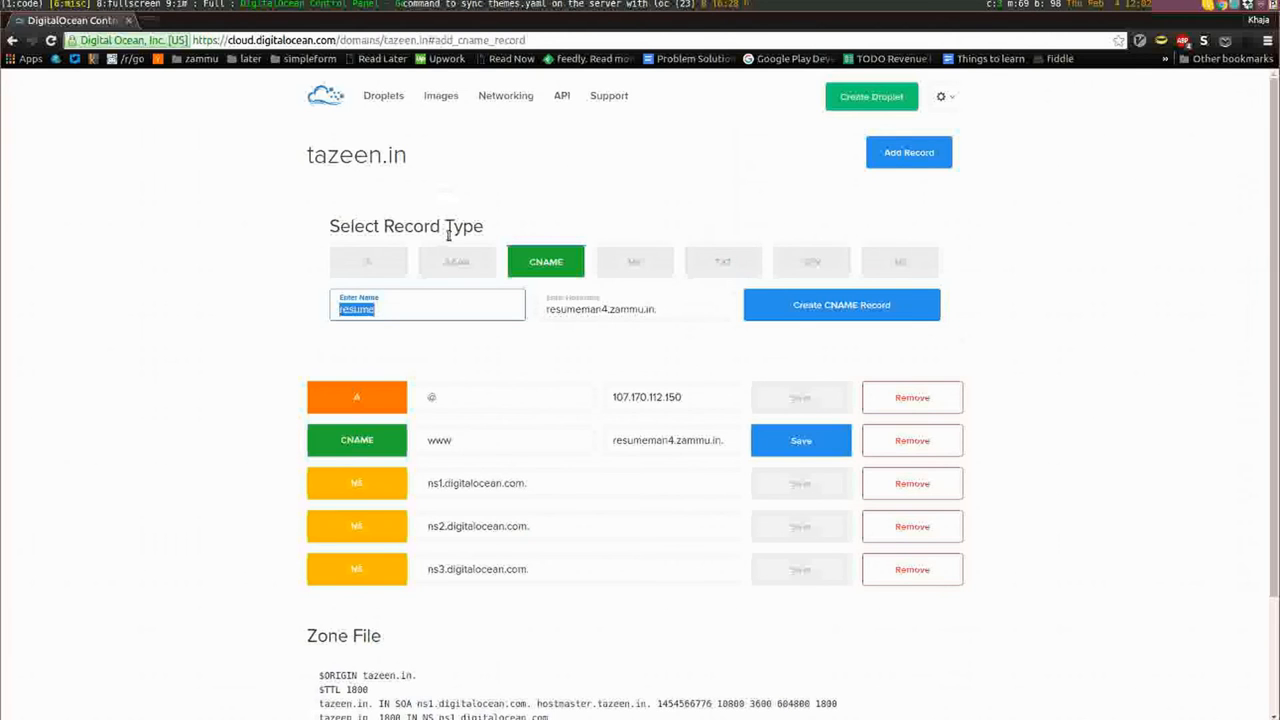
left_click(355, 22)
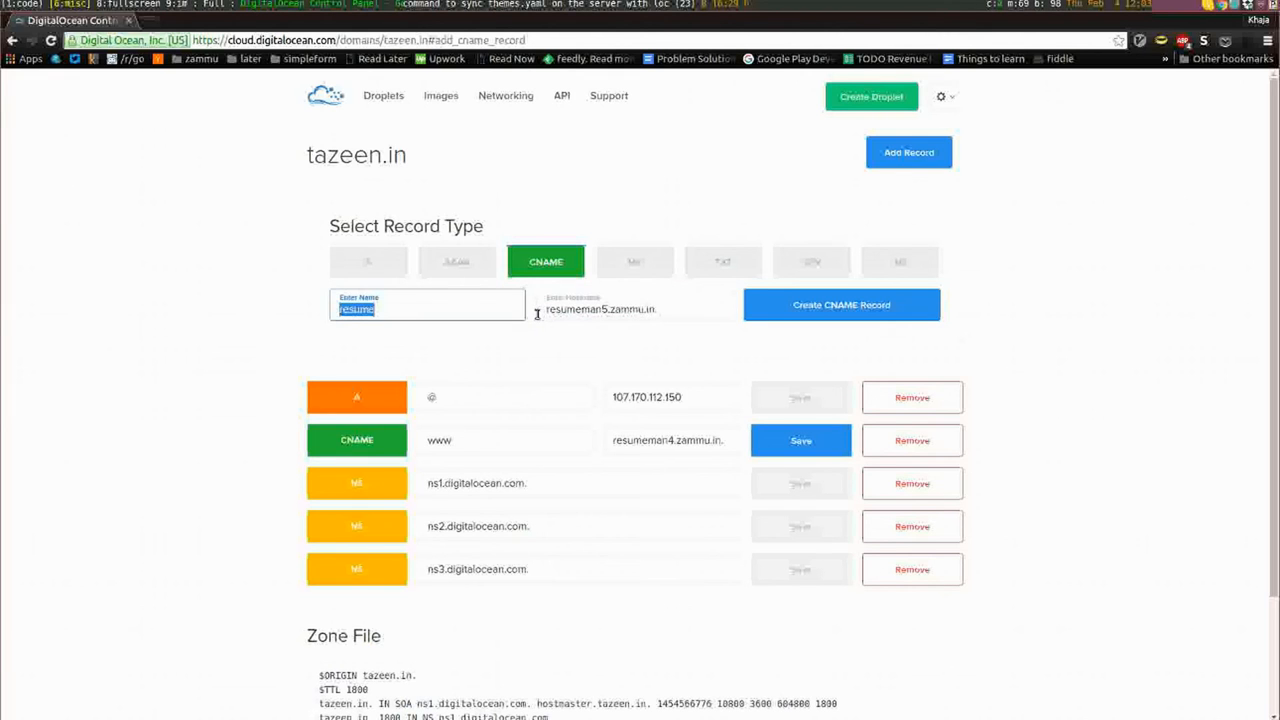
mouse_move(560, 383)
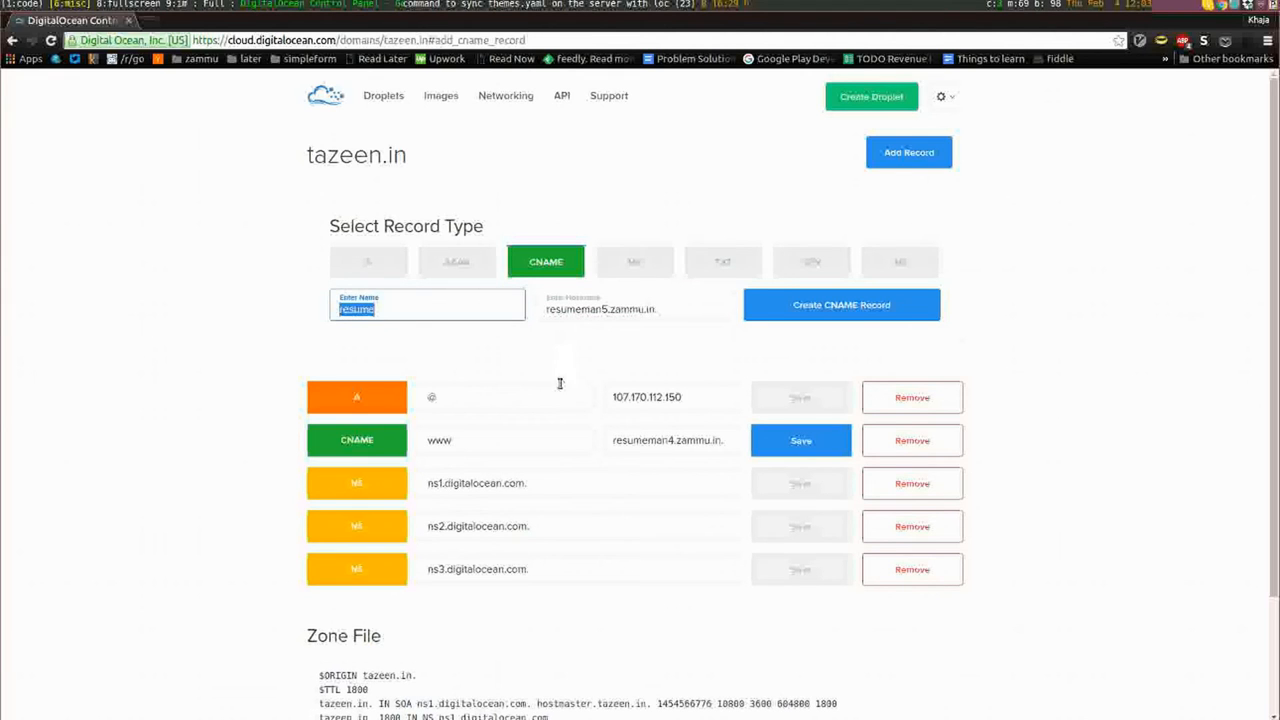
left_click(841, 305)
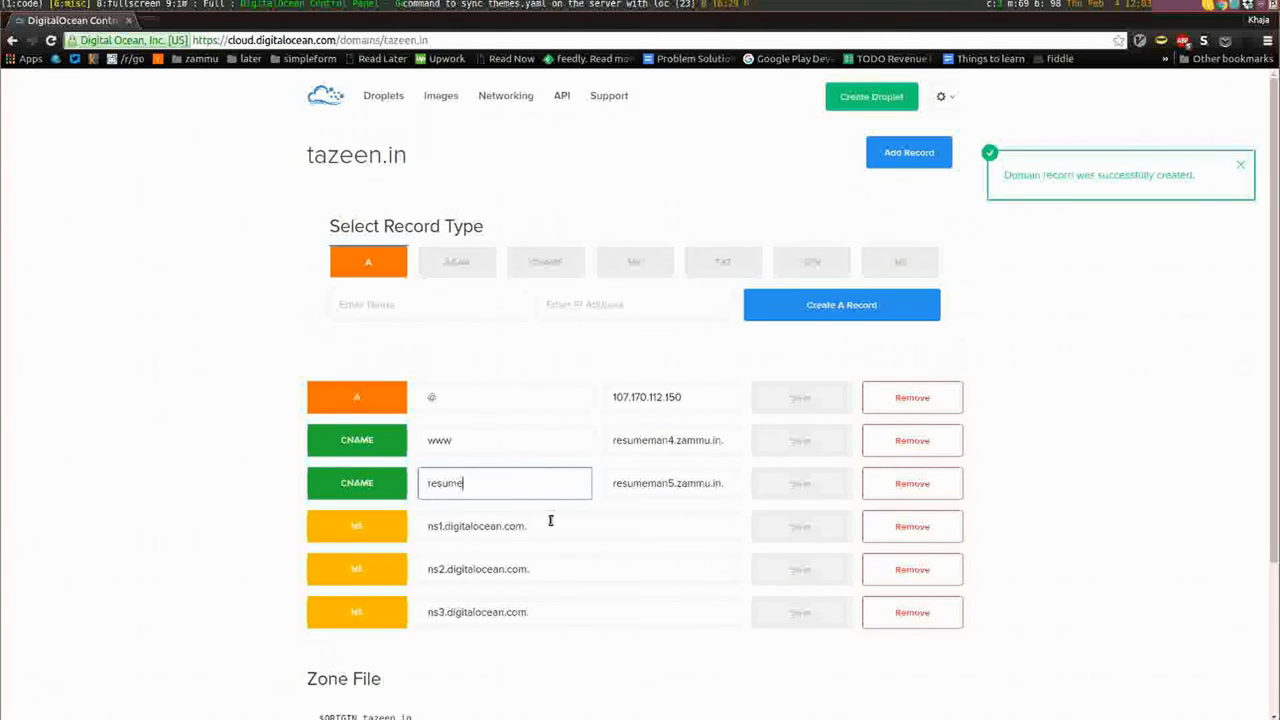
mouse_move(588, 370)
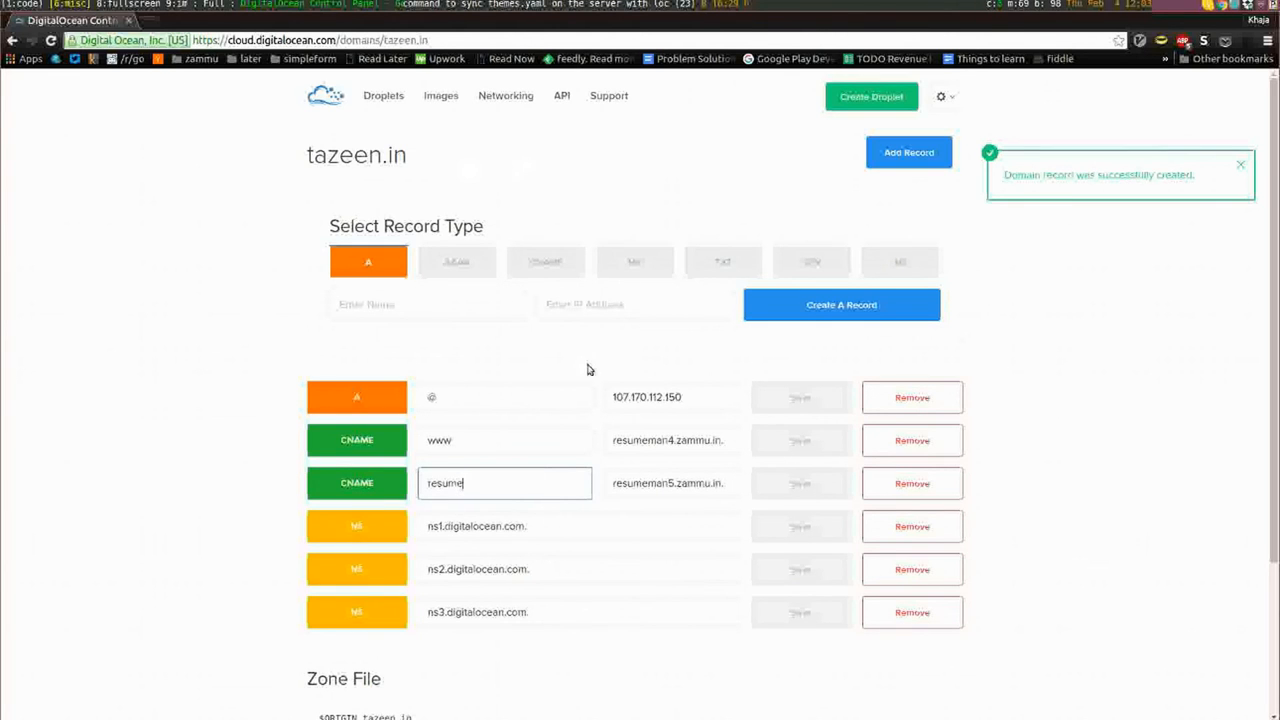
mouse_move(630, 466)
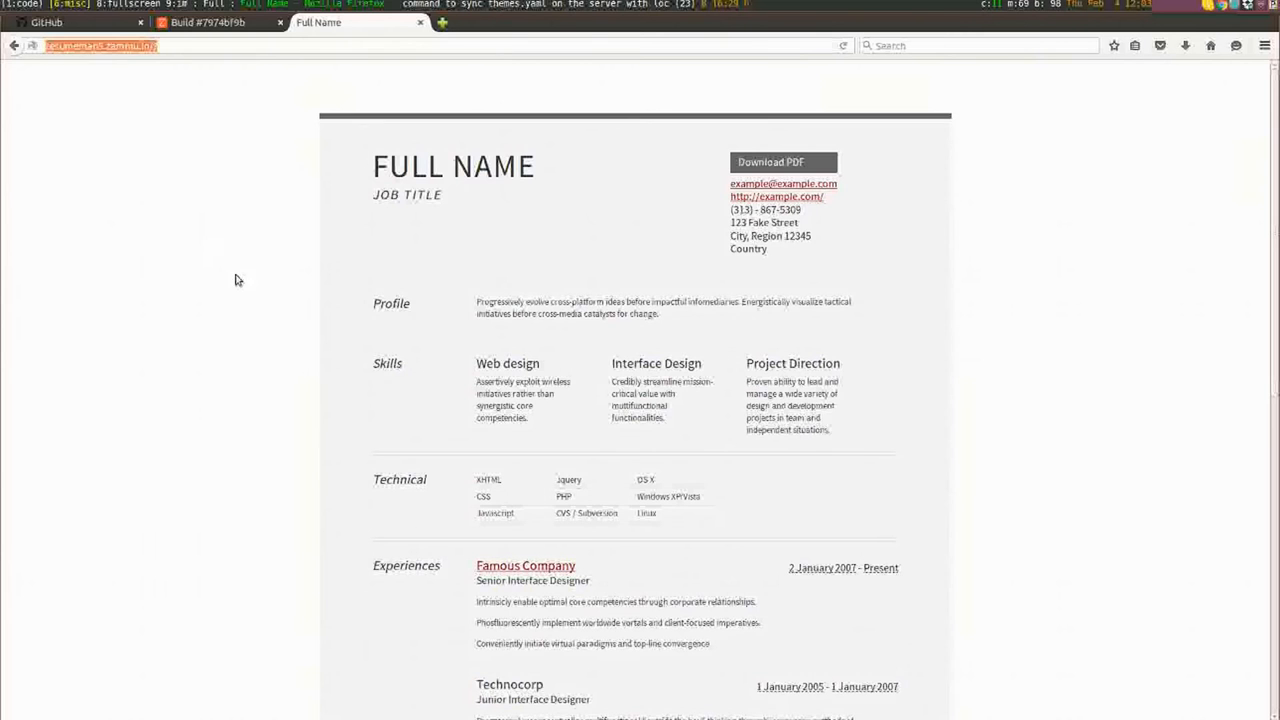
Step: Browse into the data folder of the forked ResumeMan repository on GitHub
left_click(47, 22)
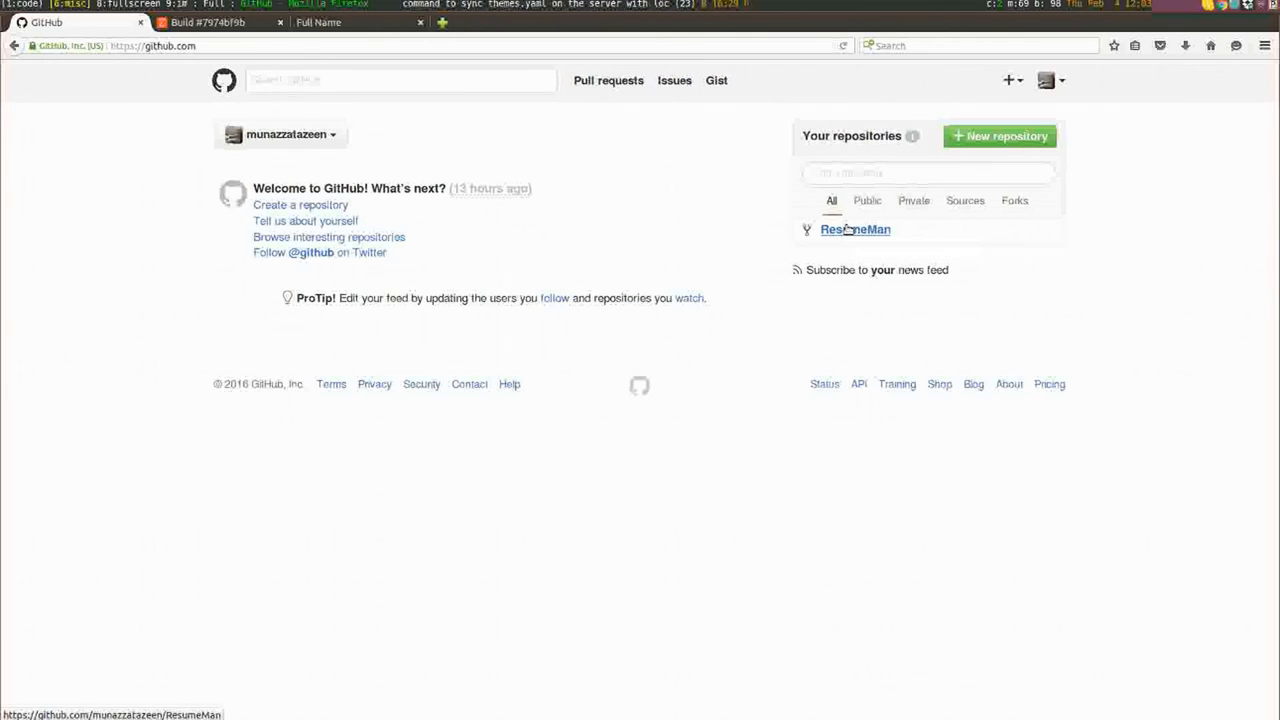
left_click(855, 229)
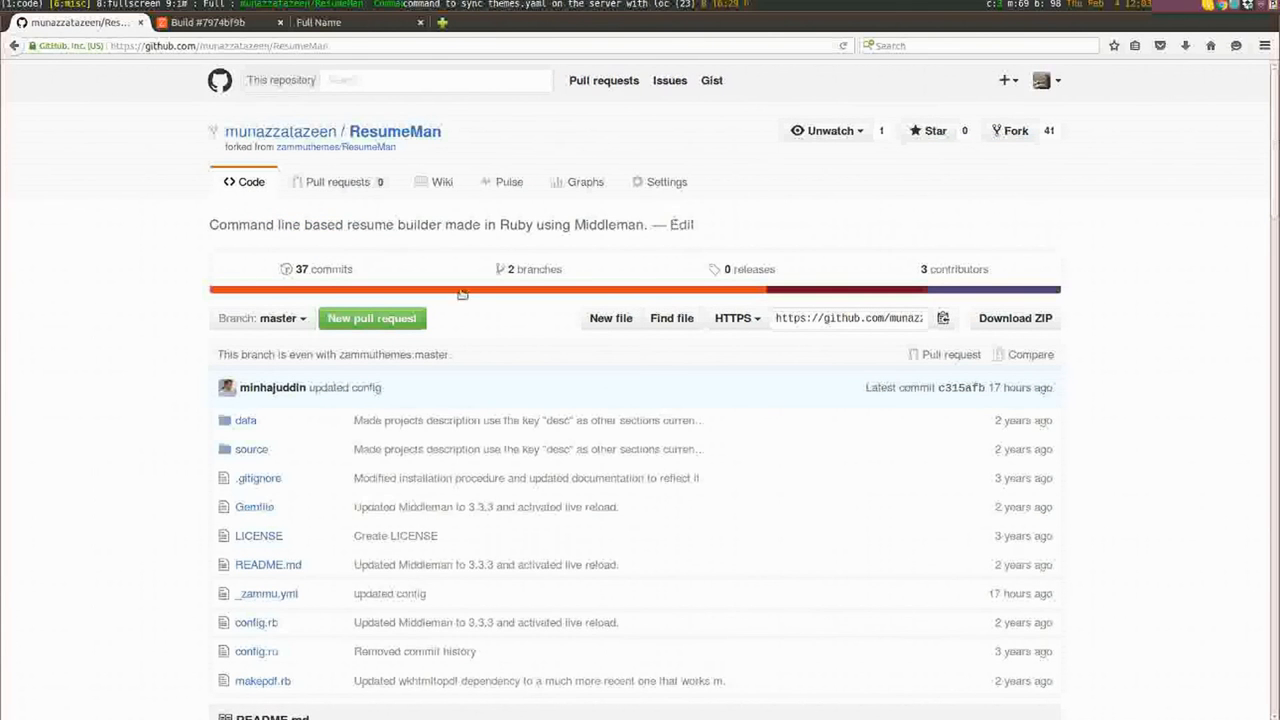
scroll("down", 3)
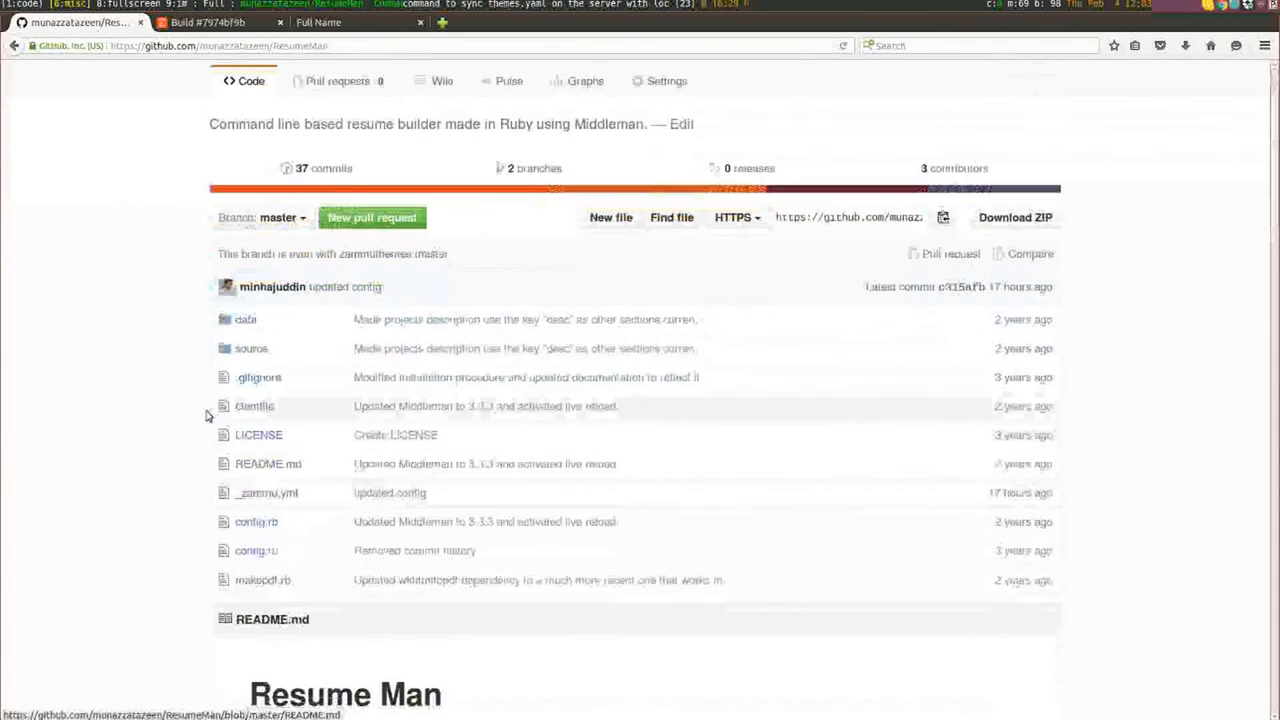
left_click(245, 319)
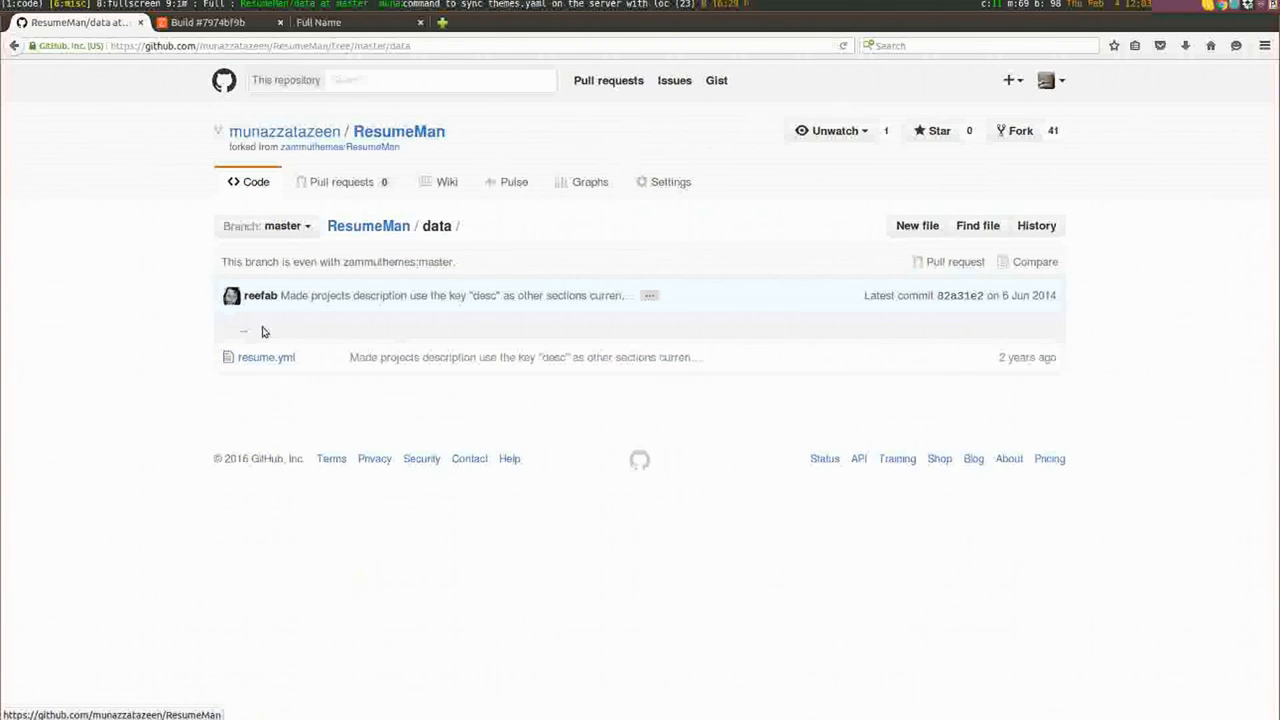
mouse_move(266, 357)
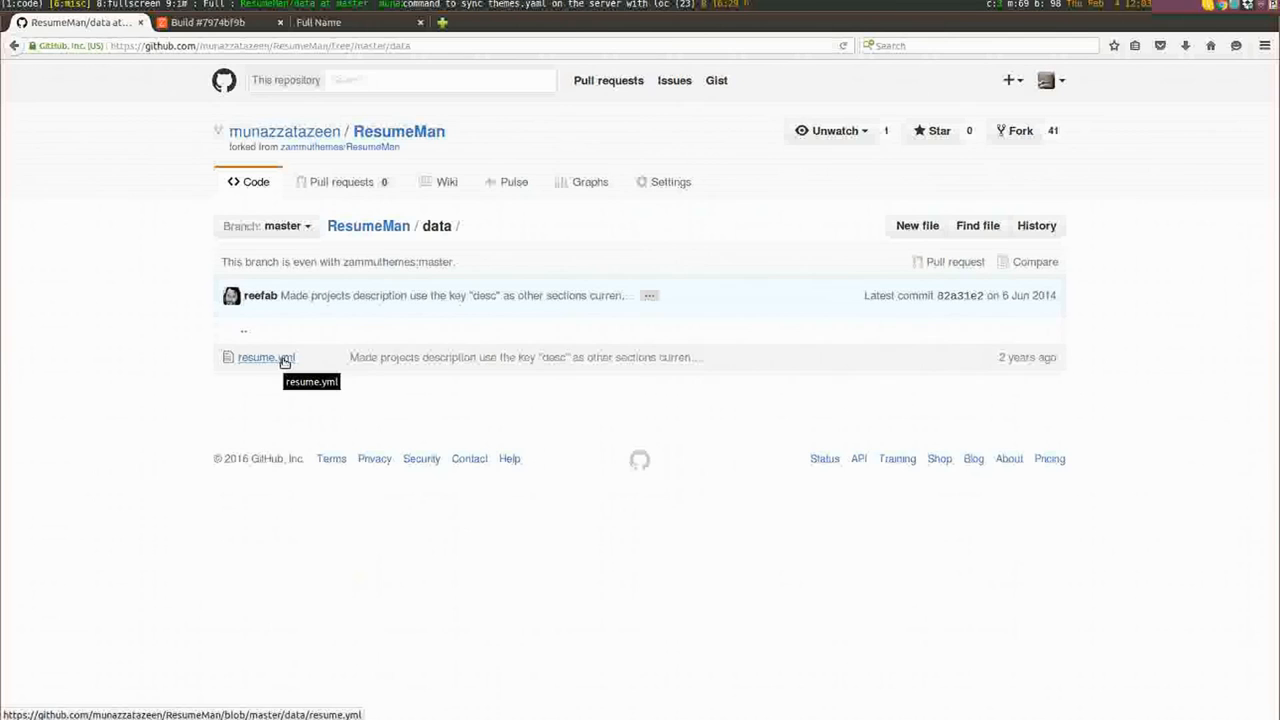
Step: Edit resume.yml, replacing Full Name with the real name and the title with 'Designer at Zammu'
left_click(266, 357)
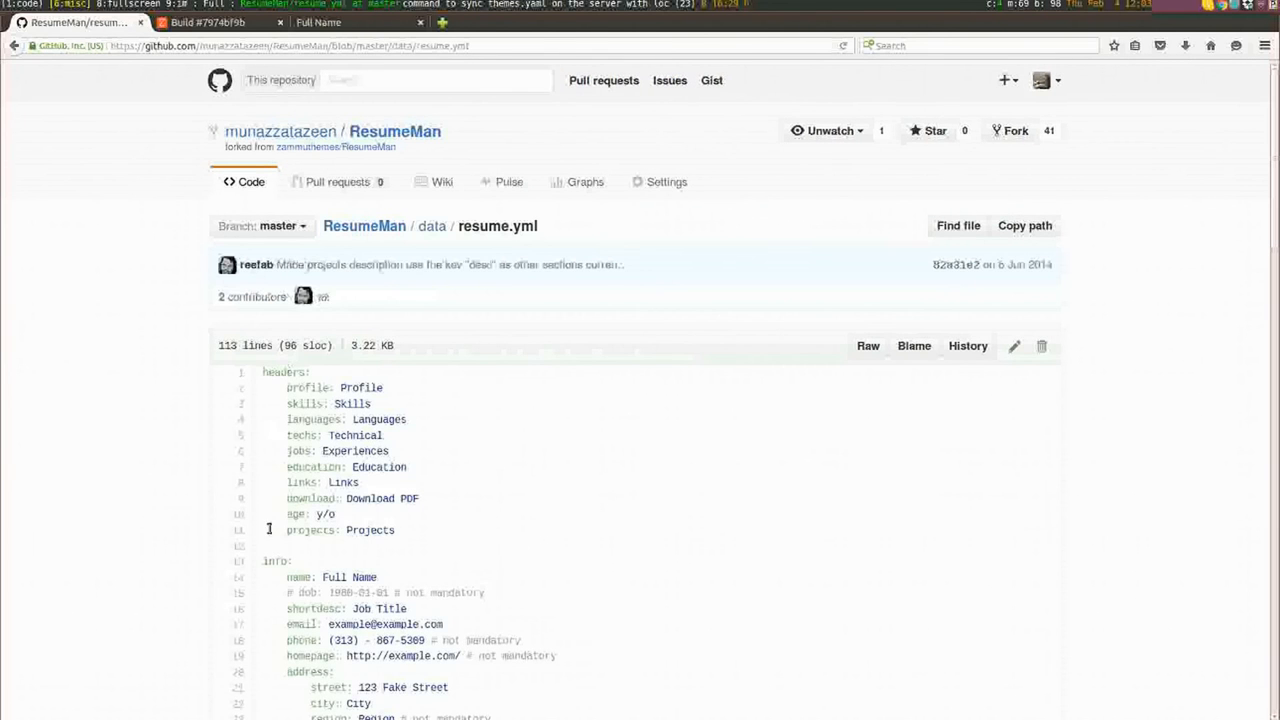
mouse_move(1014, 346)
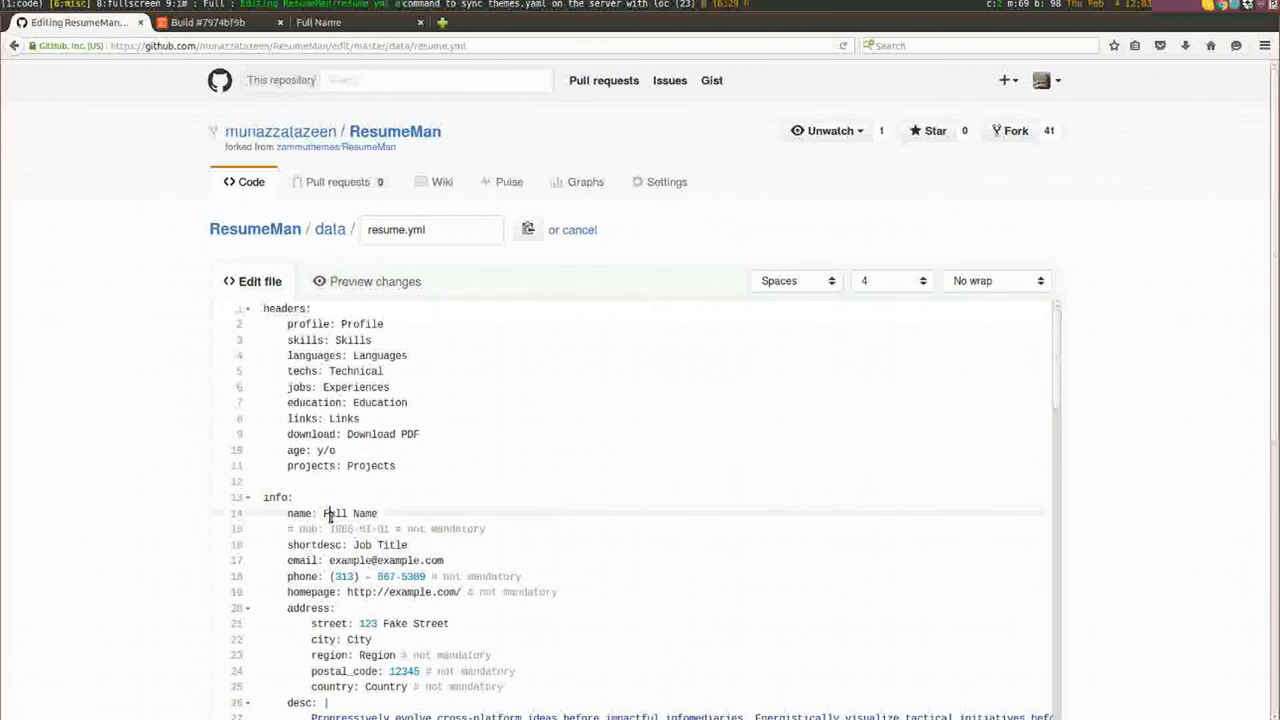
double_click(349, 513)
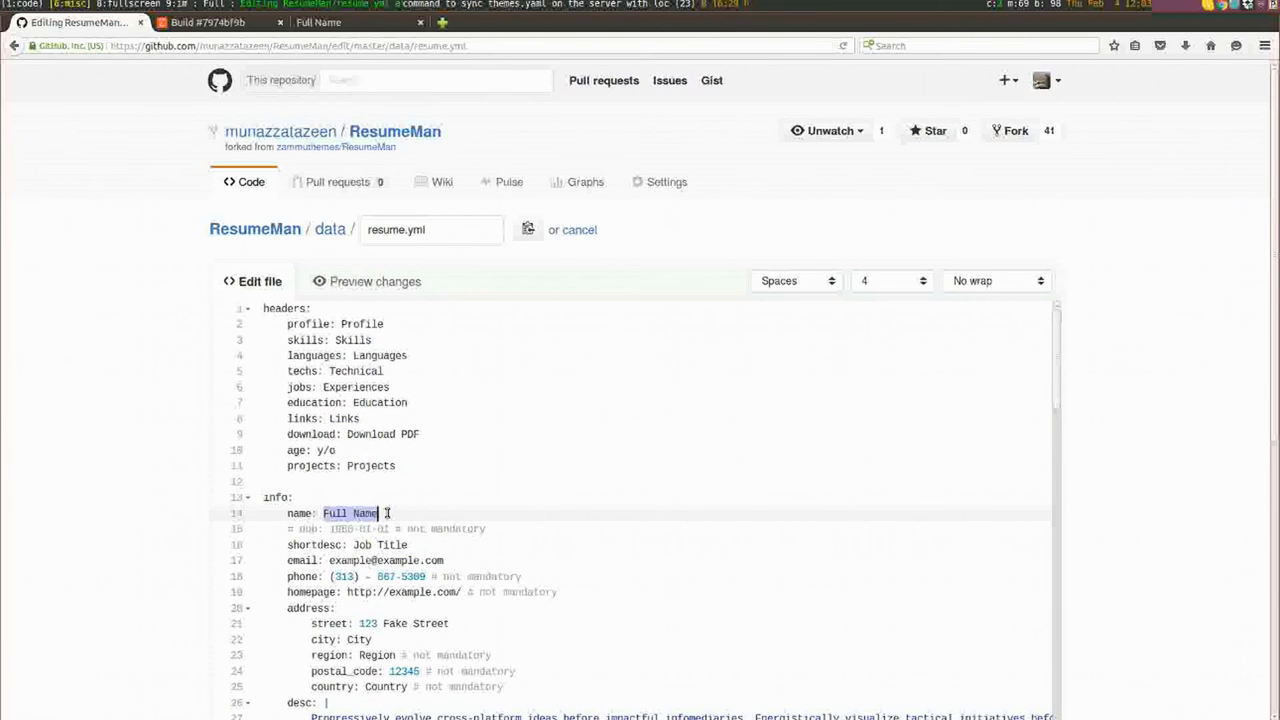
type("Munazza")
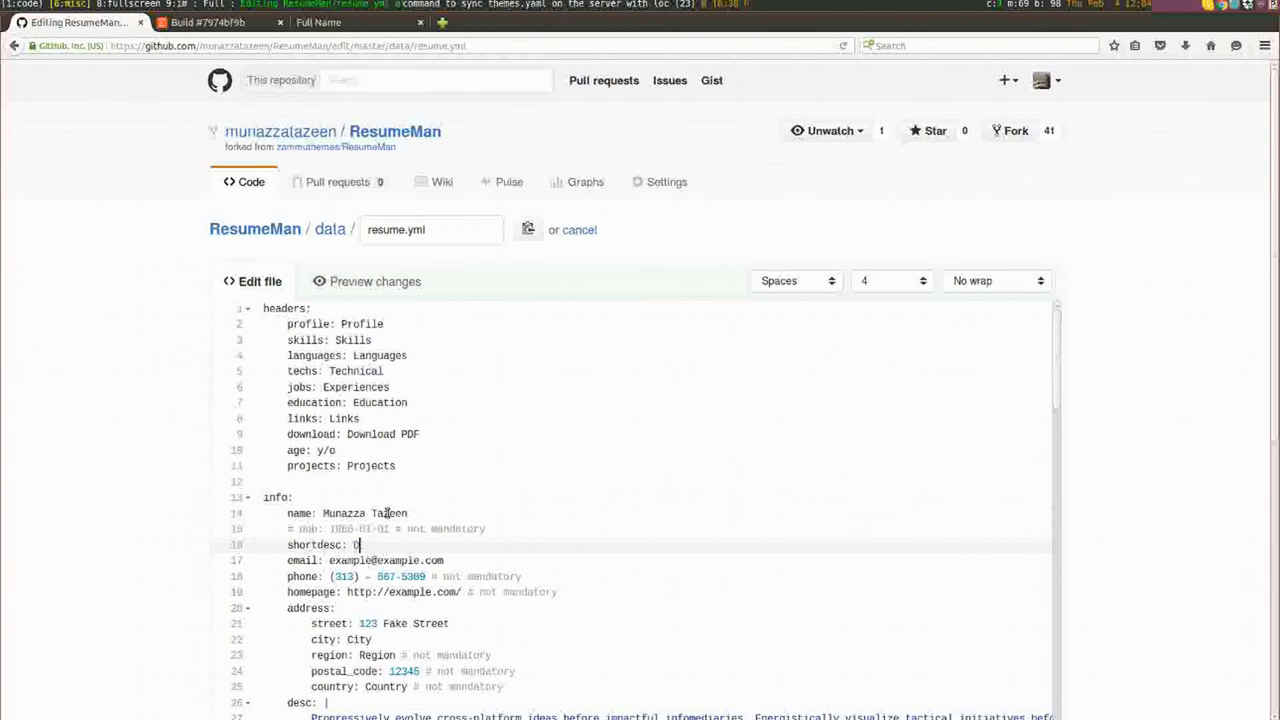
type("Designer at")
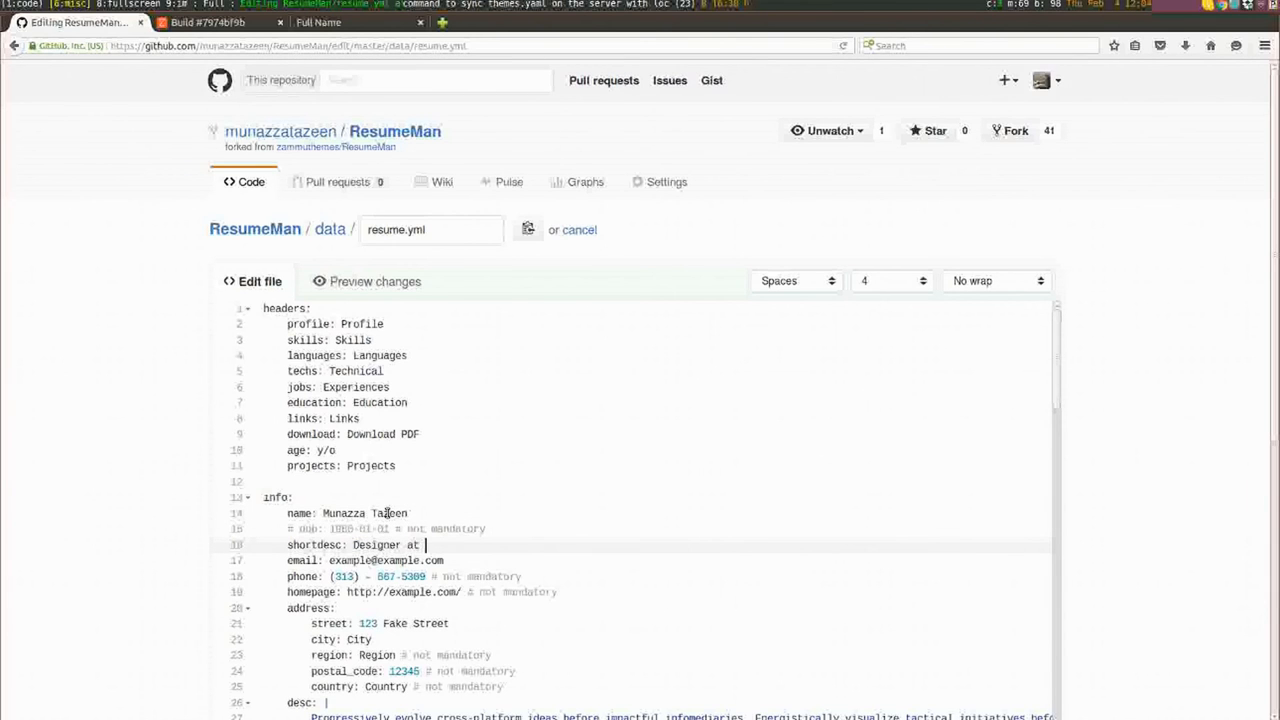
type("Zammu")
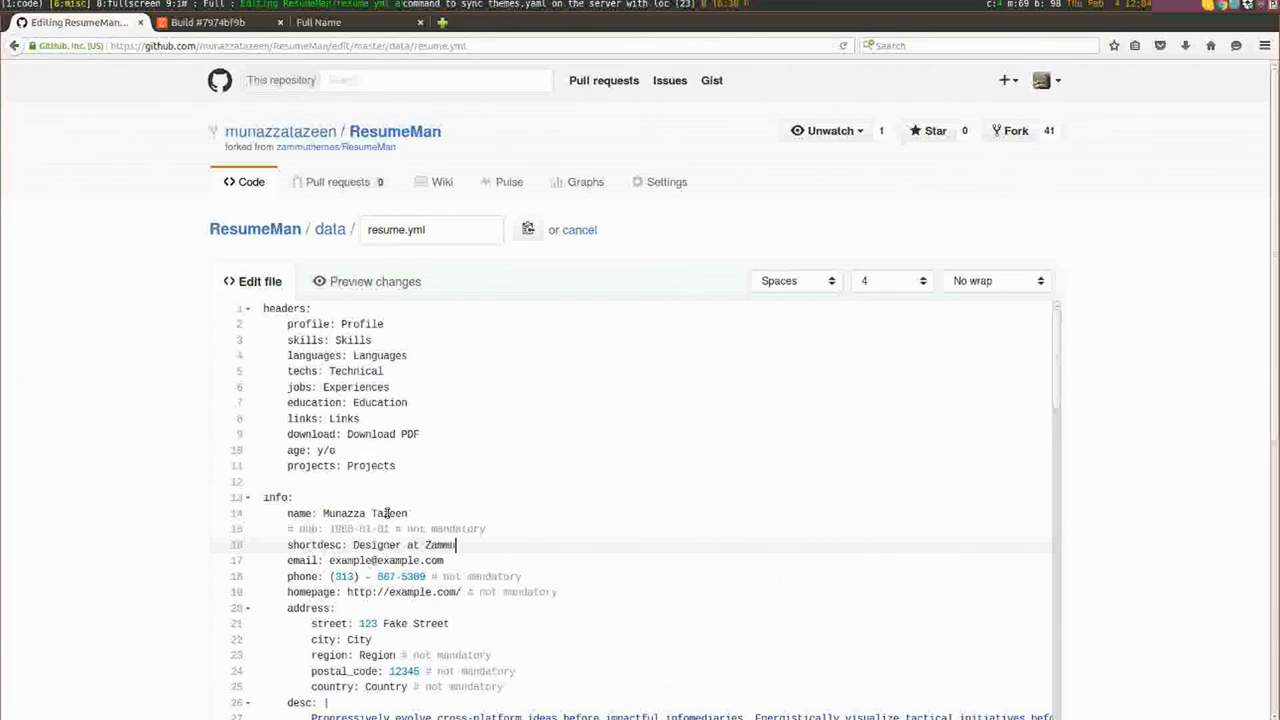
mouse_move(186, 547)
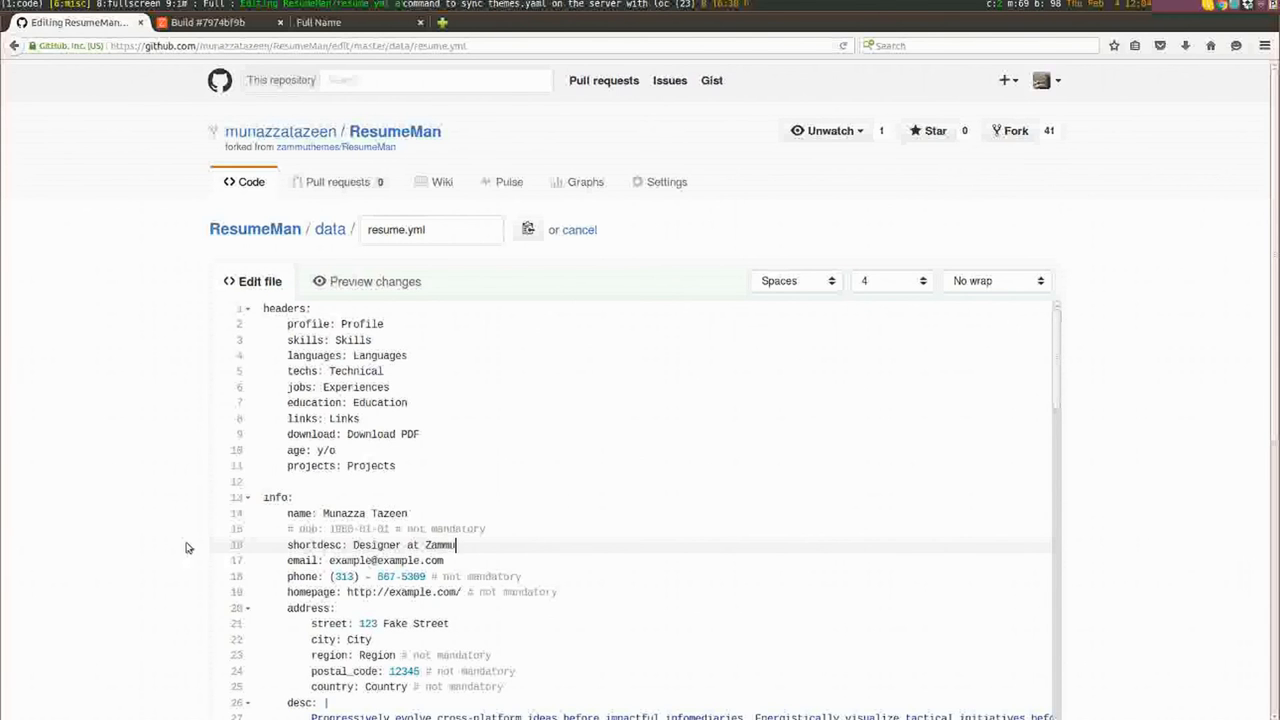
Step: Commit the resume.yml changes to master with the message 'Updated name'
scroll("down", 3)
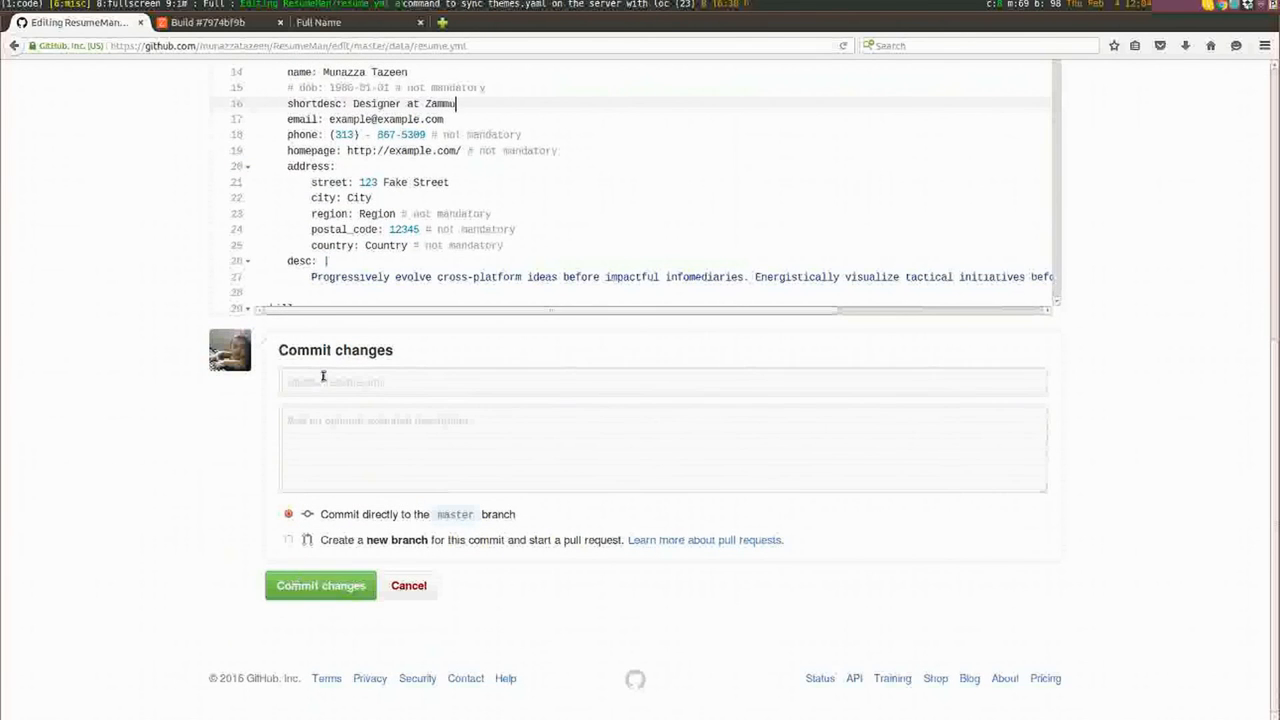
type("Updated name")
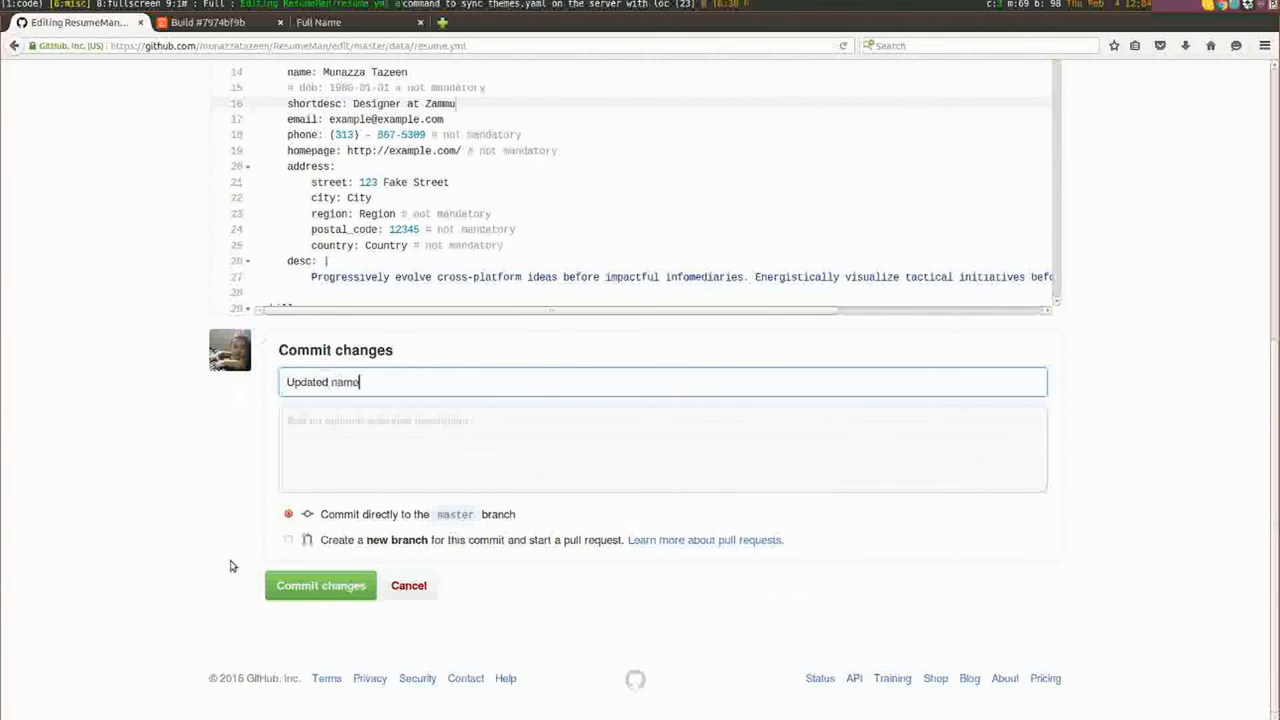
left_click(320, 585)
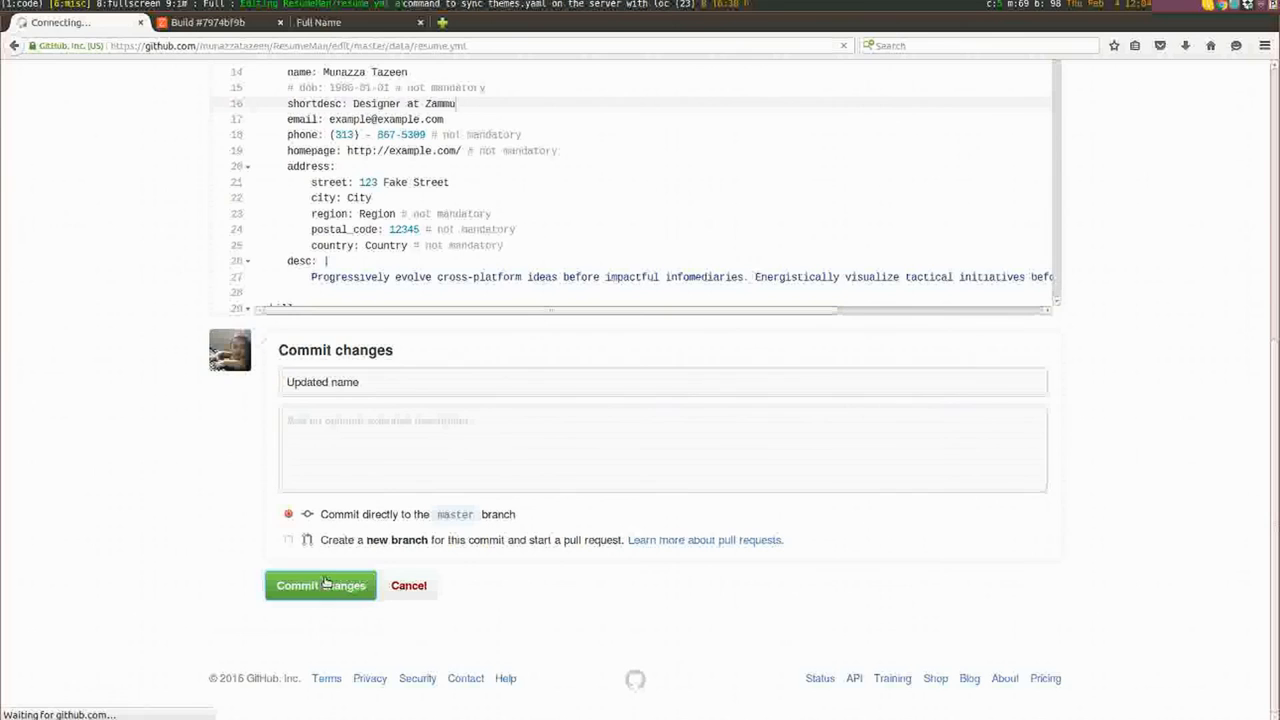
left_click(320, 585)
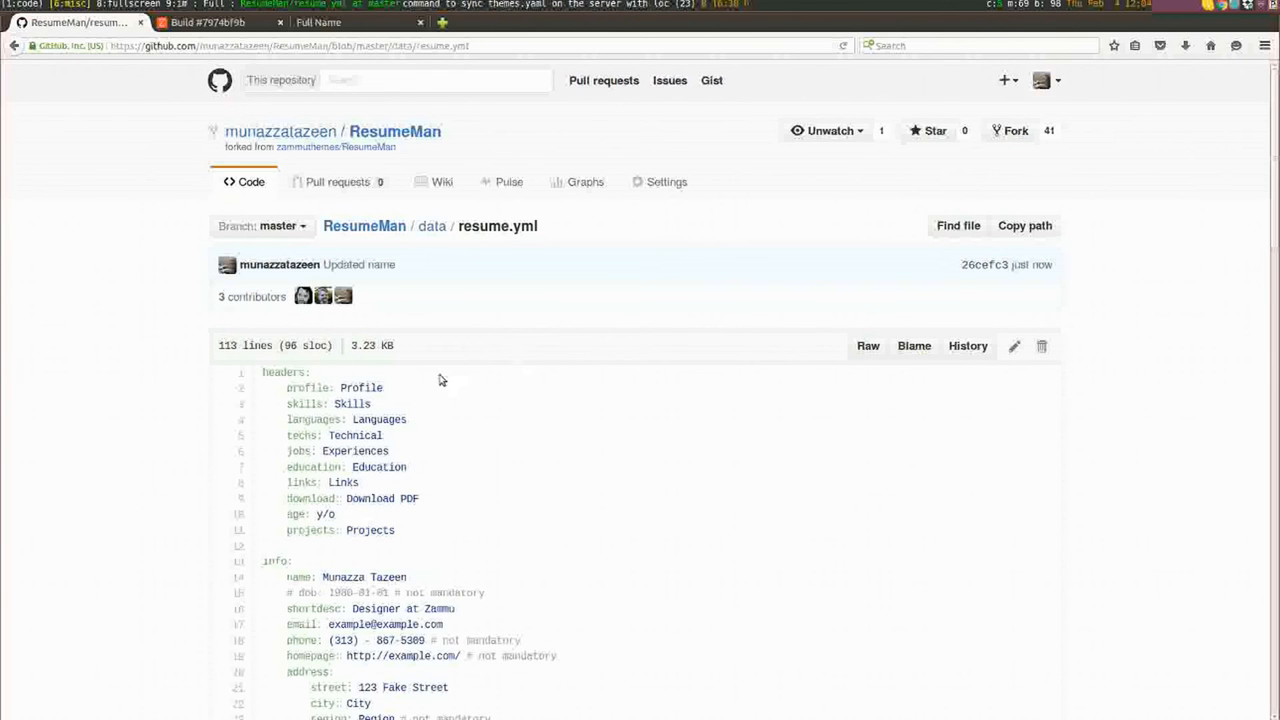
mouse_move(430, 306)
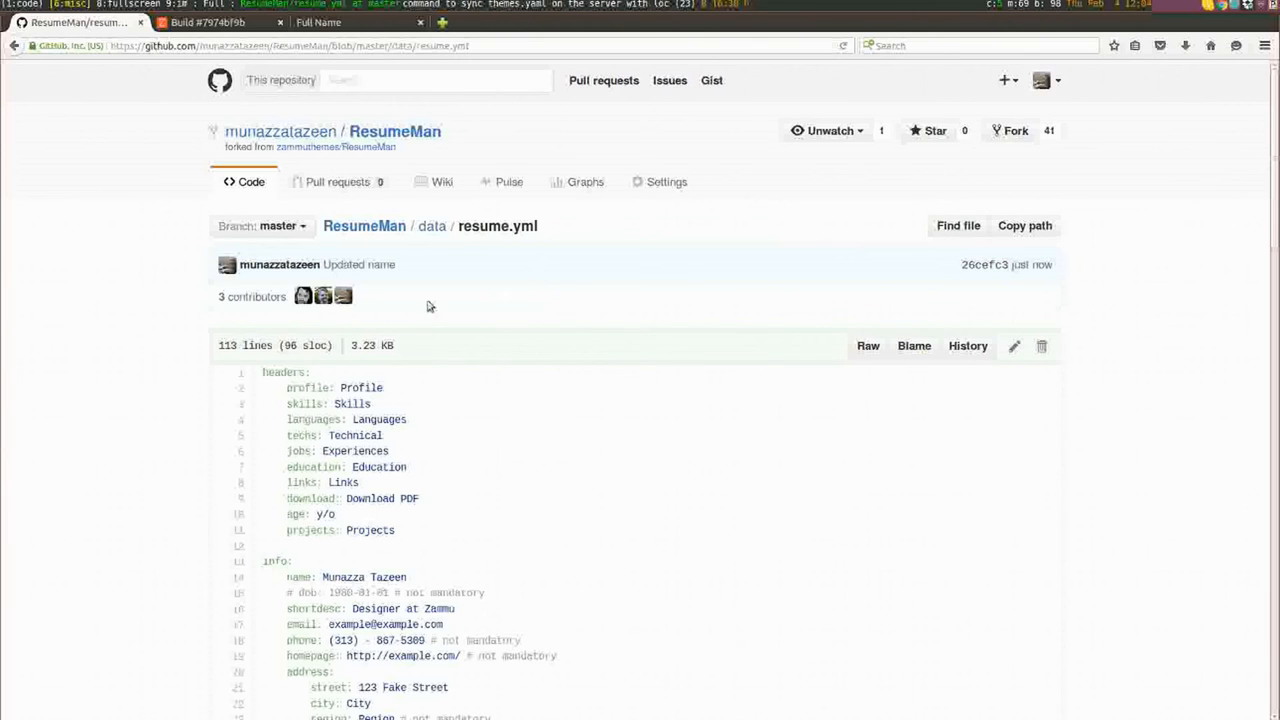
mouse_move(369, 534)
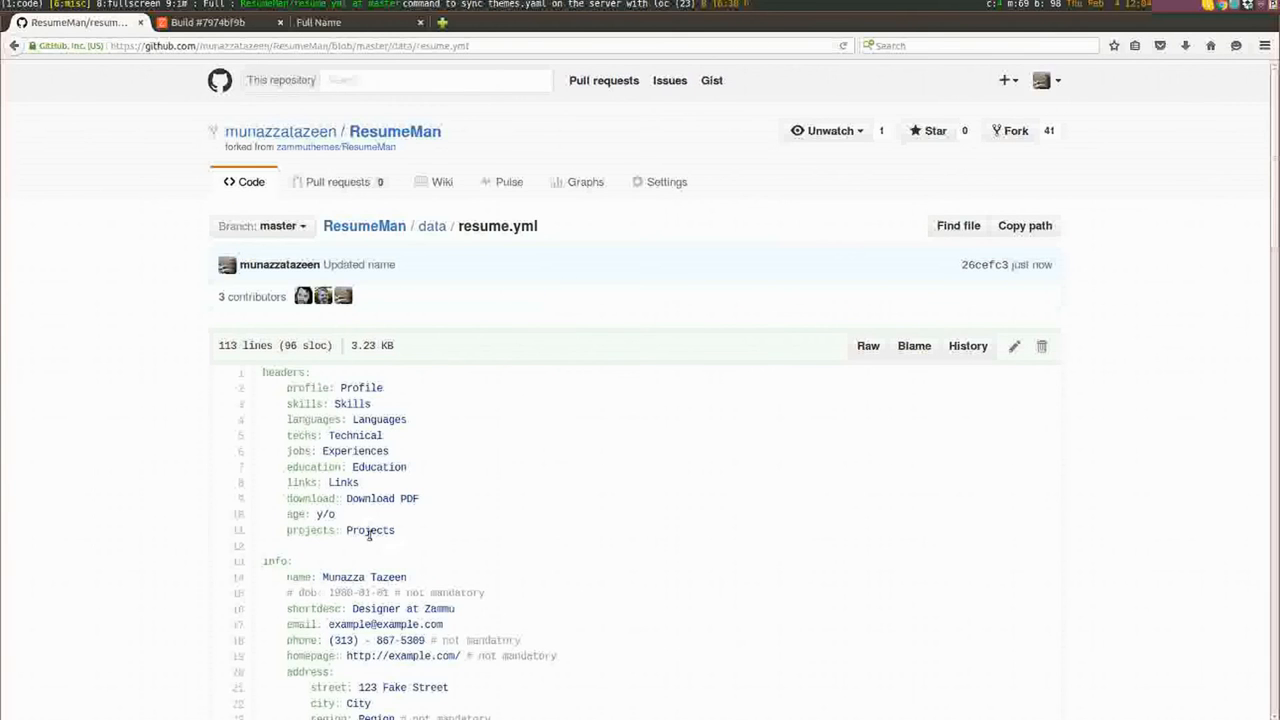
mouse_move(336, 572)
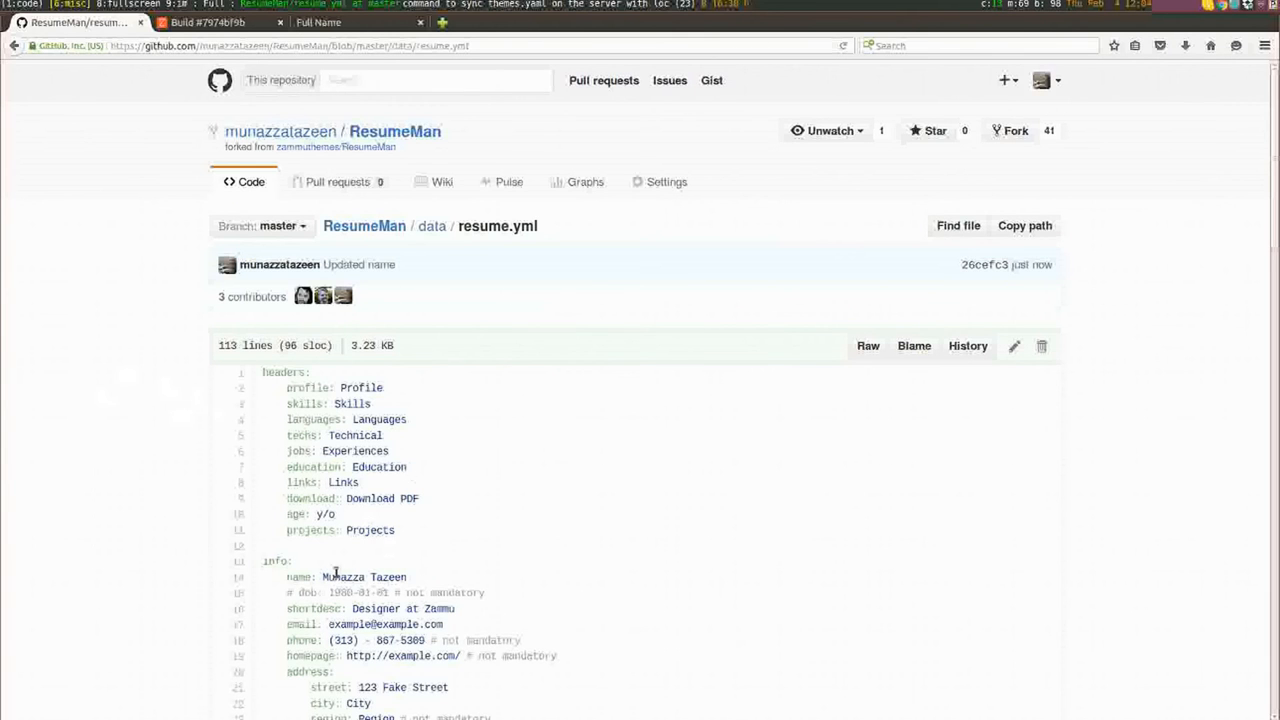
mouse_move(184, 389)
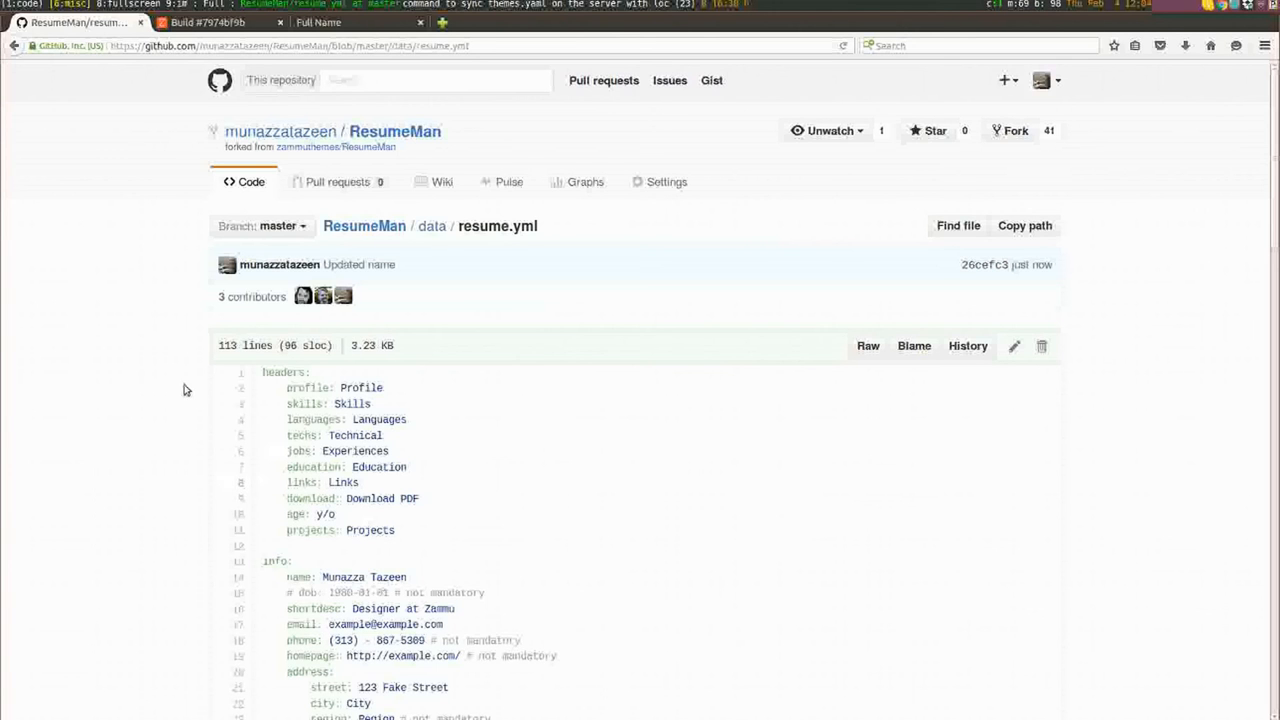
Step: View the new resumeman5 build 63749f4e log through to the final repository push
left_click(207, 22)
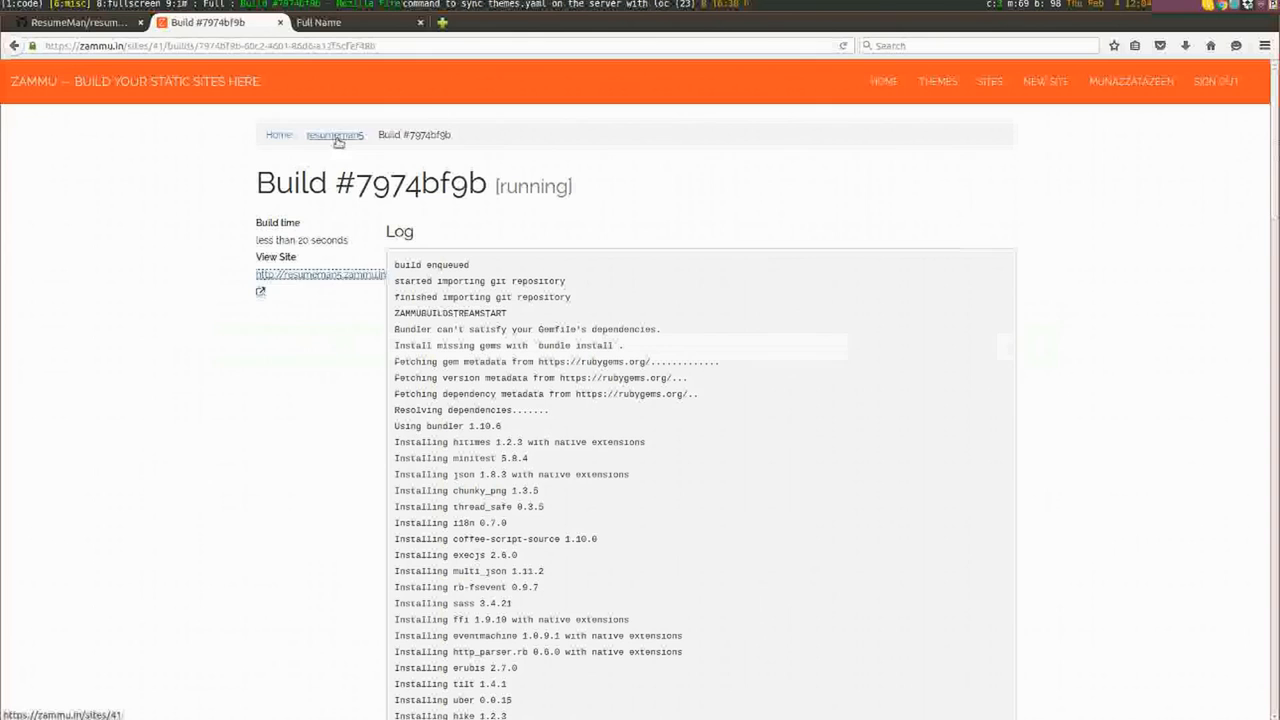
left_click(334, 135)
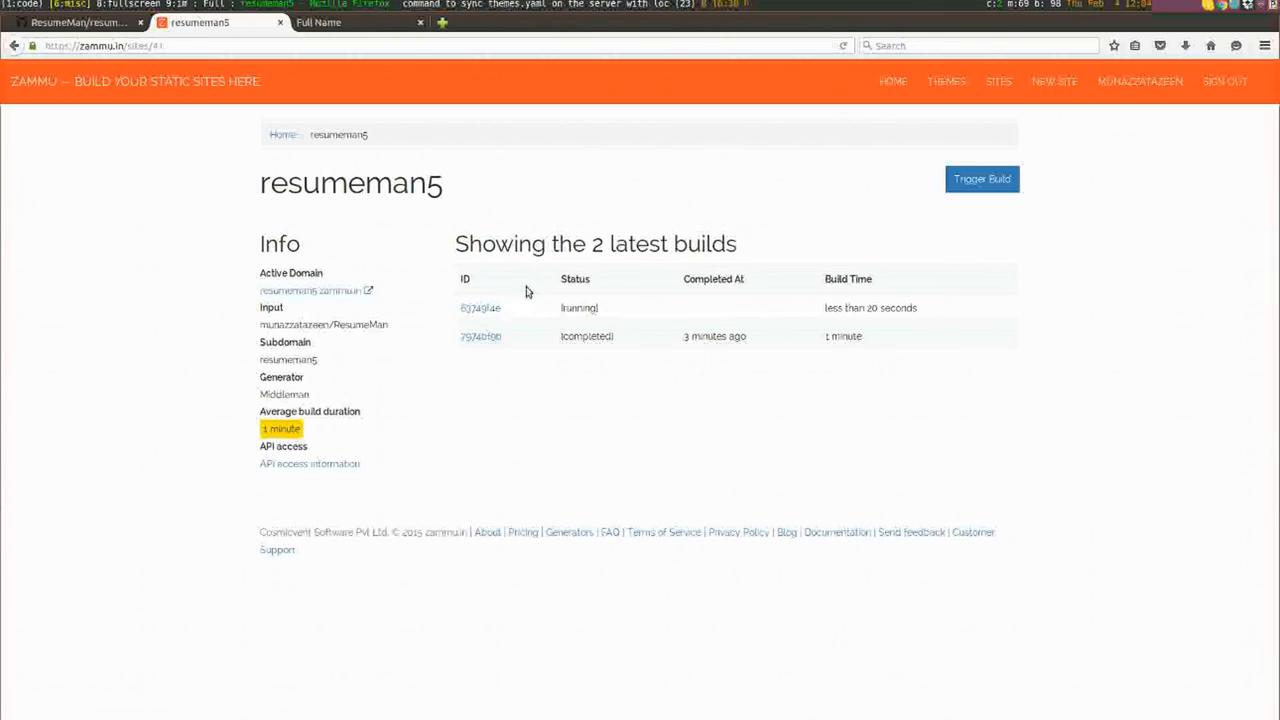
mouse_move(534, 302)
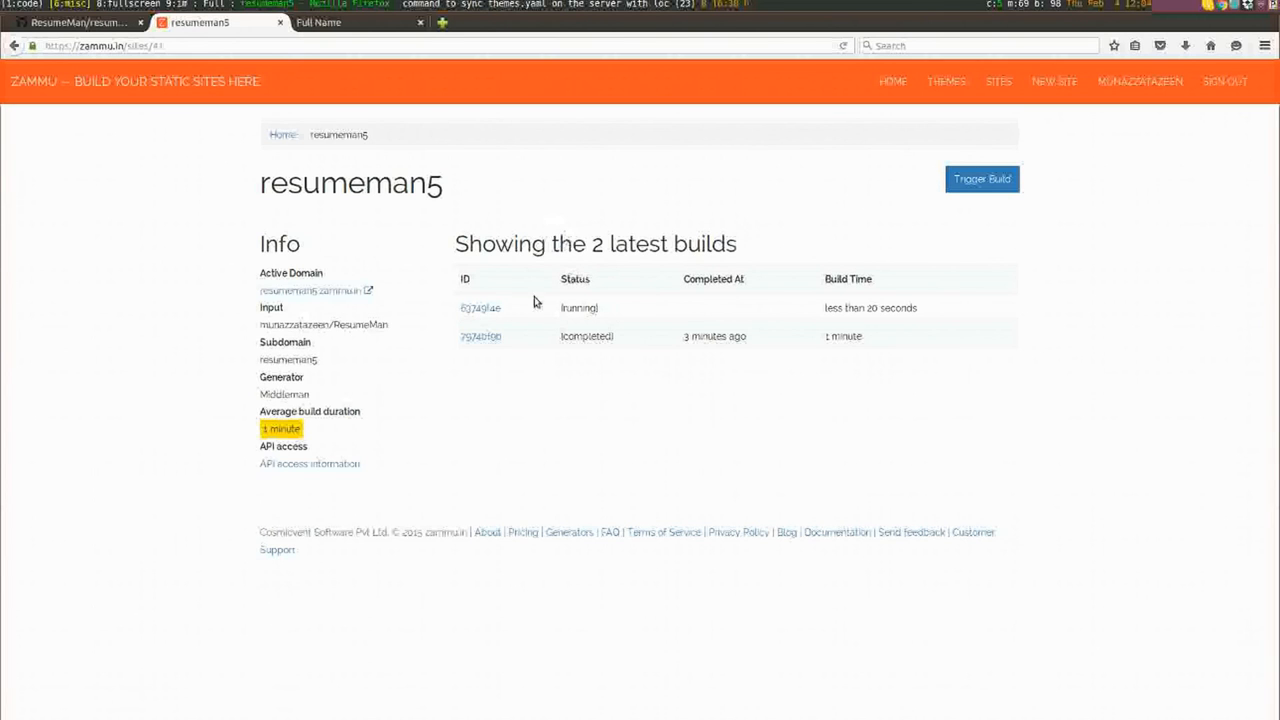
mouse_move(530, 307)
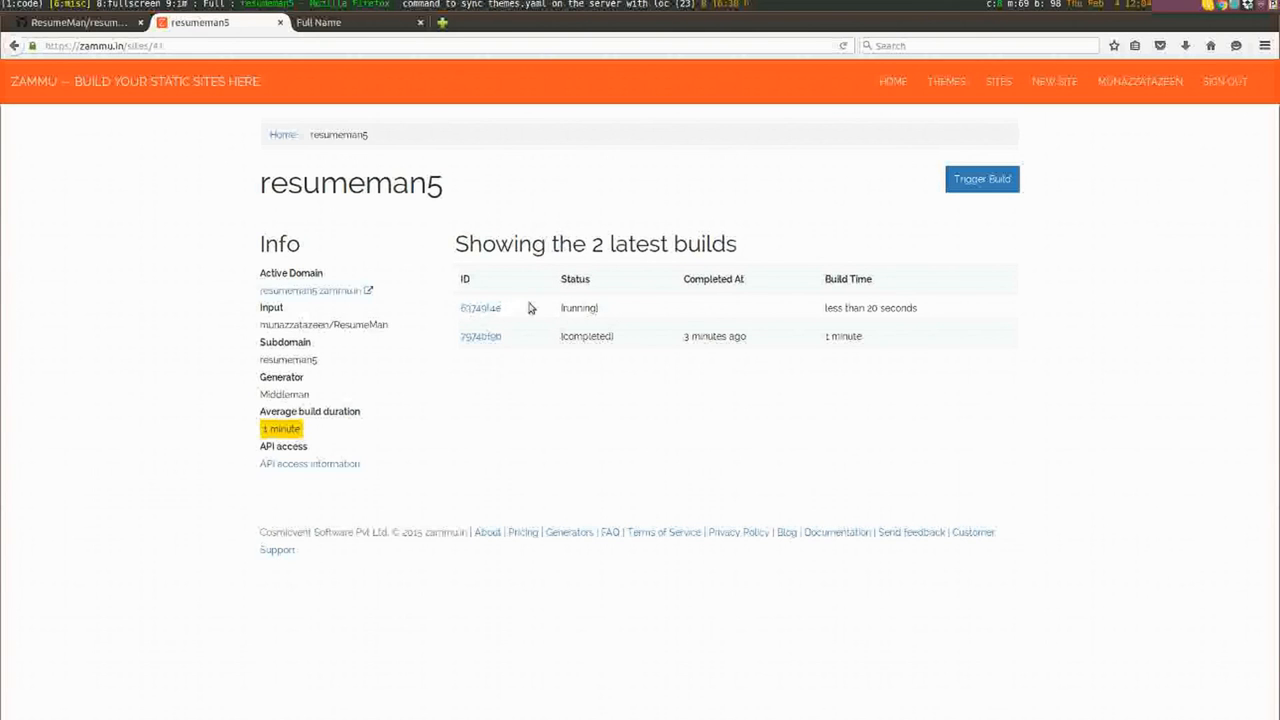
mouse_move(493, 318)
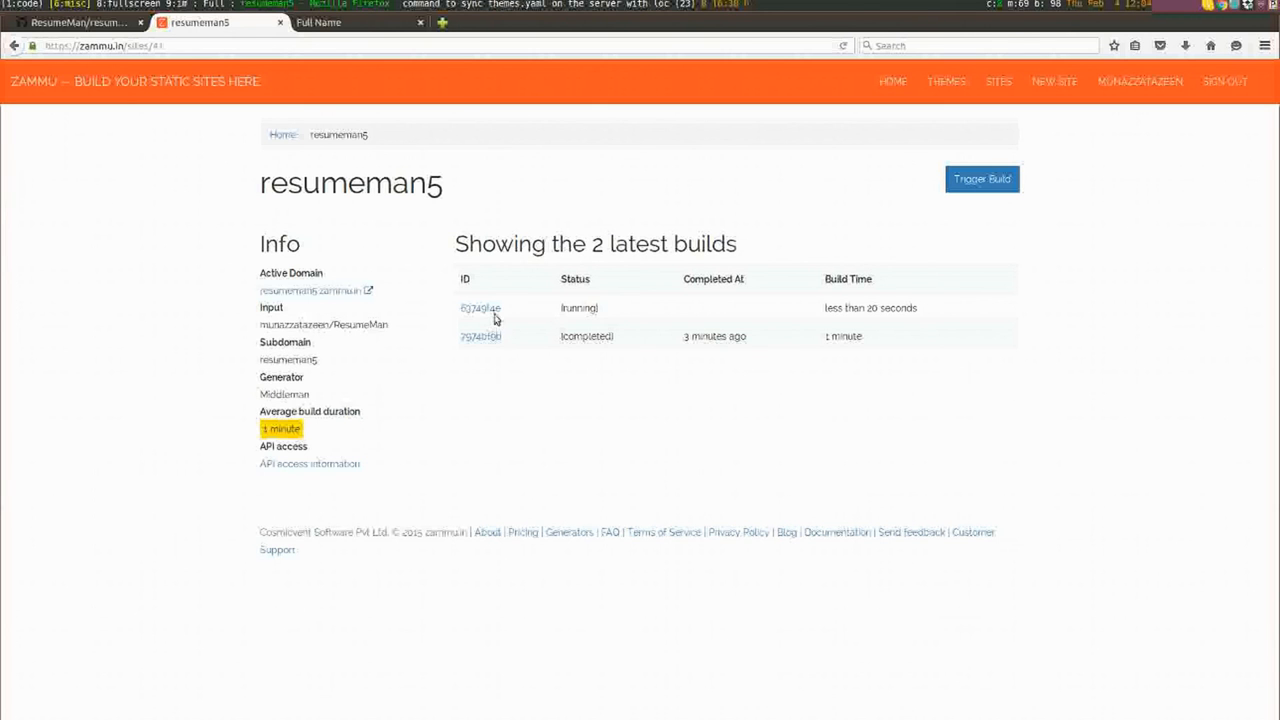
left_click(480, 308)
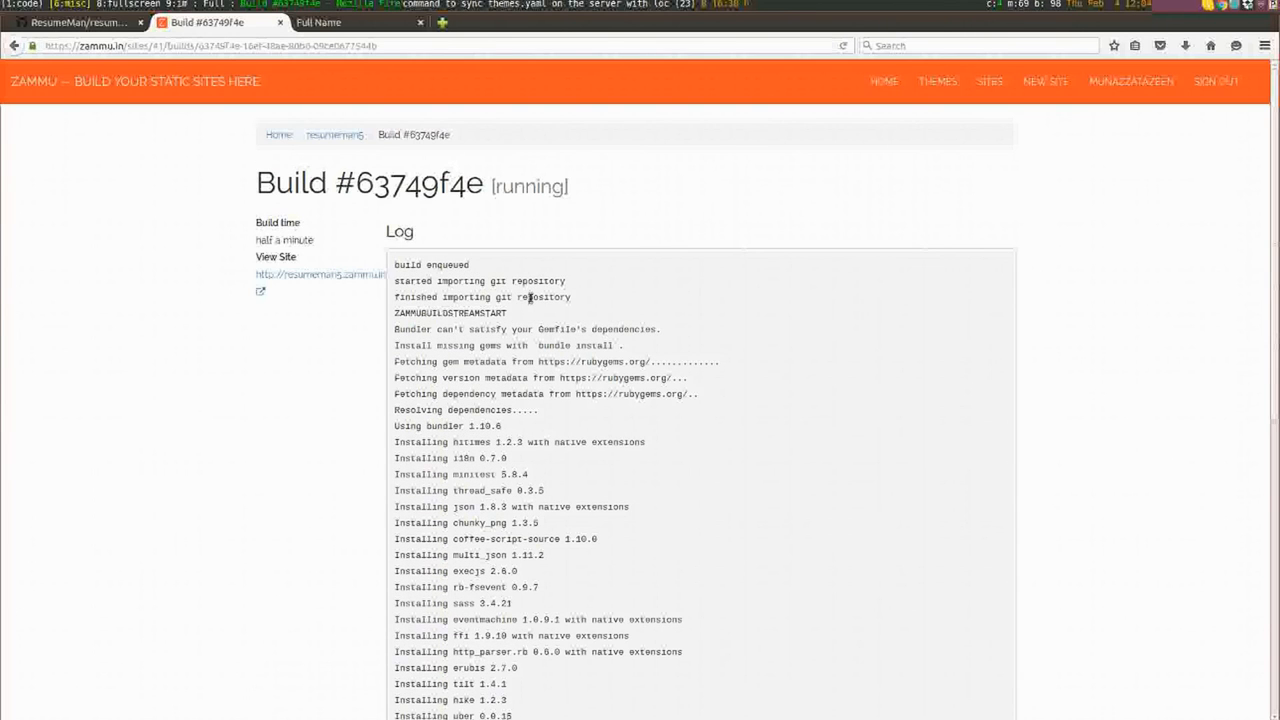
scroll("down", 3)
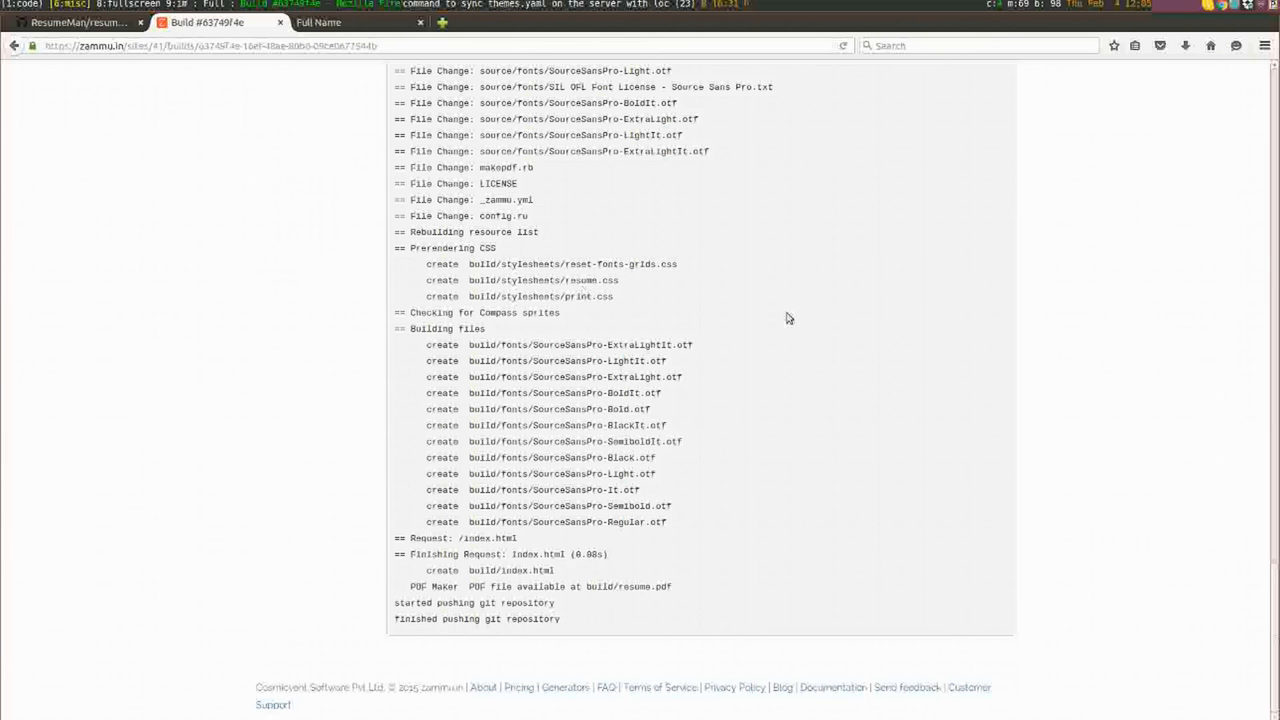
left_click(355, 22)
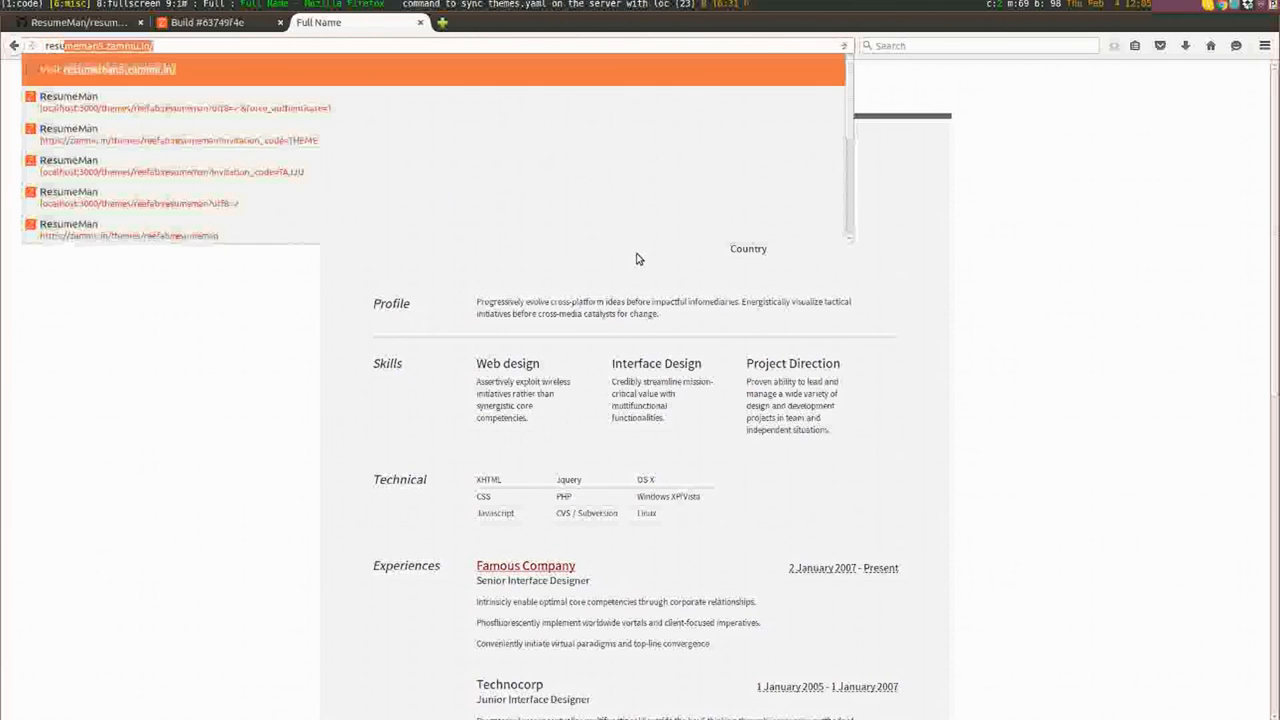
Step: Visit resume.tazeen.in, which returns a GitHub Pages 404, then check both resumeman5 builds completed
type("resume.tazeen.in/")
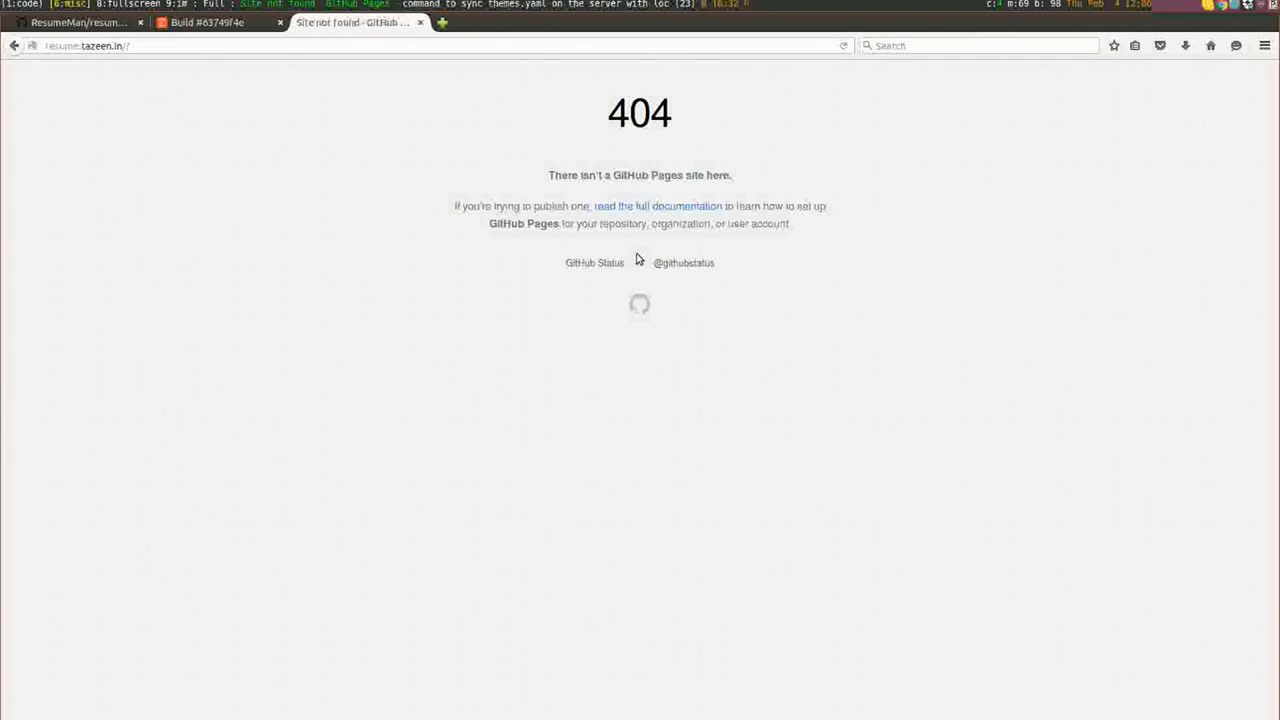
mouse_move(408, 201)
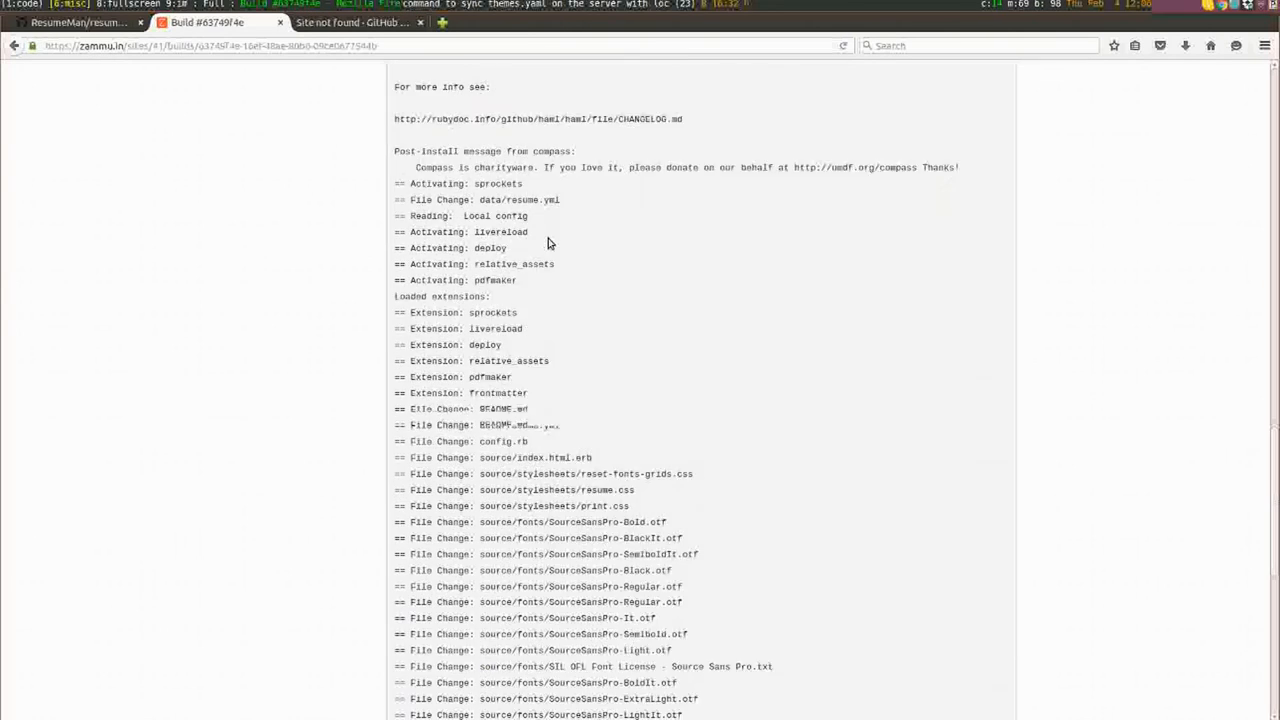
scroll("up", 3)
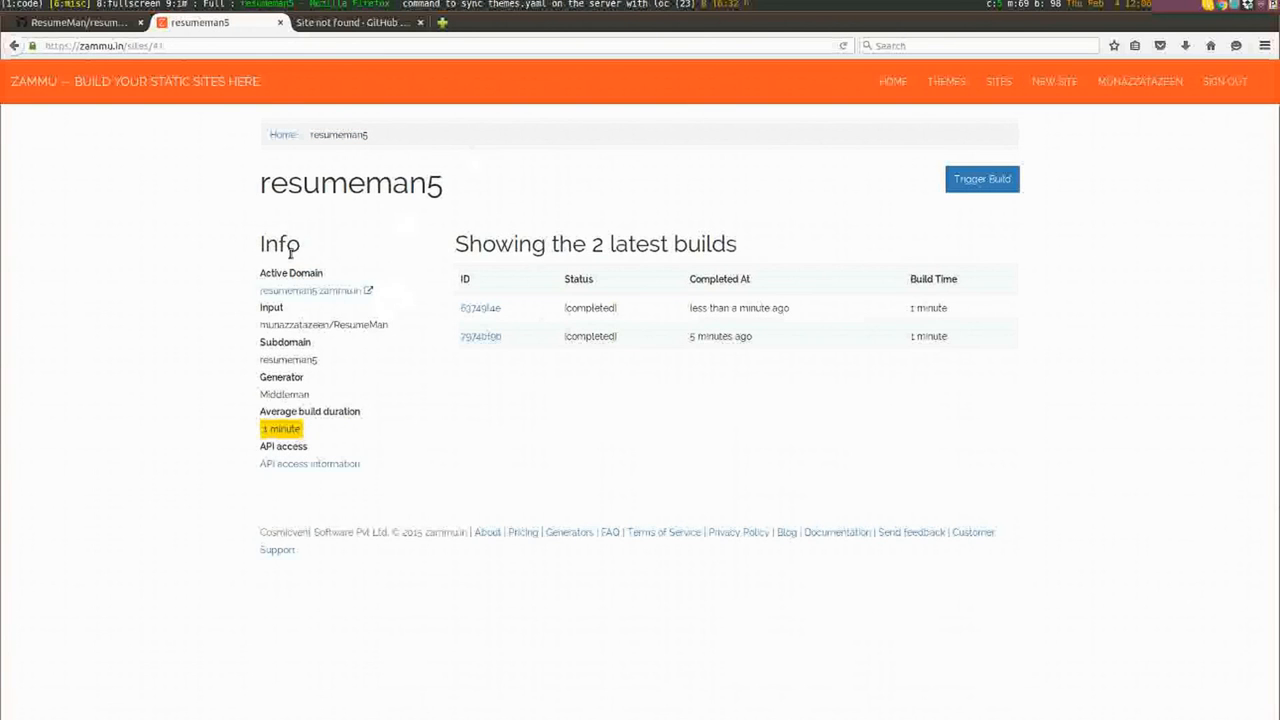
Step: Set the resumeman5 site's custom domain to resume.tazeen.in and update the site
left_click(891, 81)
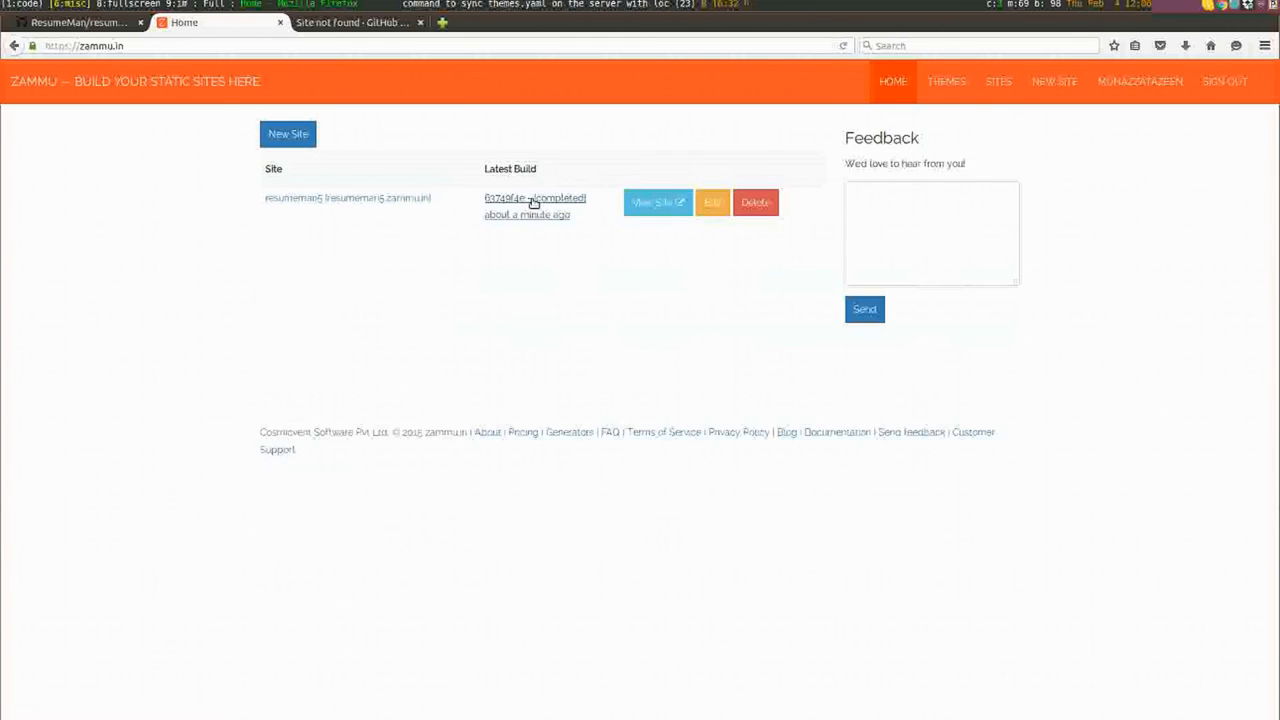
left_click(712, 202)
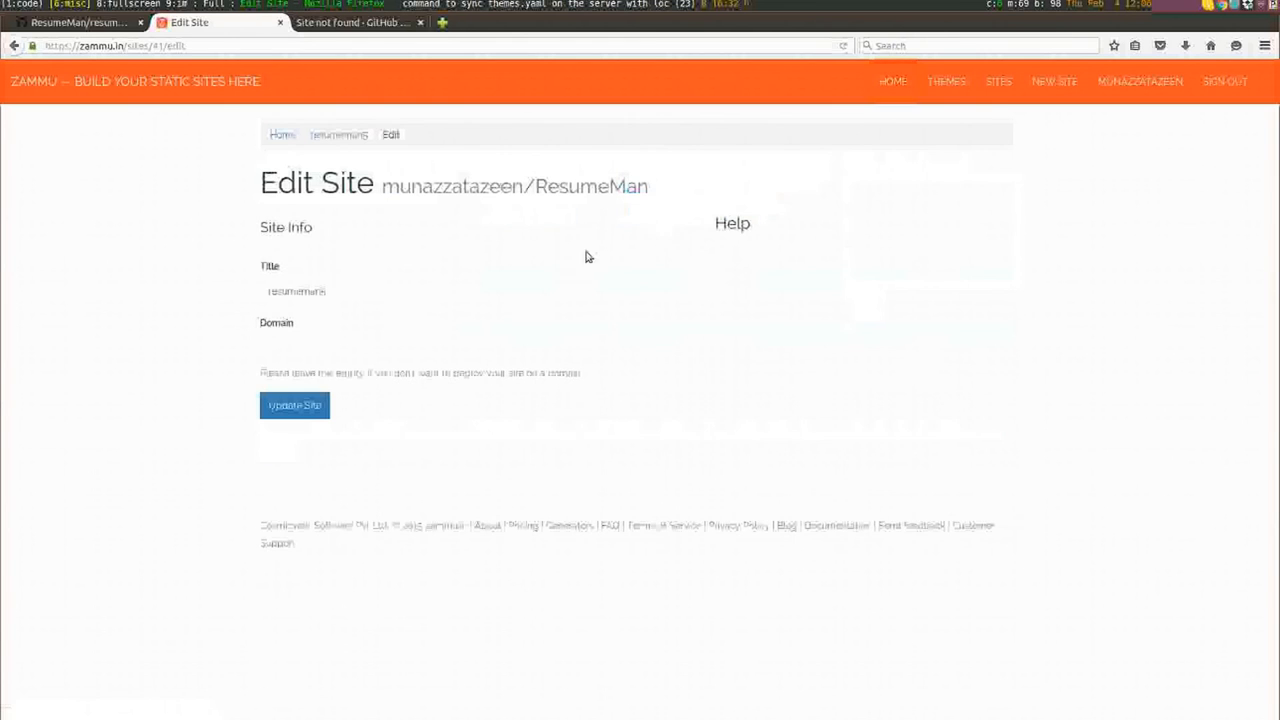
left_click(446, 347)
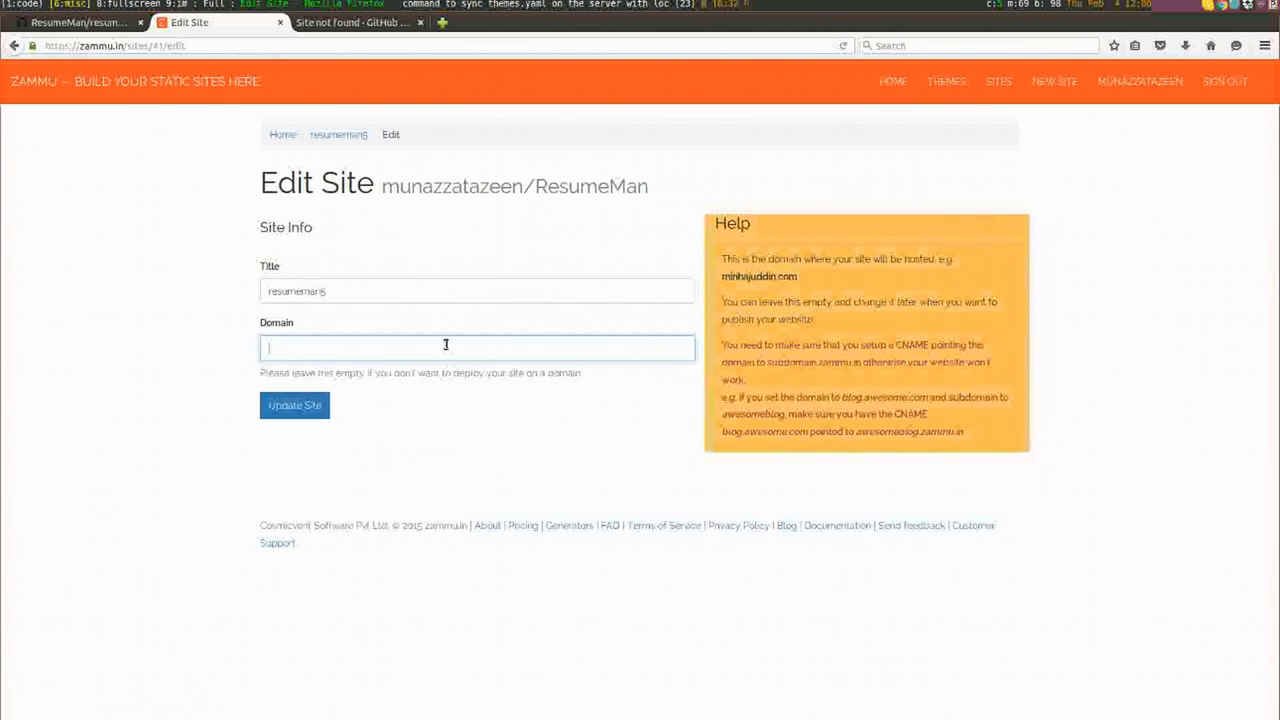
type("resume.tazeen.in")
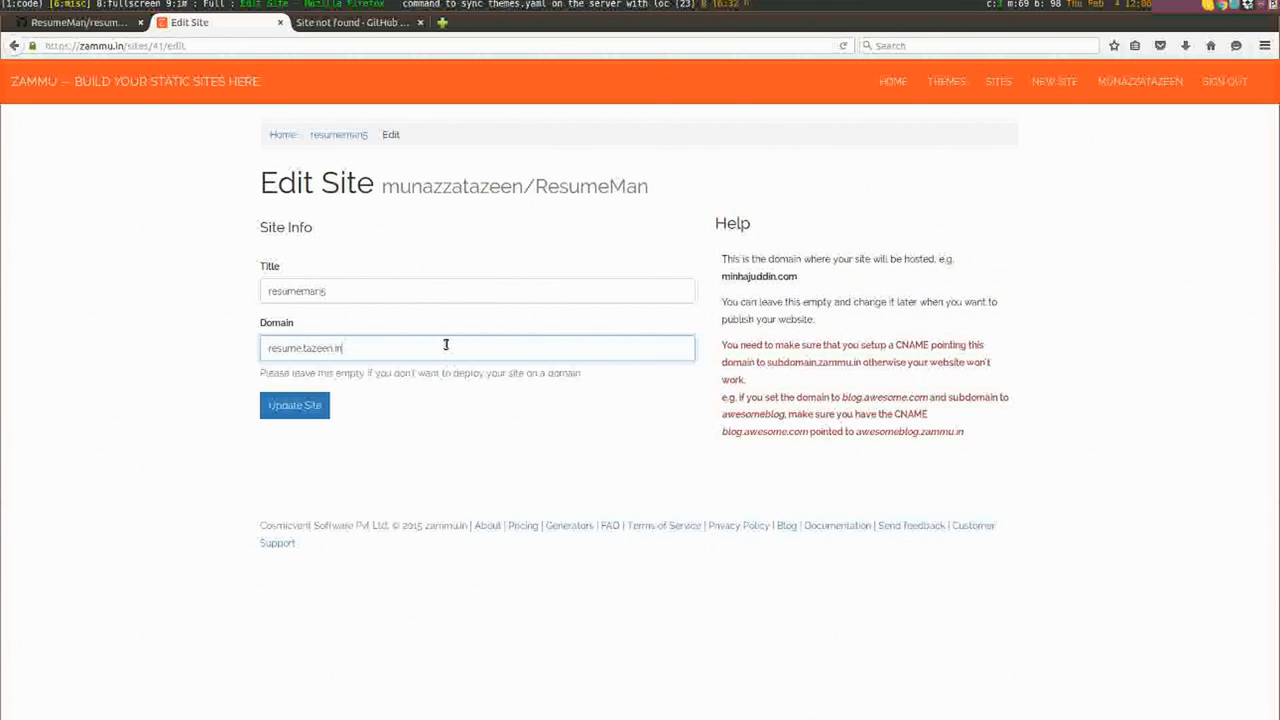
left_click(294, 405)
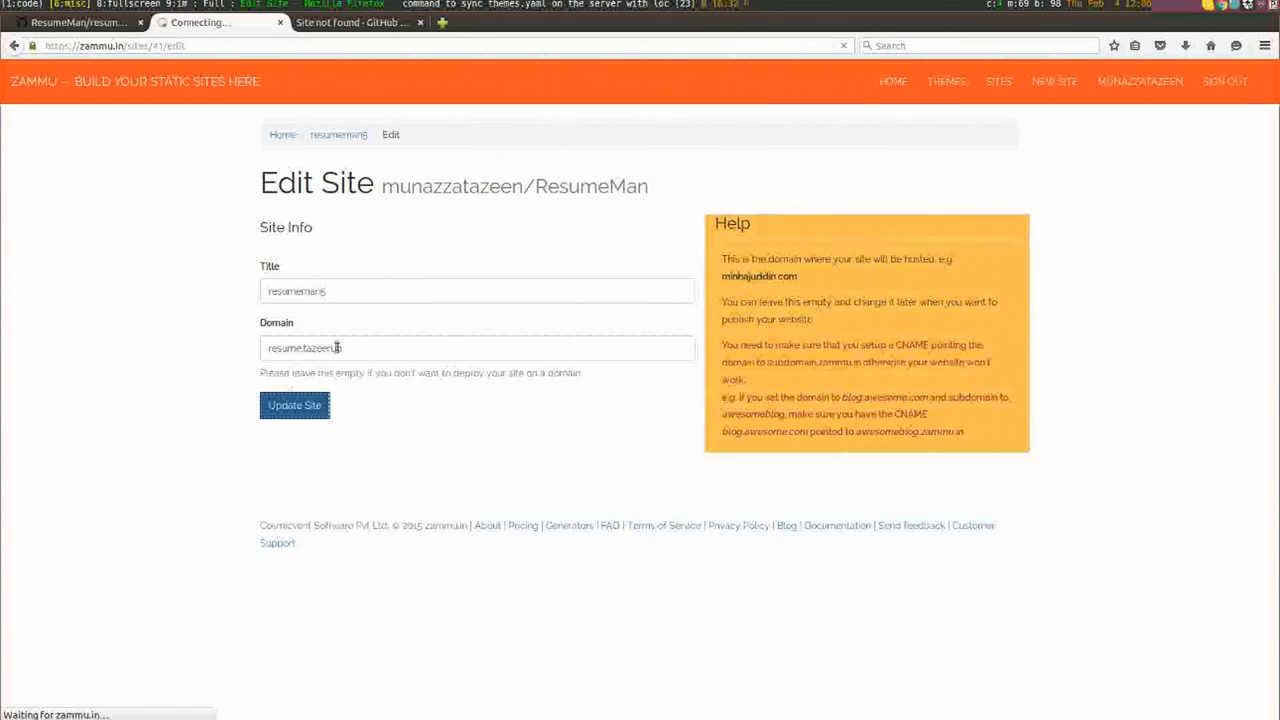
left_click(294, 405)
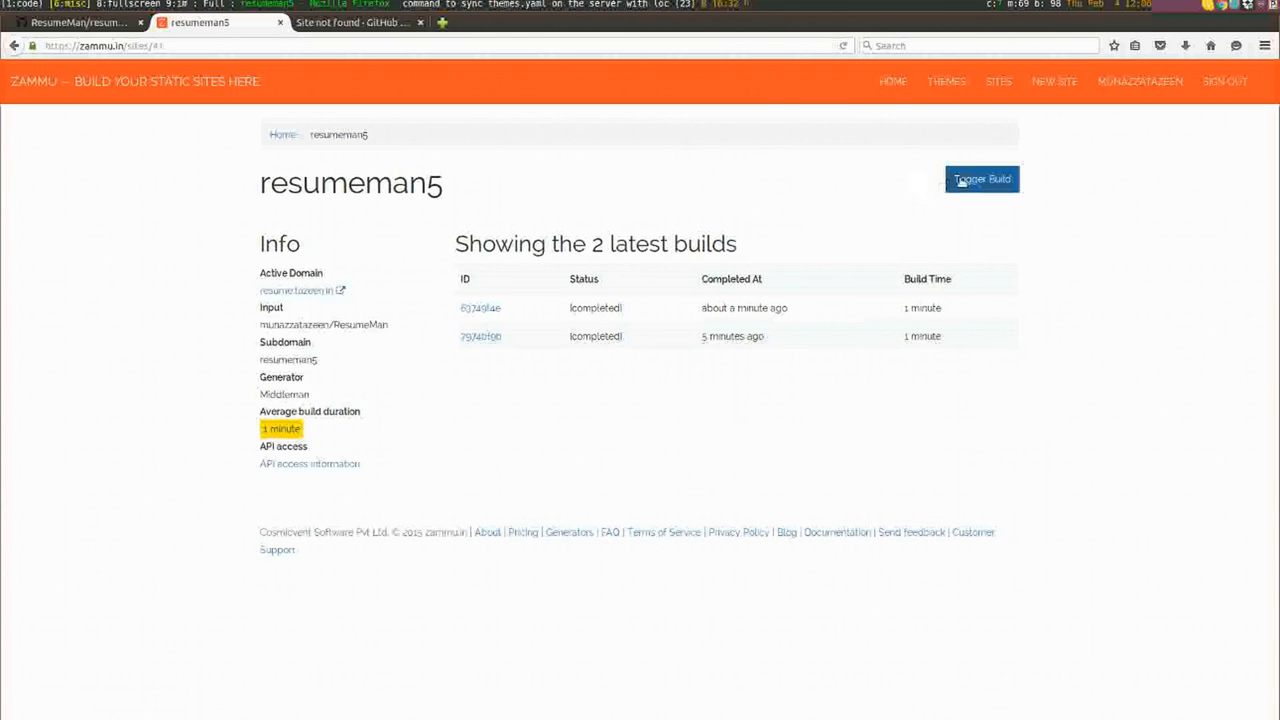
left_click(981, 178)
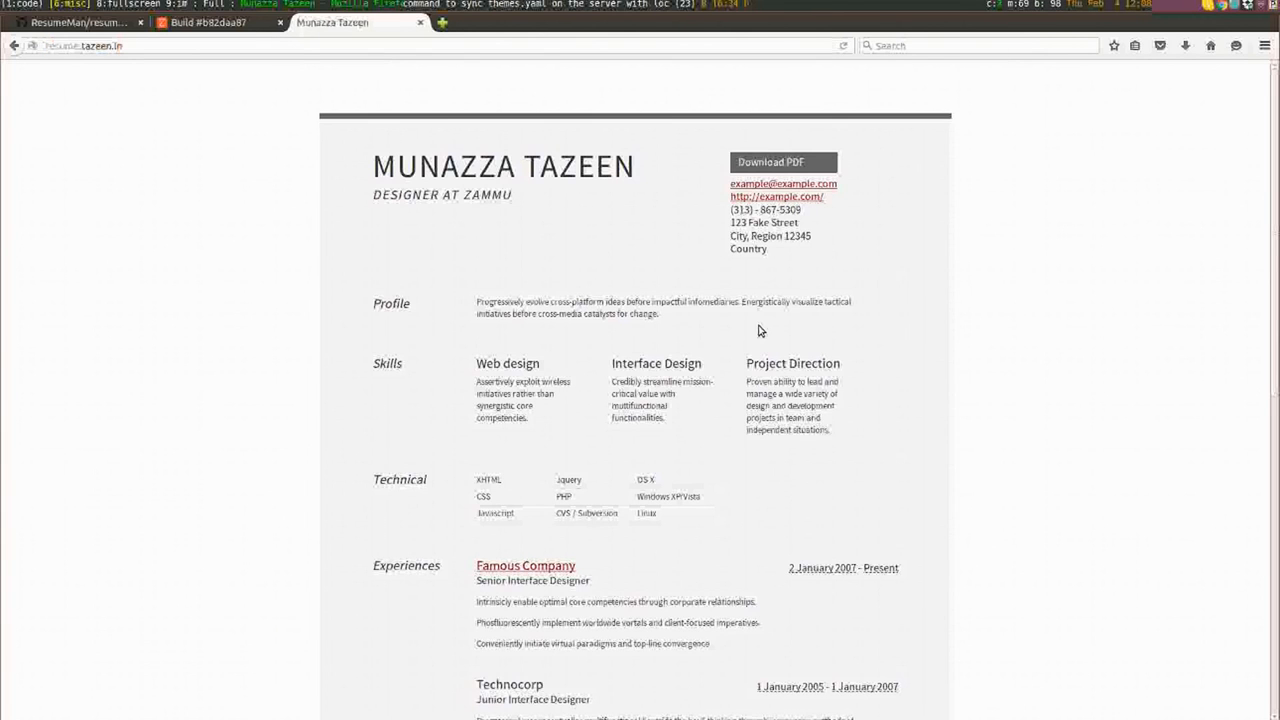
Step: View the resume at resume.tazeen.in and download its PDF as resume.pdf
left_click_drag(392, 166, 537, 166)
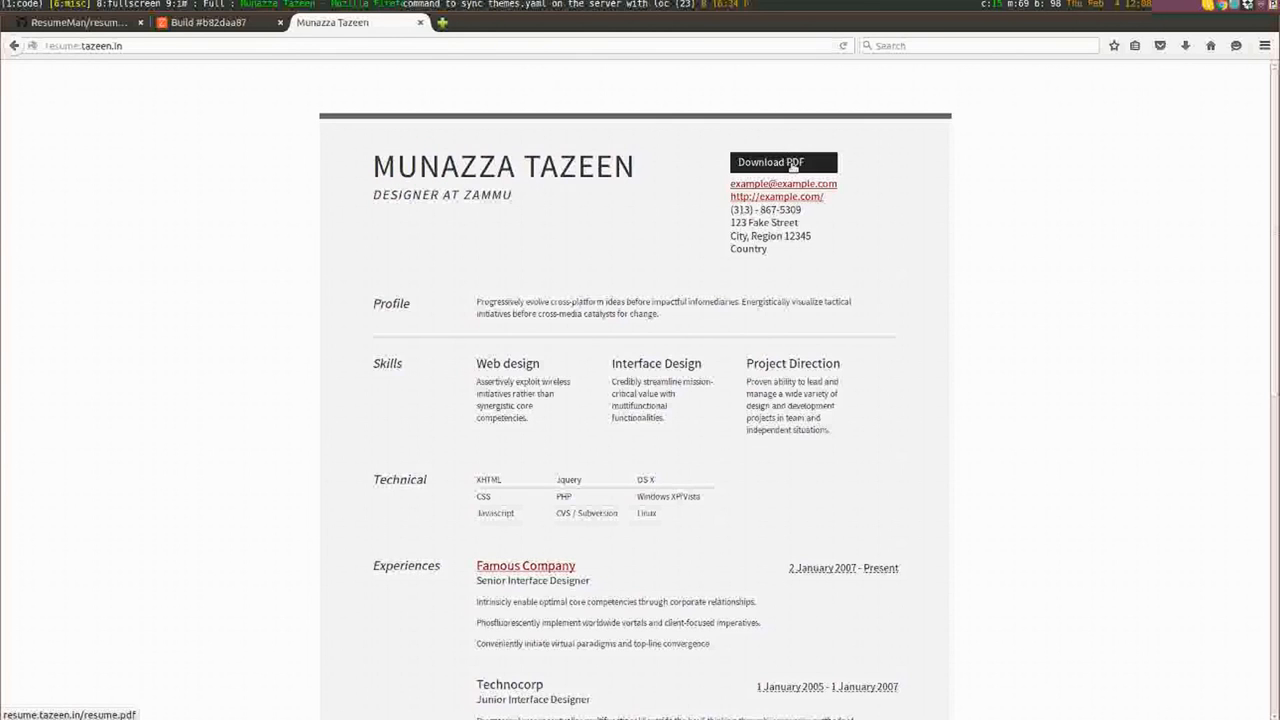
left_click(783, 162)
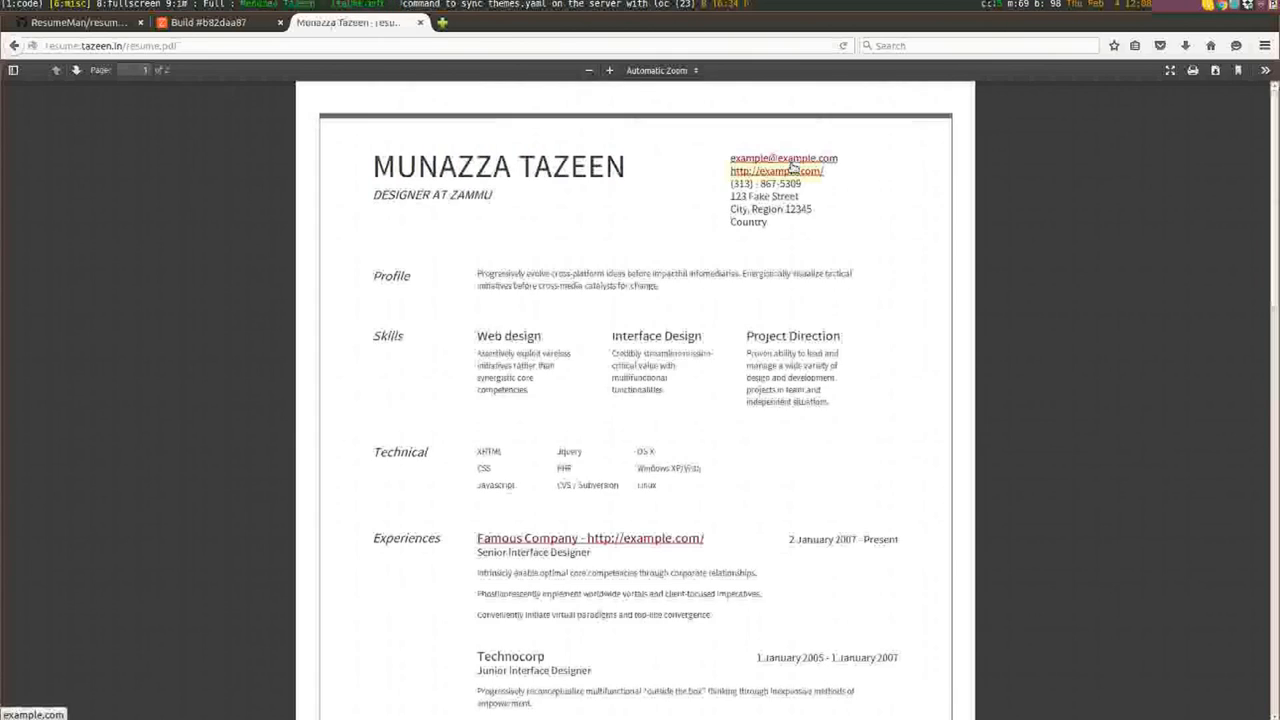